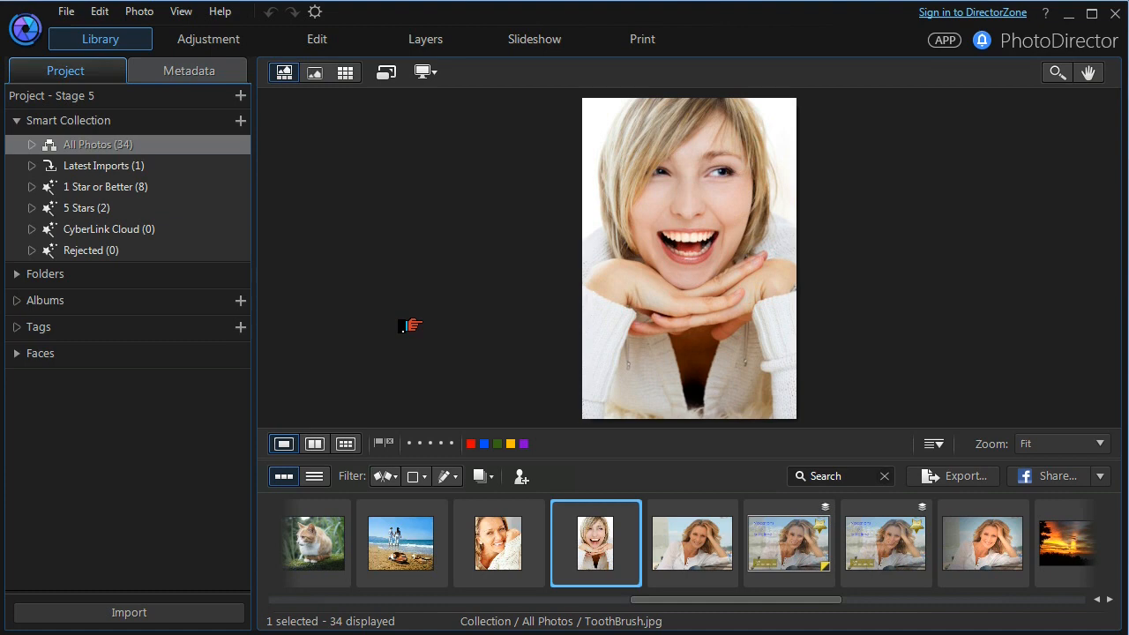
# Start editing ToothBrush.jpg in the Edit module, bringing up the editable-copy notice.
pyautogui.click(315, 38)
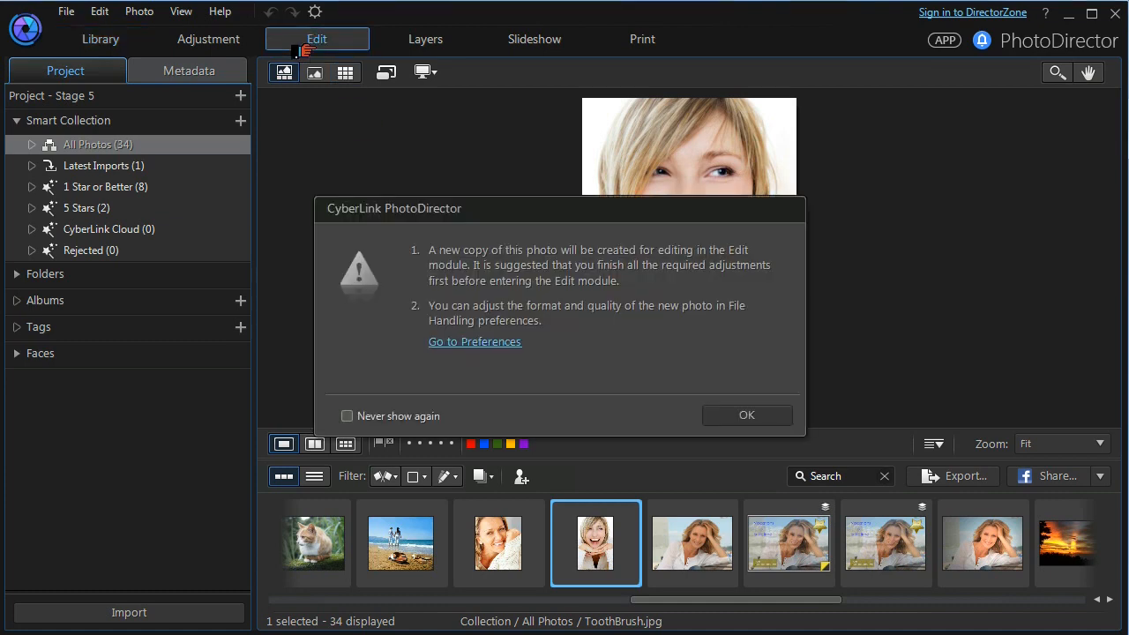
pyautogui.moveTo(608, 362)
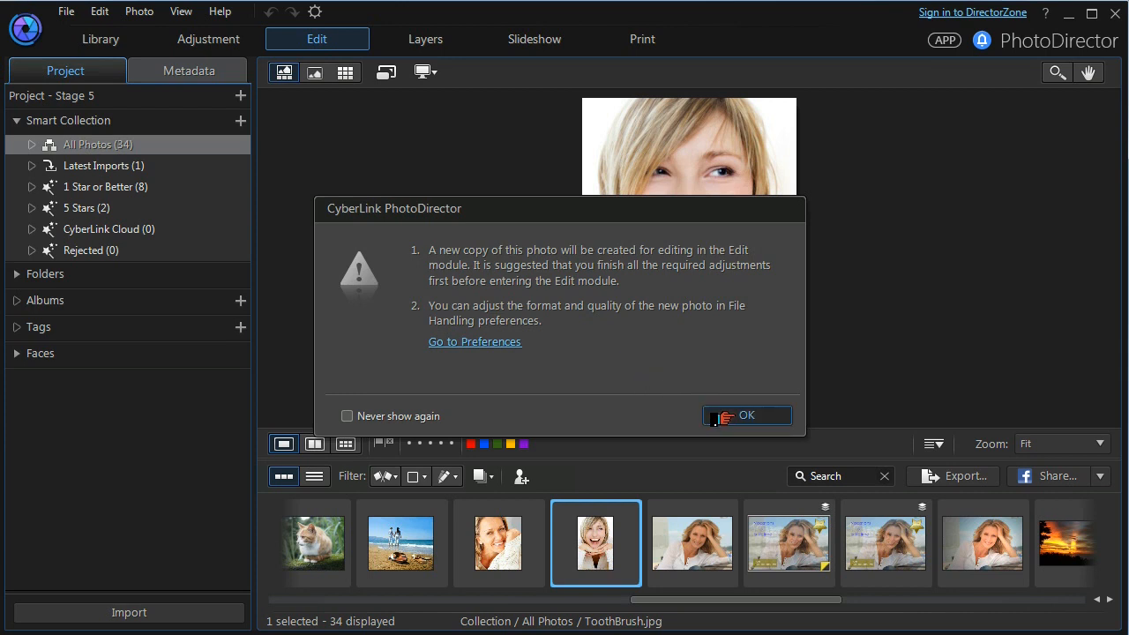
# Confirm the copy notice and browse the Face Shaper, Shine Remover and Eye tabs.
pyautogui.click(746, 415)
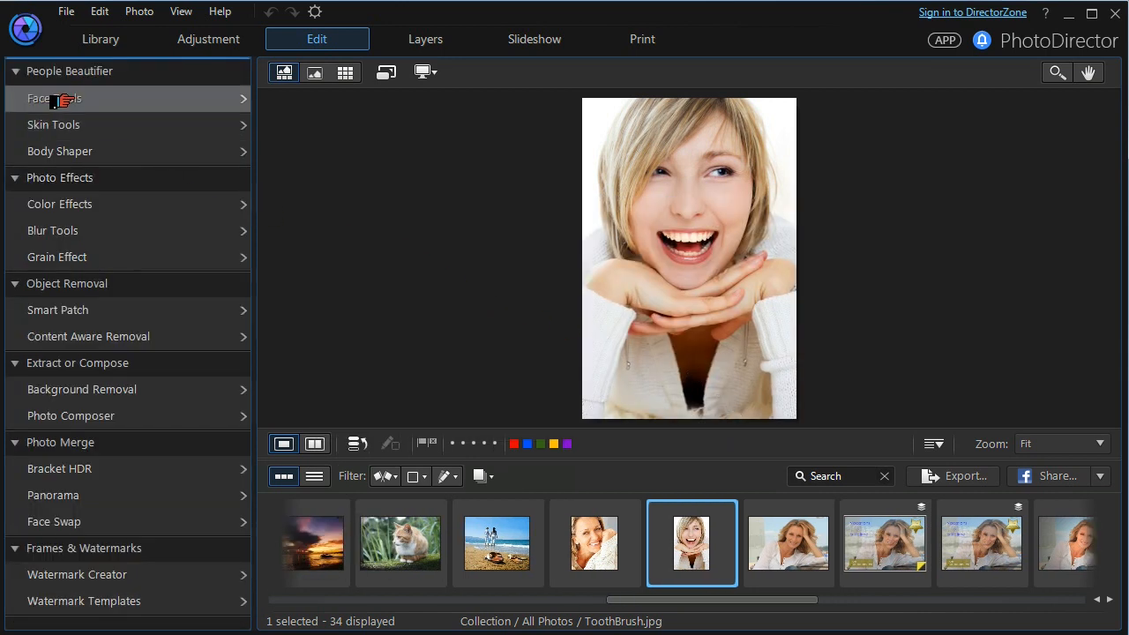
pyautogui.click(38, 98)
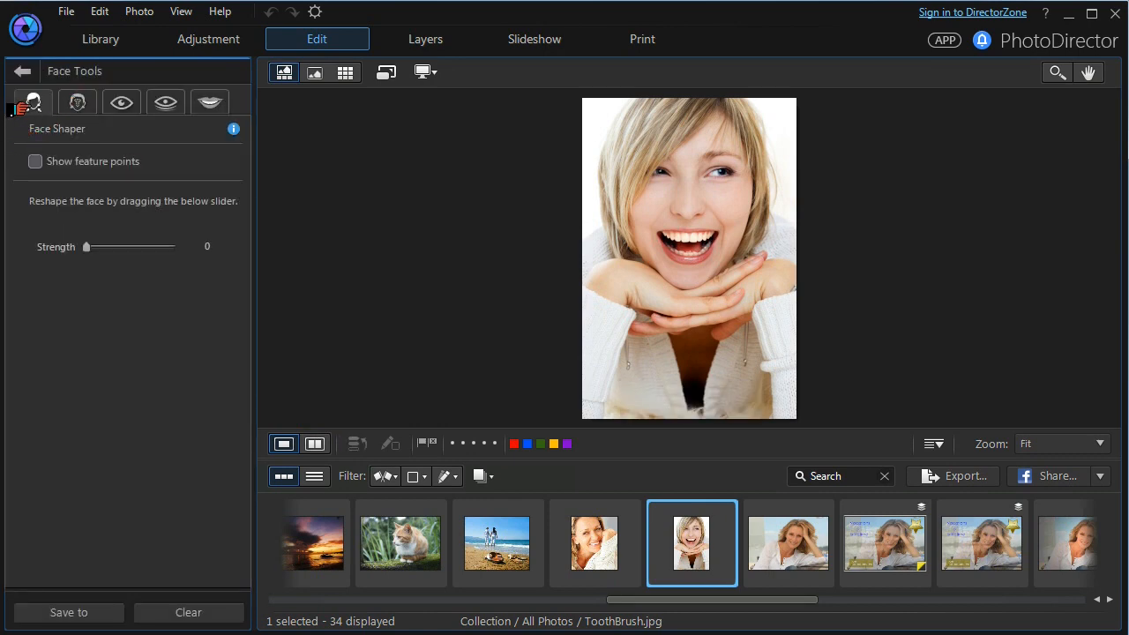
pyautogui.click(77, 101)
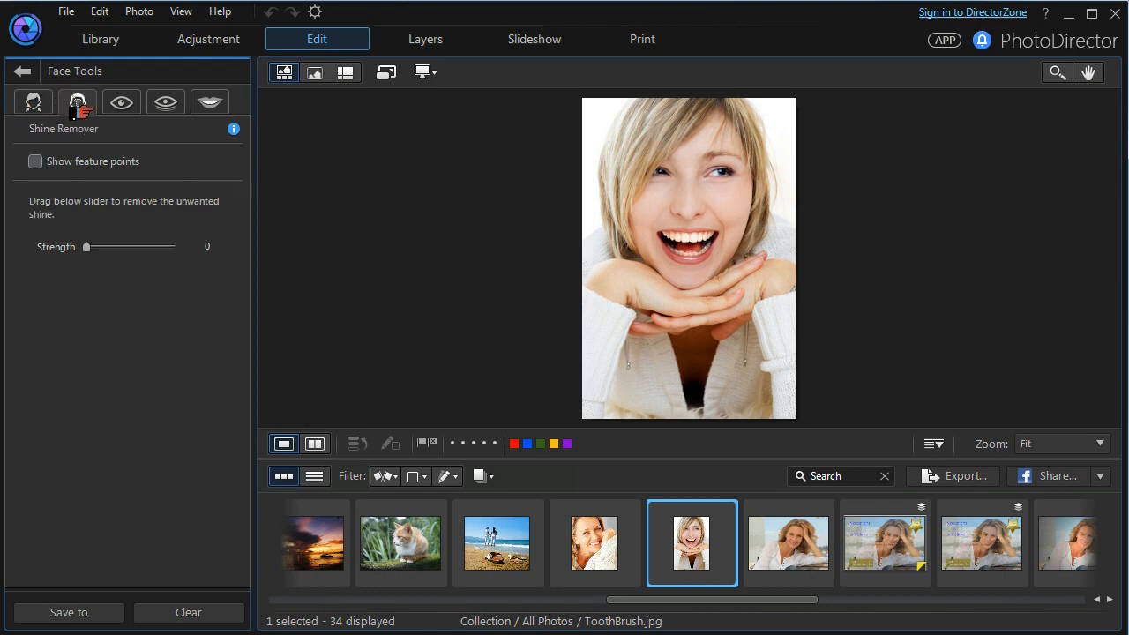
pyautogui.click(121, 101)
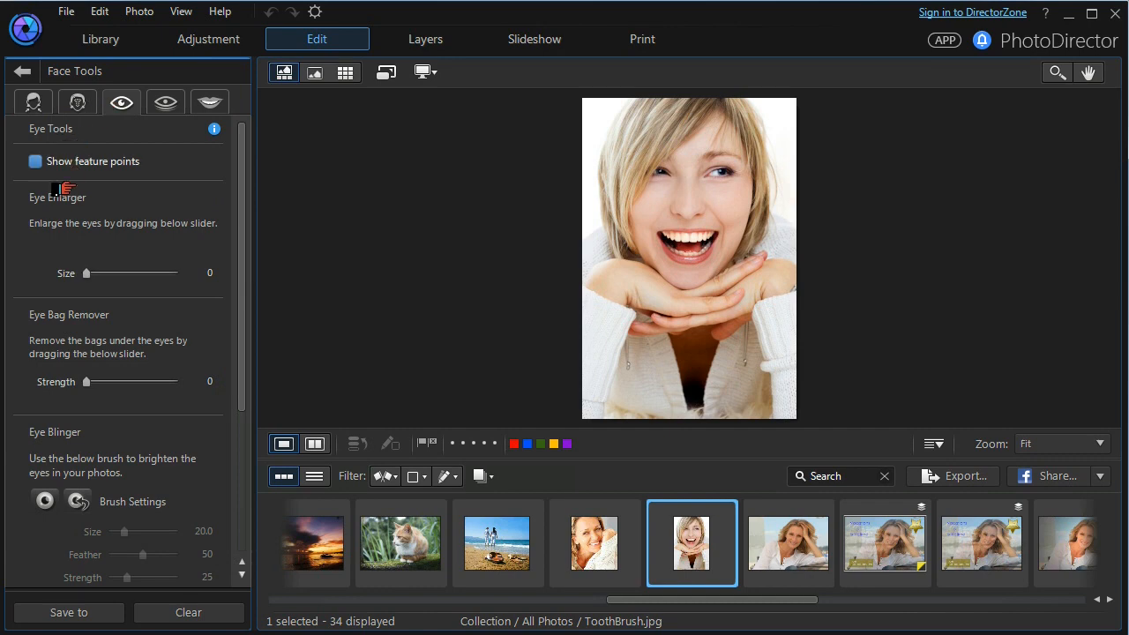
# Toggle feature points, return to the tool list, and open Skin Tools' Skin Tone options.
pyautogui.click(35, 161)
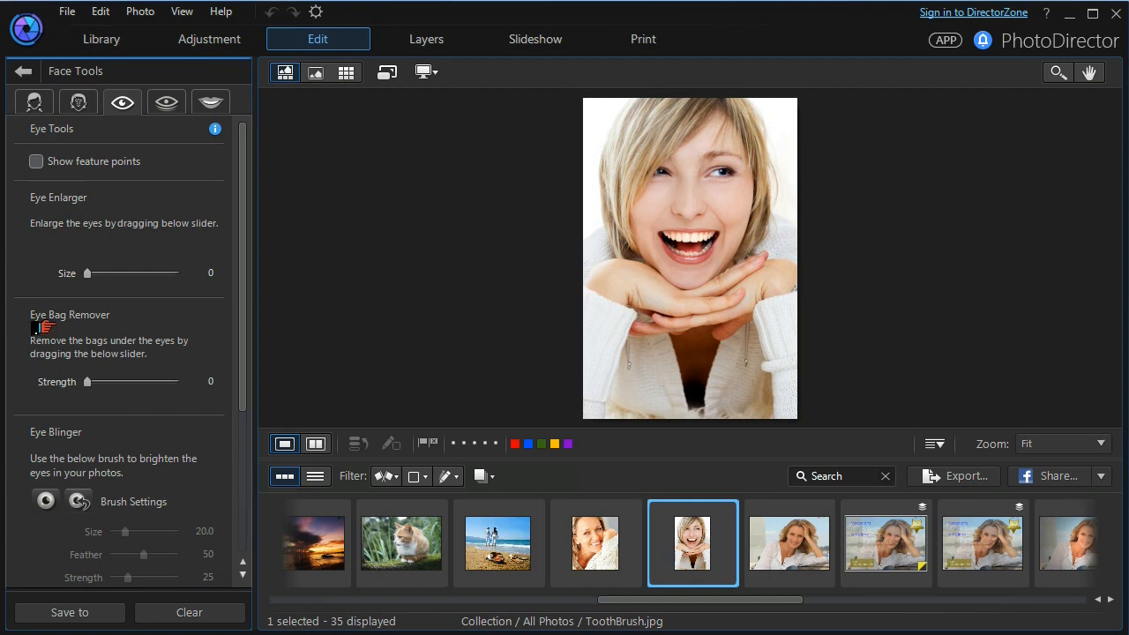
pyautogui.click(23, 70)
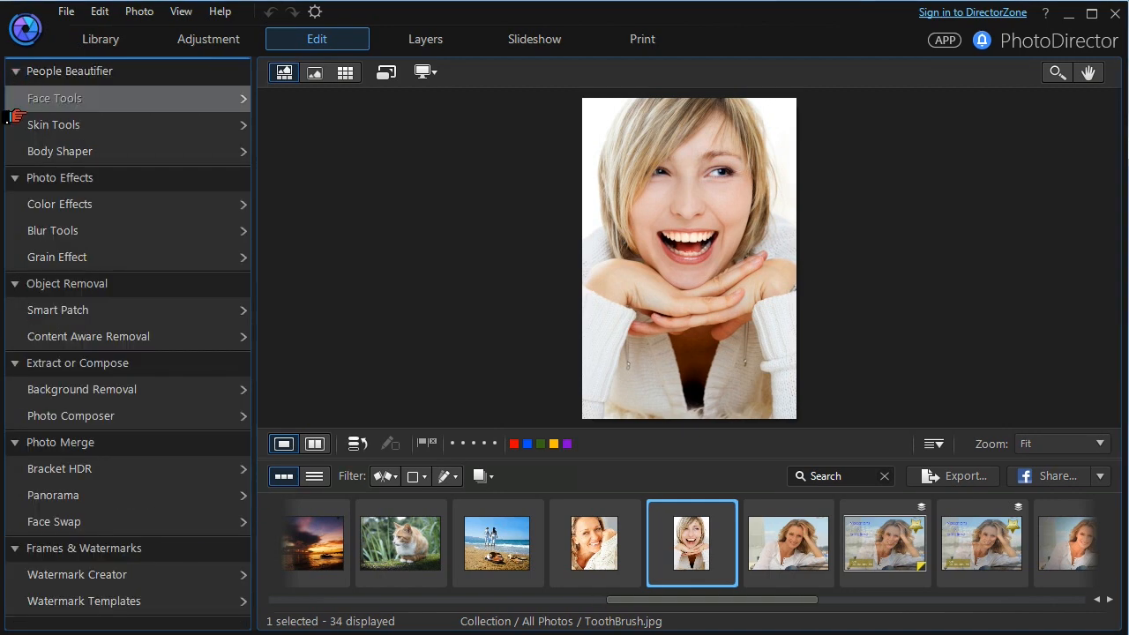
pyautogui.click(54, 125)
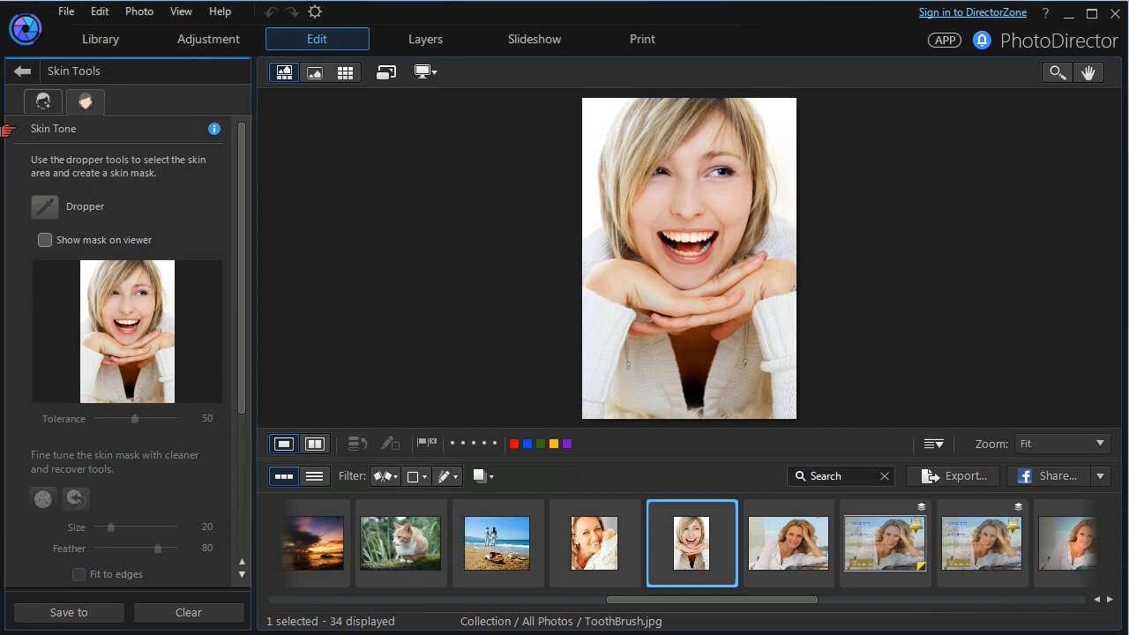
pyautogui.moveTo(99, 39)
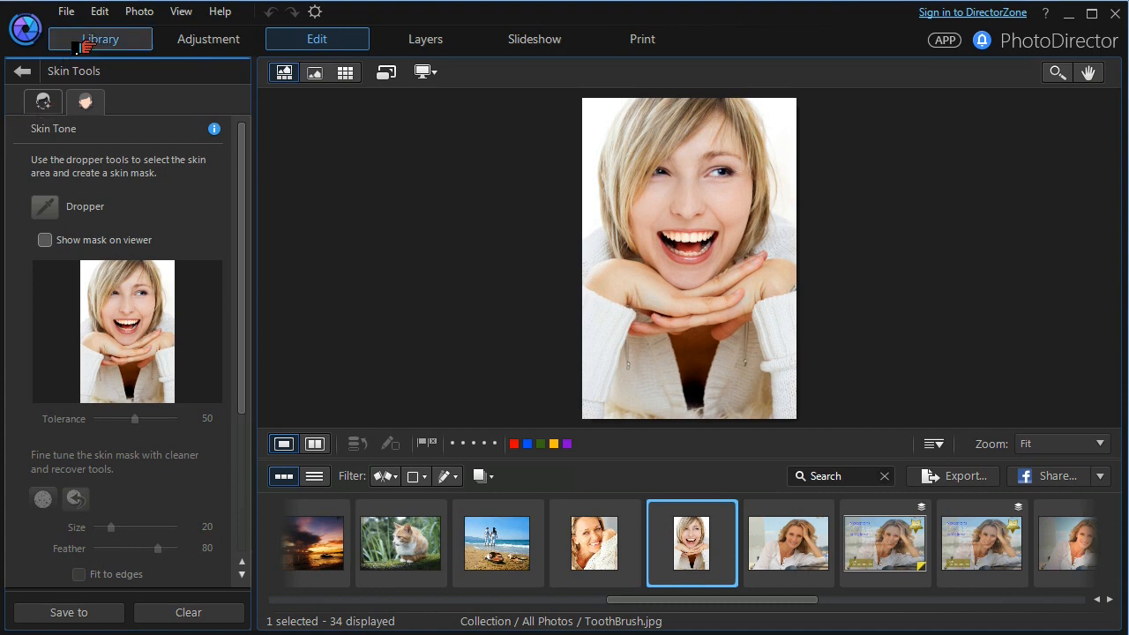
# Select WrinkleRemover.jpg in Library and open it for editing, confirming the copy notice.
pyautogui.click(99, 39)
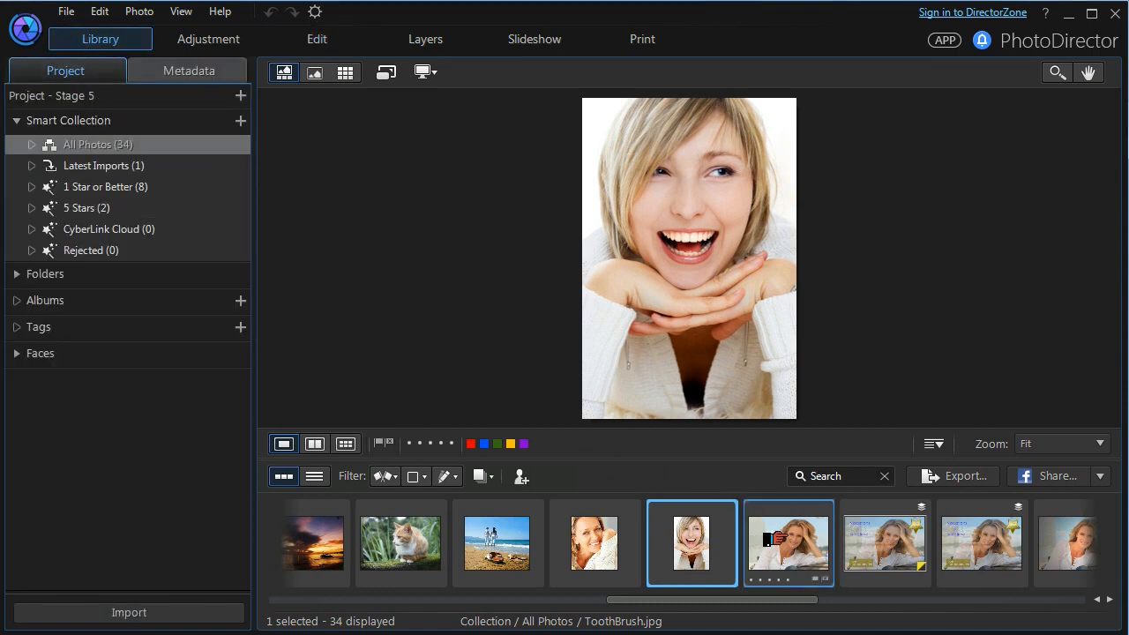
pyautogui.click(787, 542)
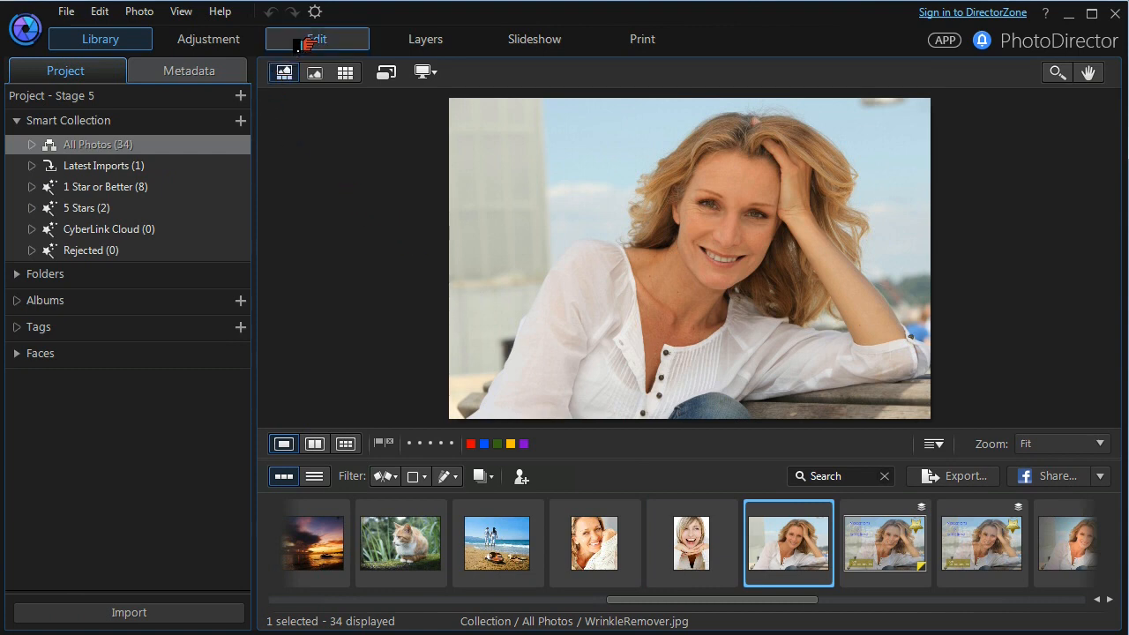
pyautogui.click(316, 39)
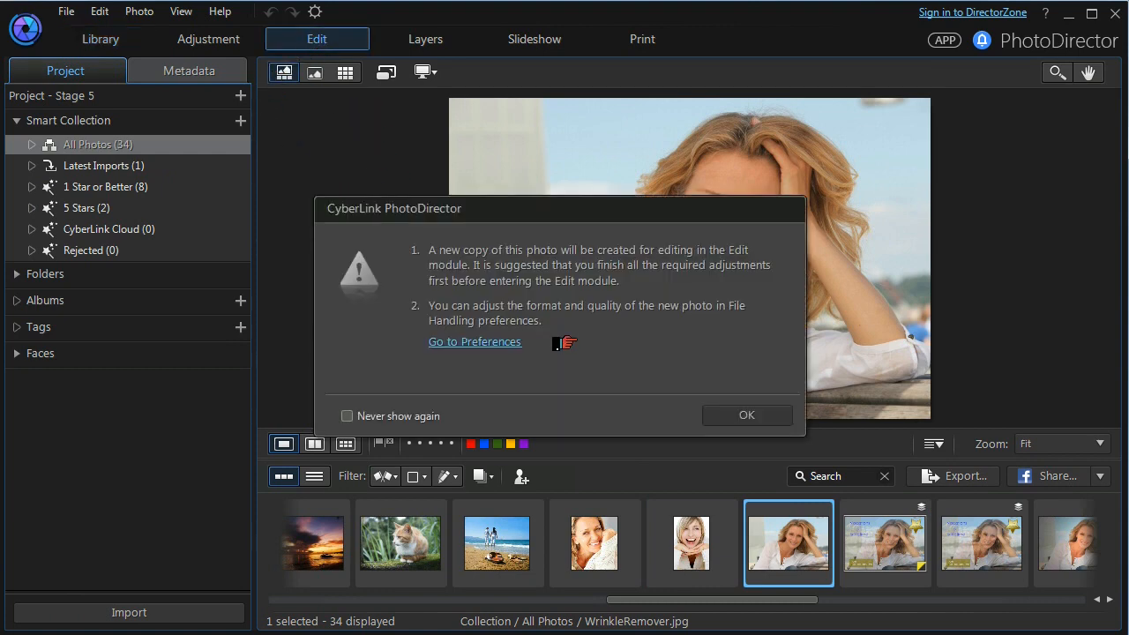
pyautogui.click(746, 415)
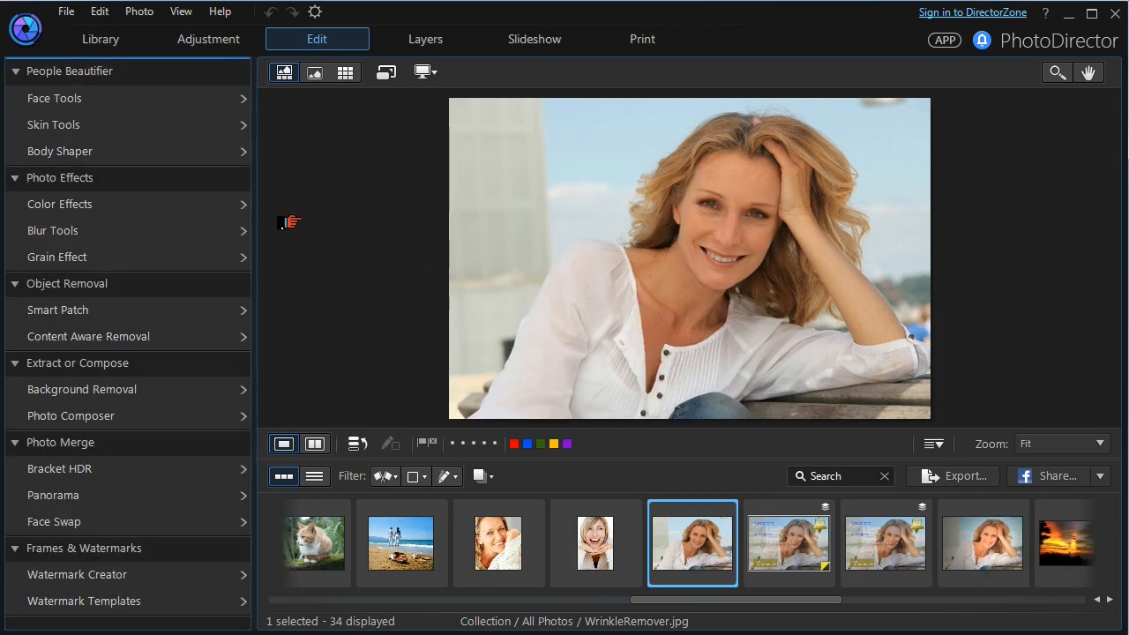
# Open Face Shaper on the bench portrait, toggle feature points, and drag the cheek outline point.
pyautogui.click(54, 98)
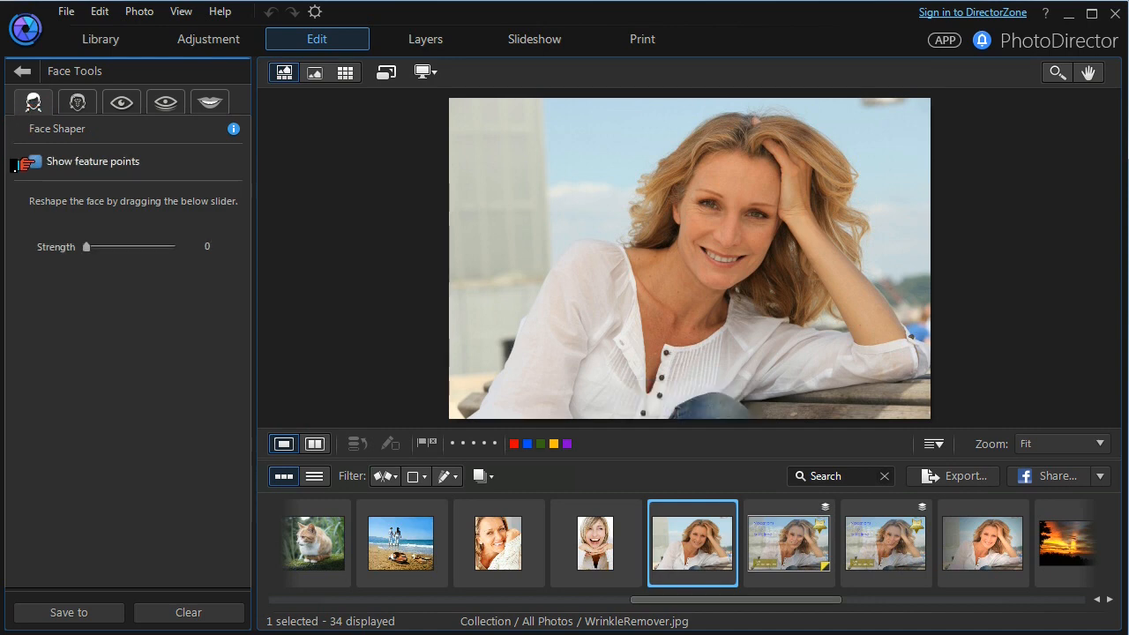
pyautogui.click(22, 160)
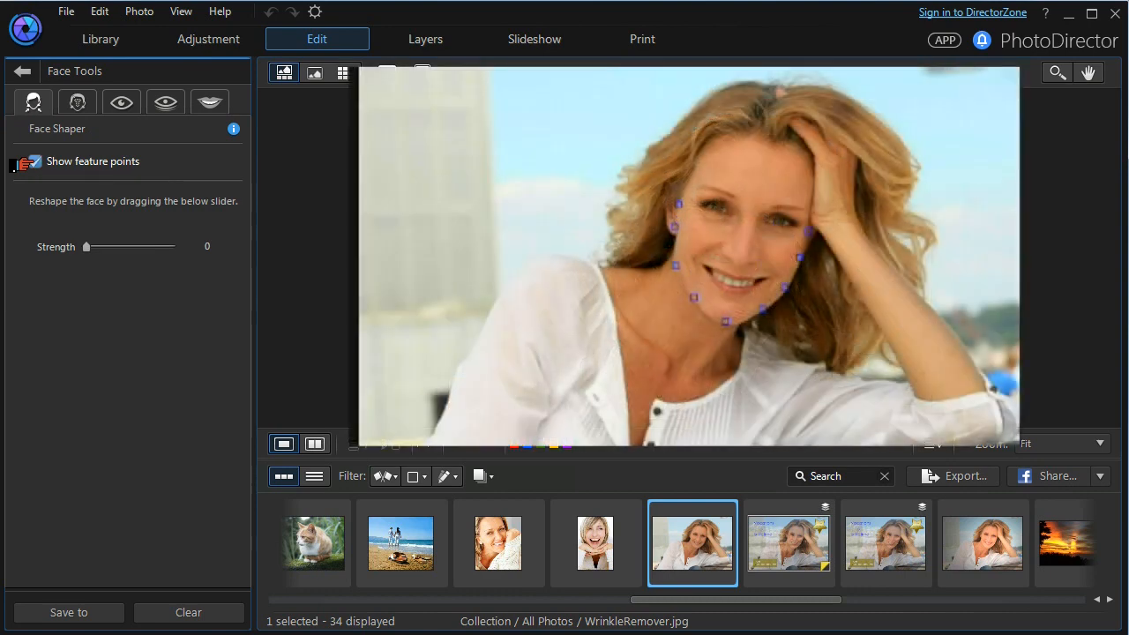
pyautogui.click(35, 161)
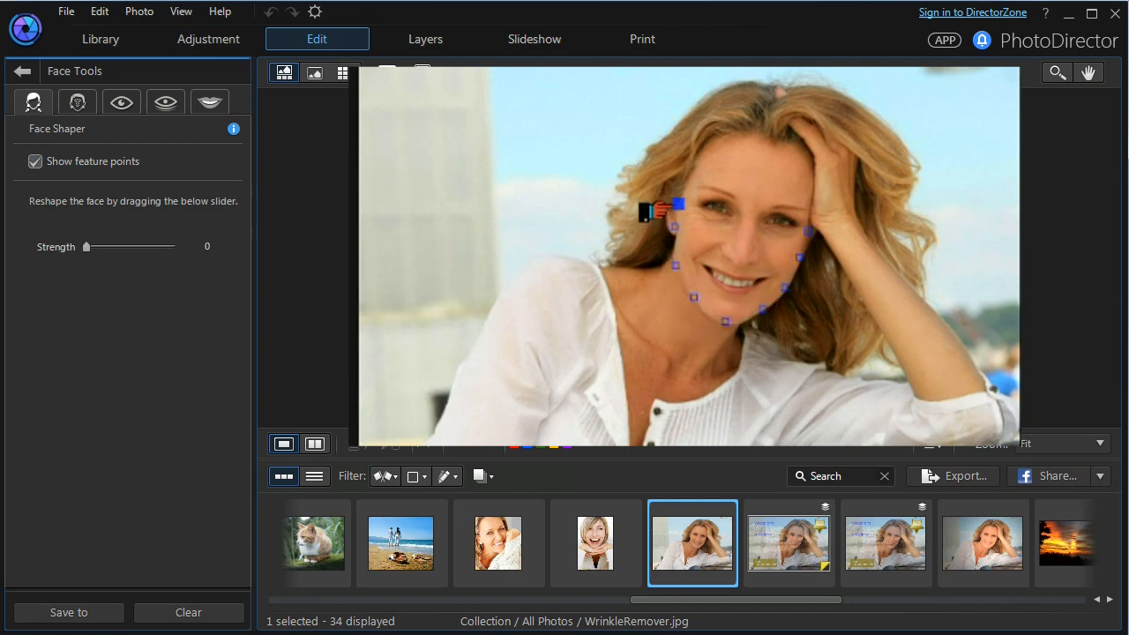
pyautogui.moveTo(661, 208); pyautogui.dragTo(666, 267)
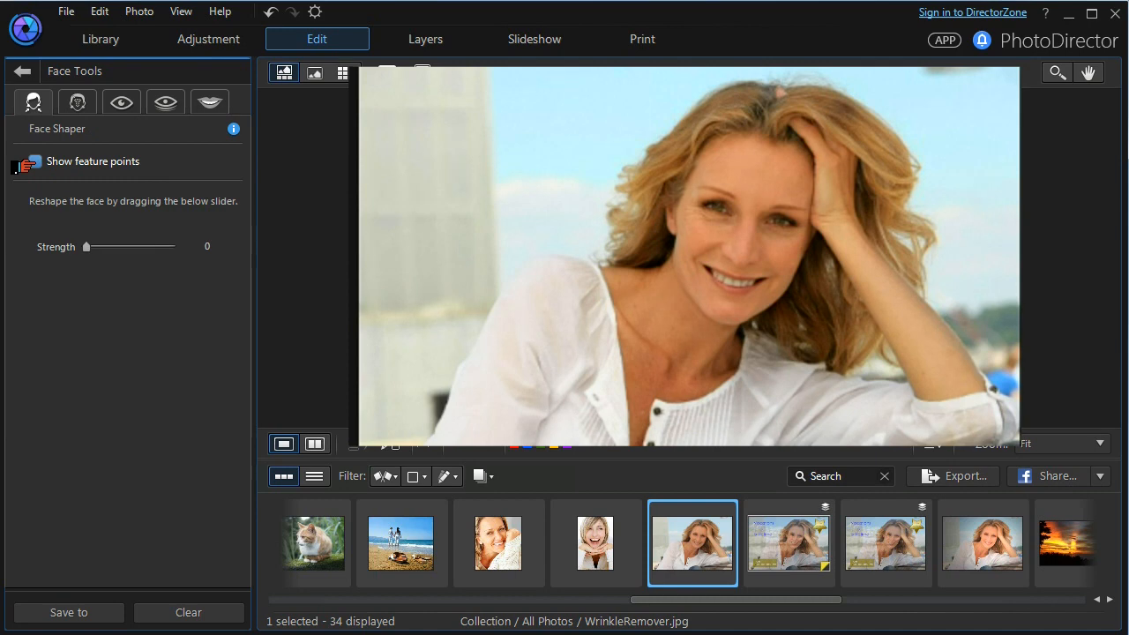
# Hide feature points and try several Face Shaper strengths, finally settling at 48.
pyautogui.click(35, 160)
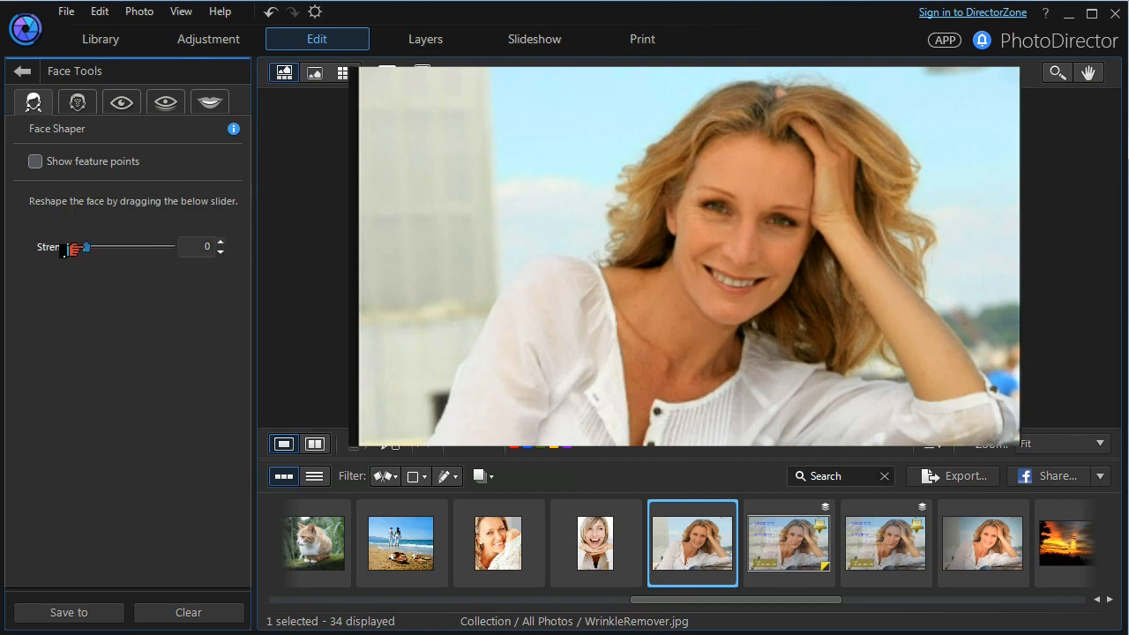
pyautogui.moveTo(80, 248); pyautogui.dragTo(97, 248)
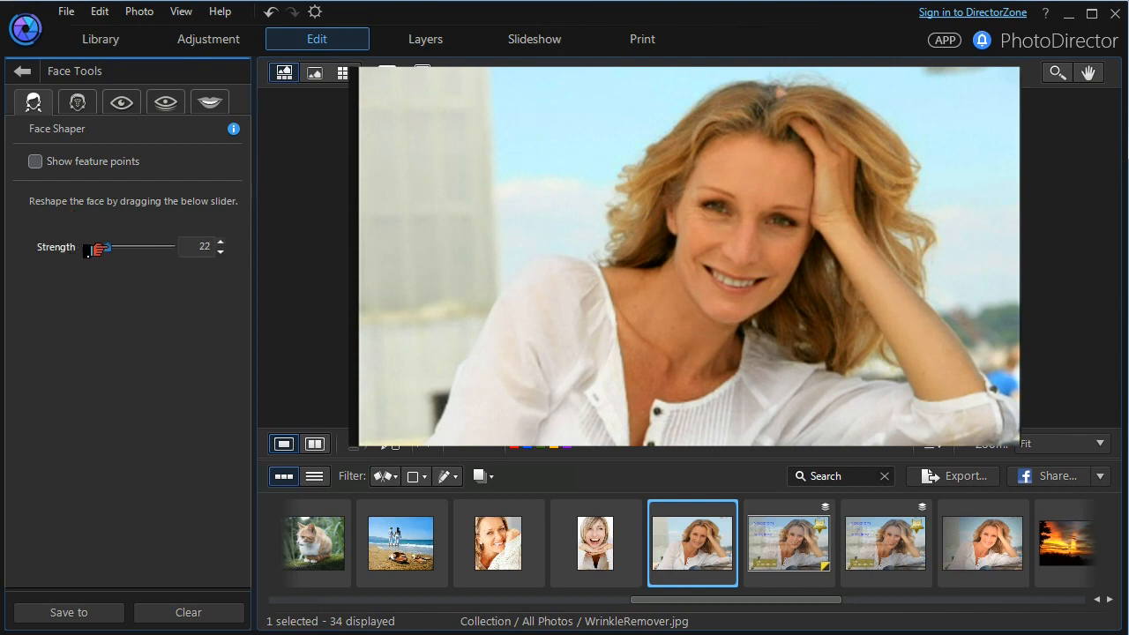
pyautogui.moveTo(96, 247); pyautogui.dragTo(163, 248)
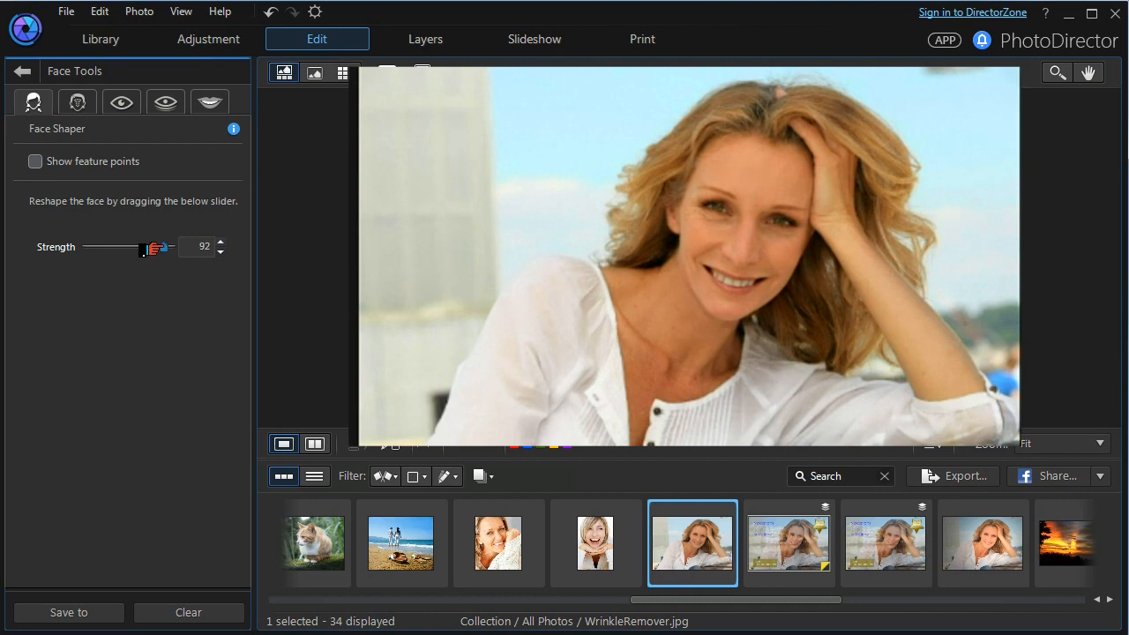
pyautogui.moveTo(156, 248); pyautogui.dragTo(85, 247)
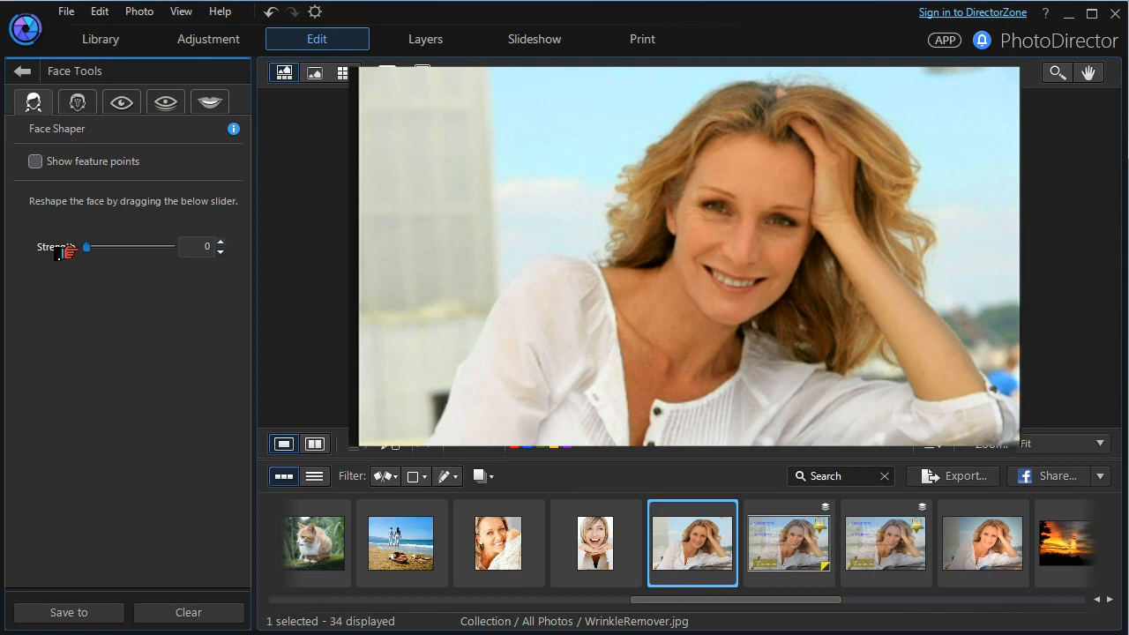
pyautogui.moveTo(87, 247); pyautogui.dragTo(148, 247)
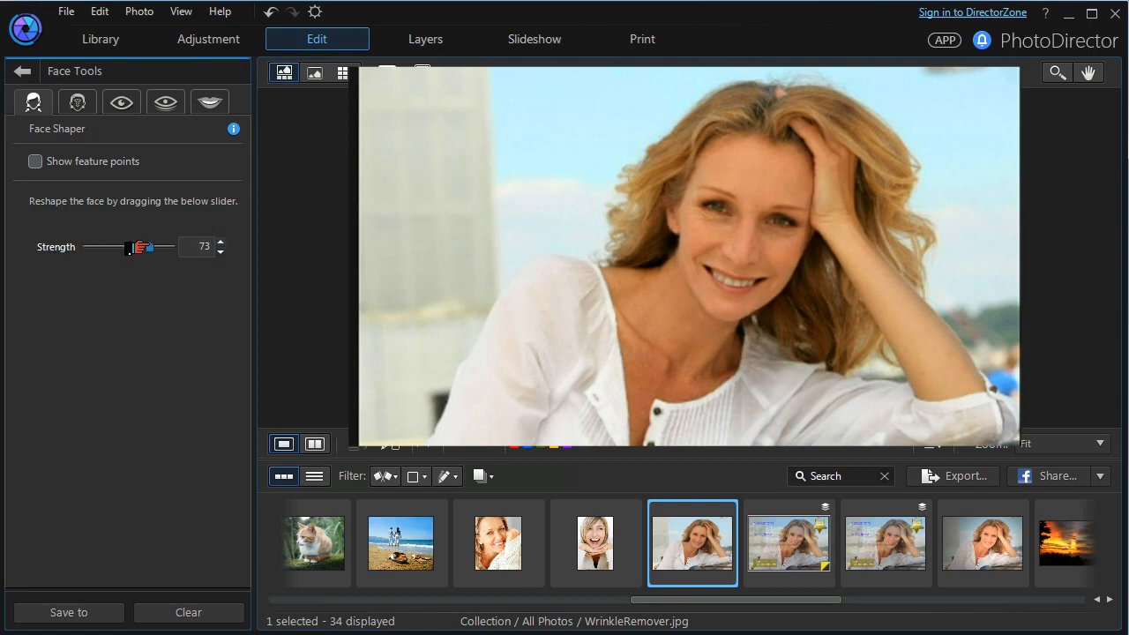
pyautogui.moveTo(146, 247); pyautogui.dragTo(164, 247)
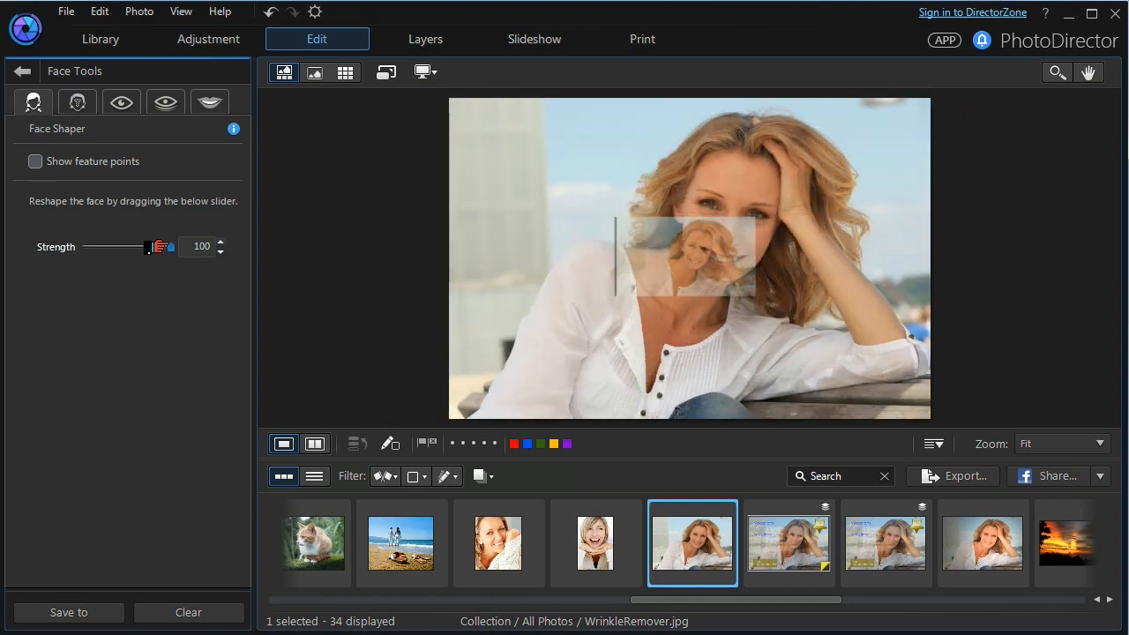
pyautogui.moveTo(146, 246); pyautogui.dragTo(132, 247)
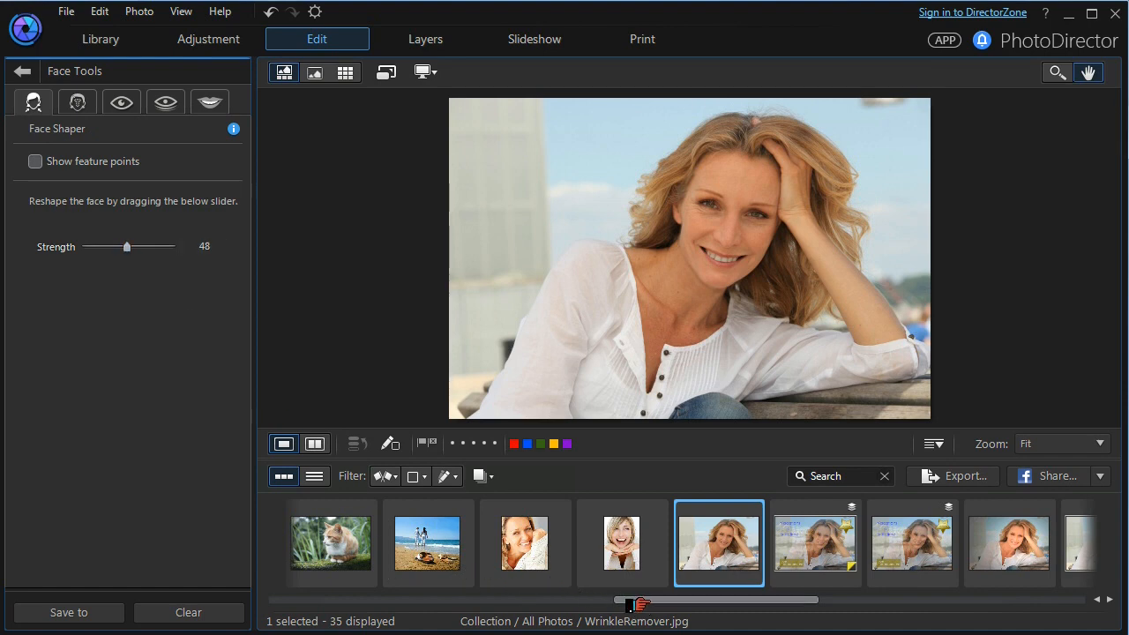
# Open the two-person CD1.jpg from the filmstrip and dismiss the multiple-faces notice.
pyautogui.hscroll(3)
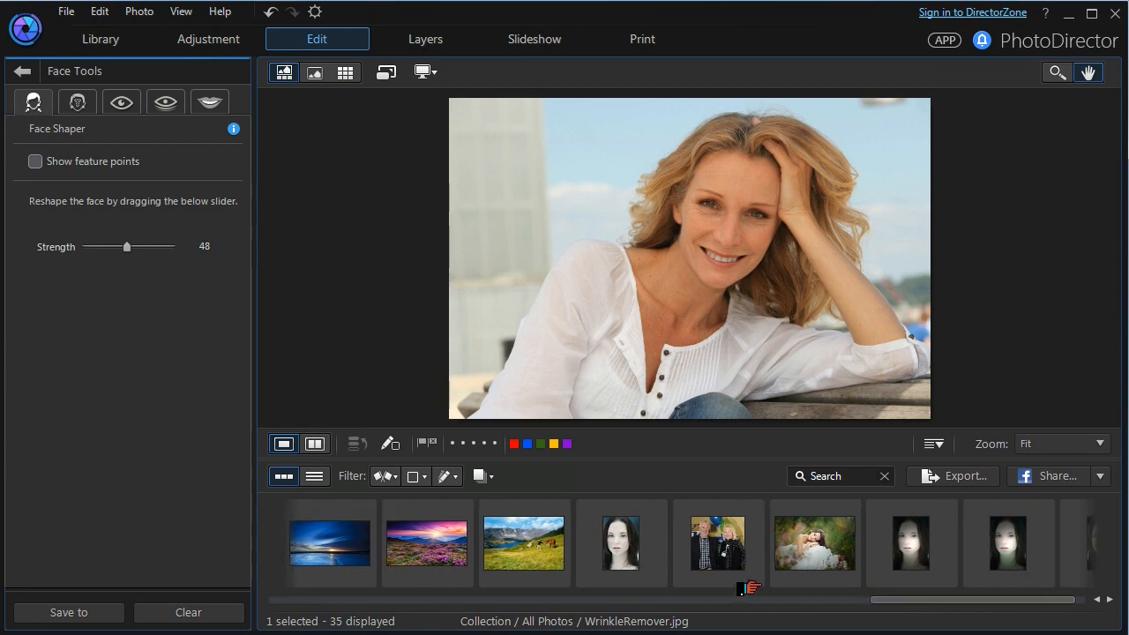
pyautogui.click(718, 542)
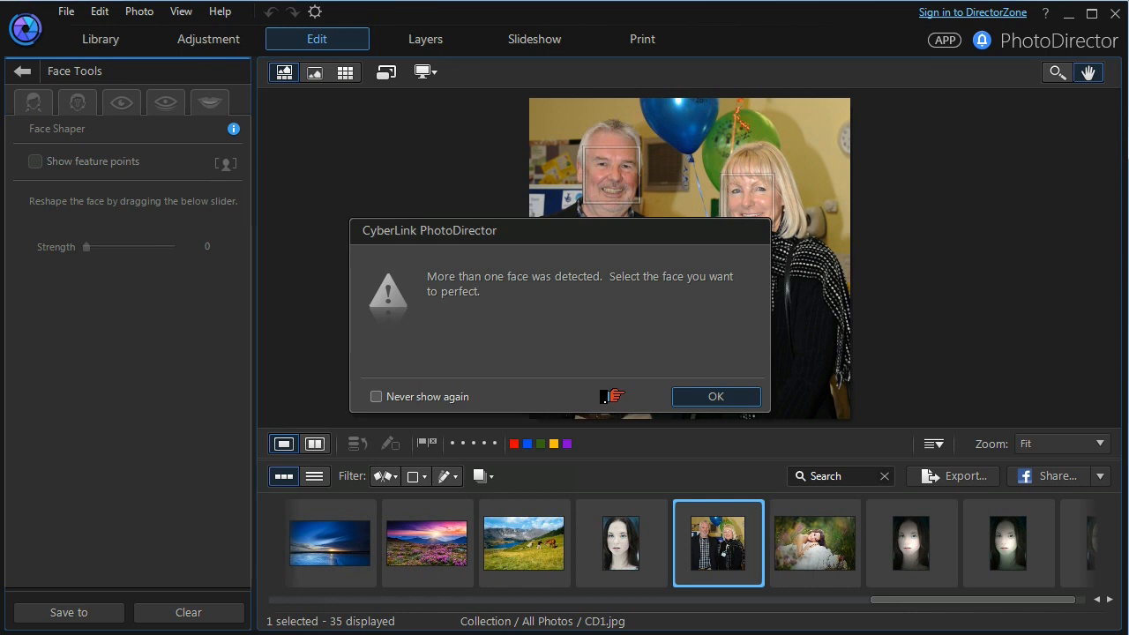
pyautogui.click(715, 396)
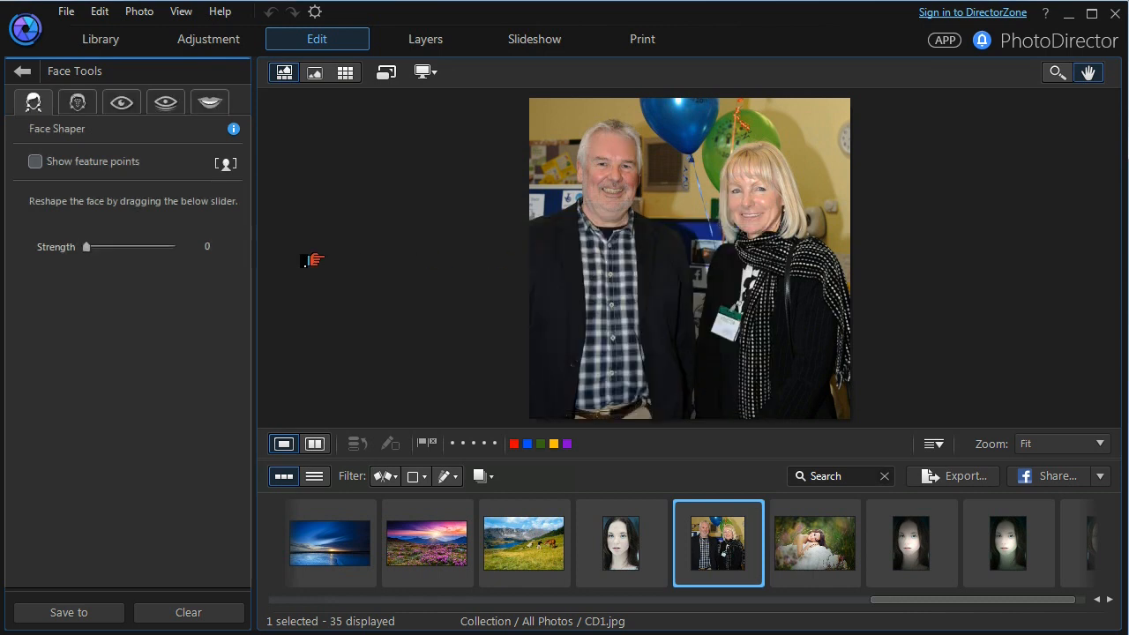
pyautogui.moveTo(77, 102)
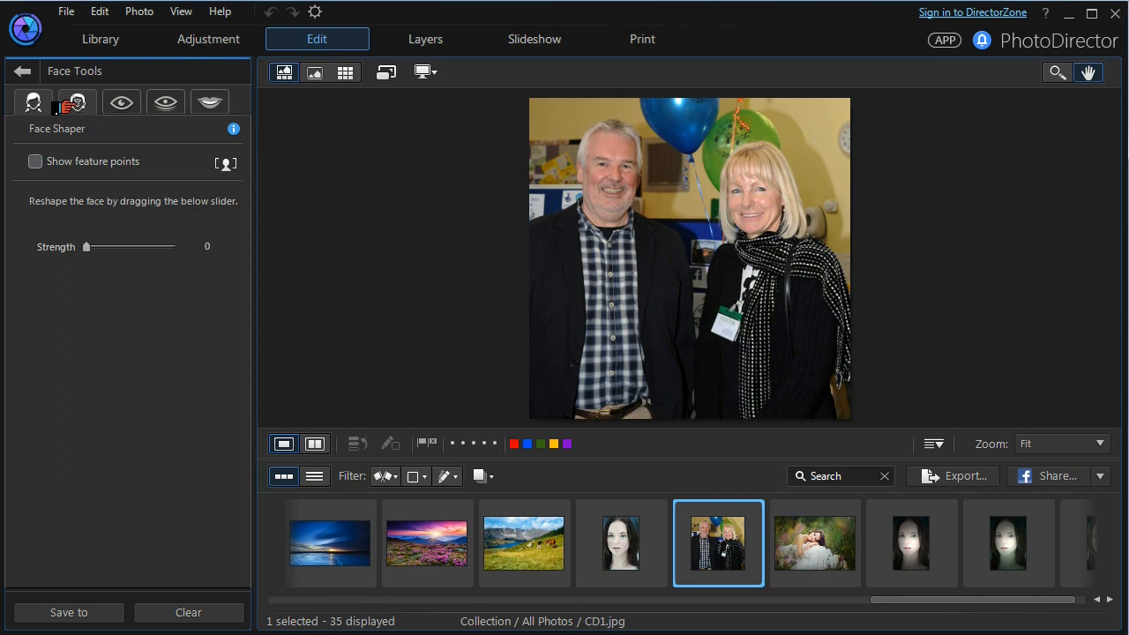
# Open Shine Remover, hide feature points, and set Strength to 44 after trying about 73.
pyautogui.click(77, 102)
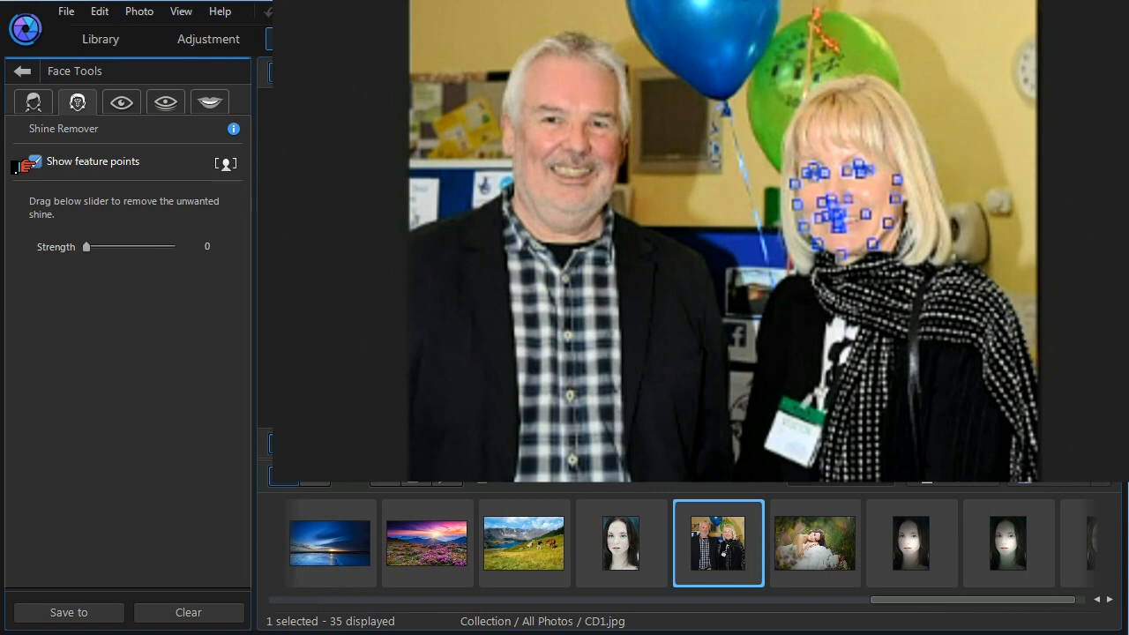
pyautogui.click(34, 160)
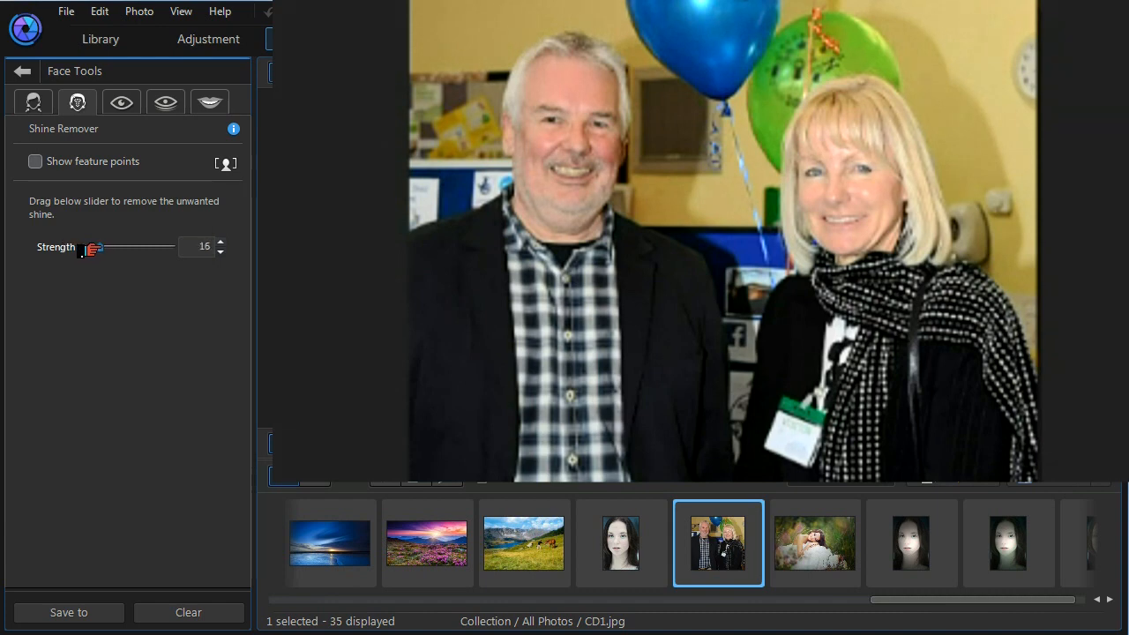
pyautogui.moveTo(95, 247); pyautogui.dragTo(126, 246)
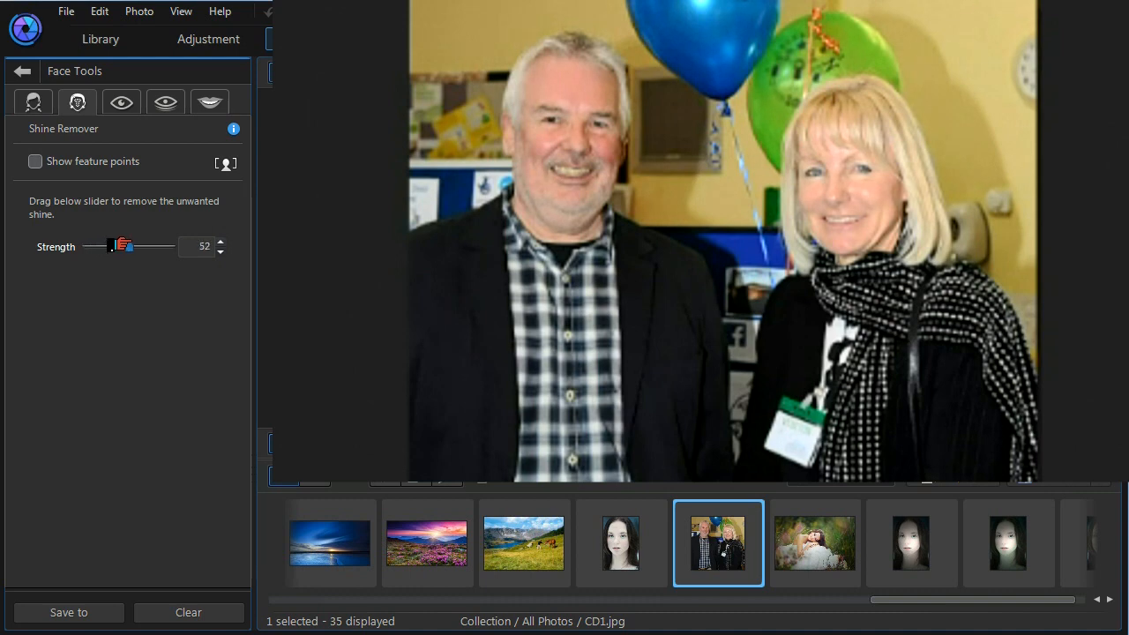
pyautogui.moveTo(123, 246); pyautogui.dragTo(148, 246)
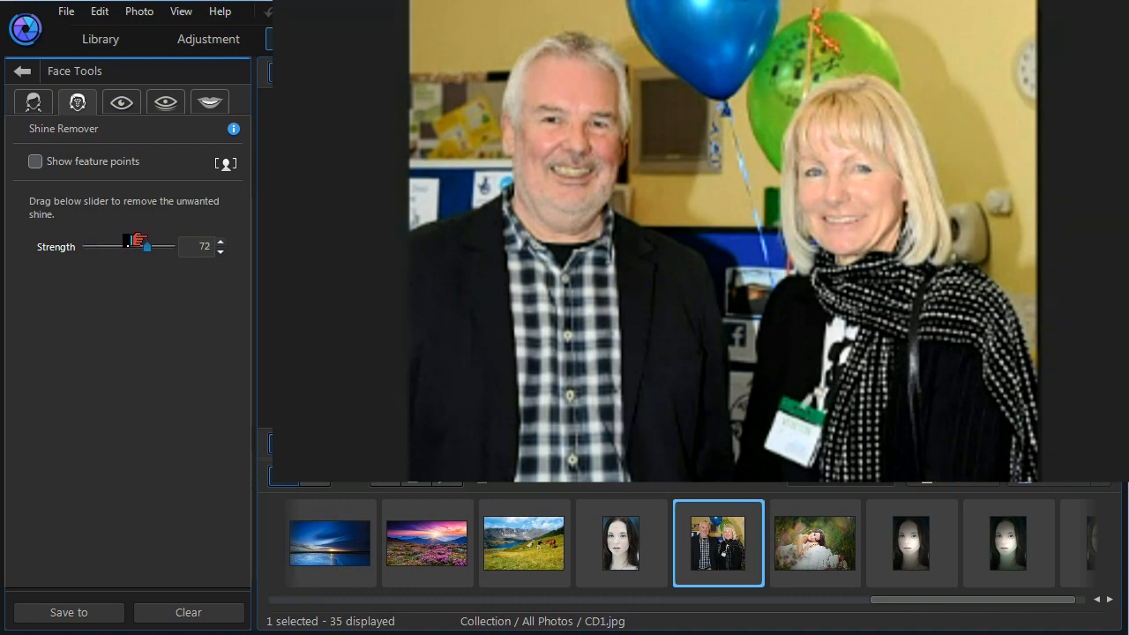
pyautogui.moveTo(145, 246); pyautogui.dragTo(150, 246)
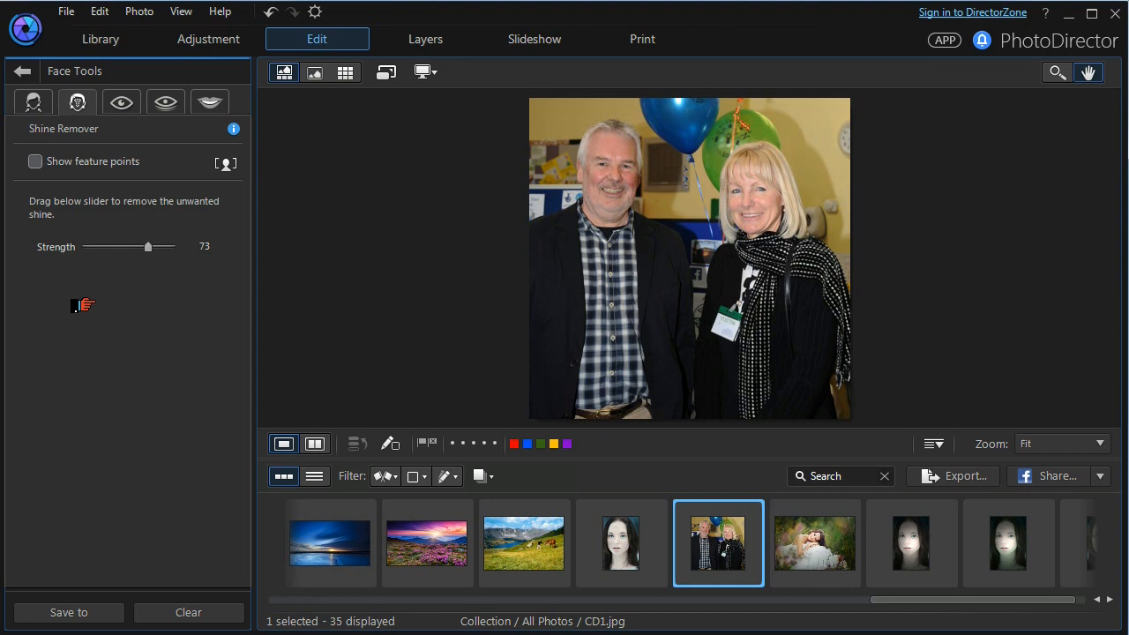
pyautogui.moveTo(148, 246); pyautogui.dragTo(123, 246)
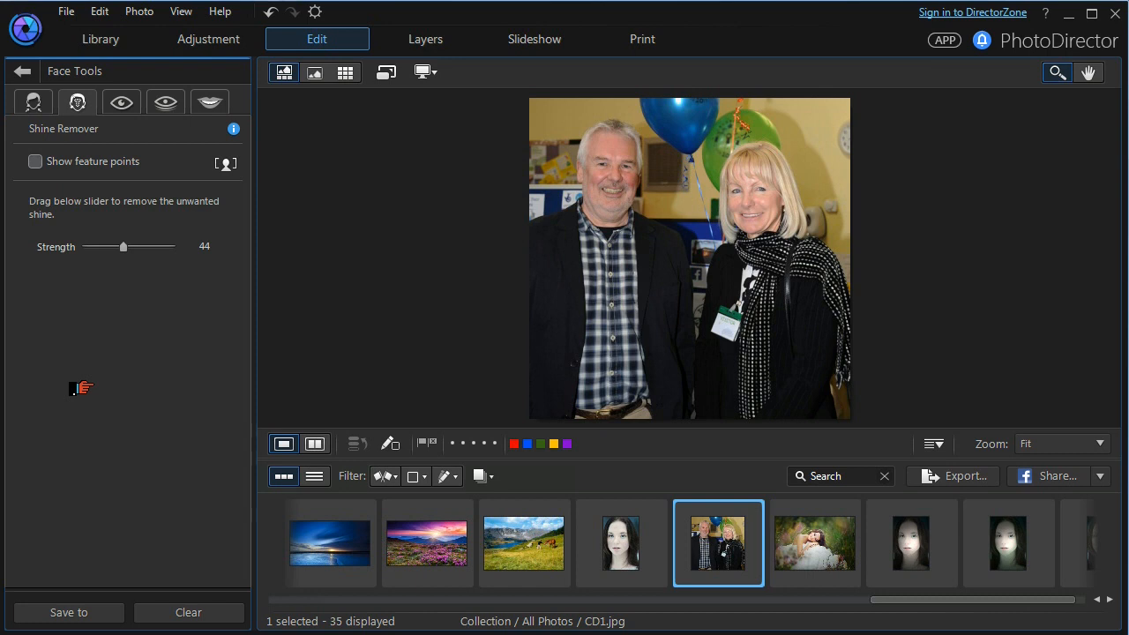
pyautogui.moveTo(620, 543)
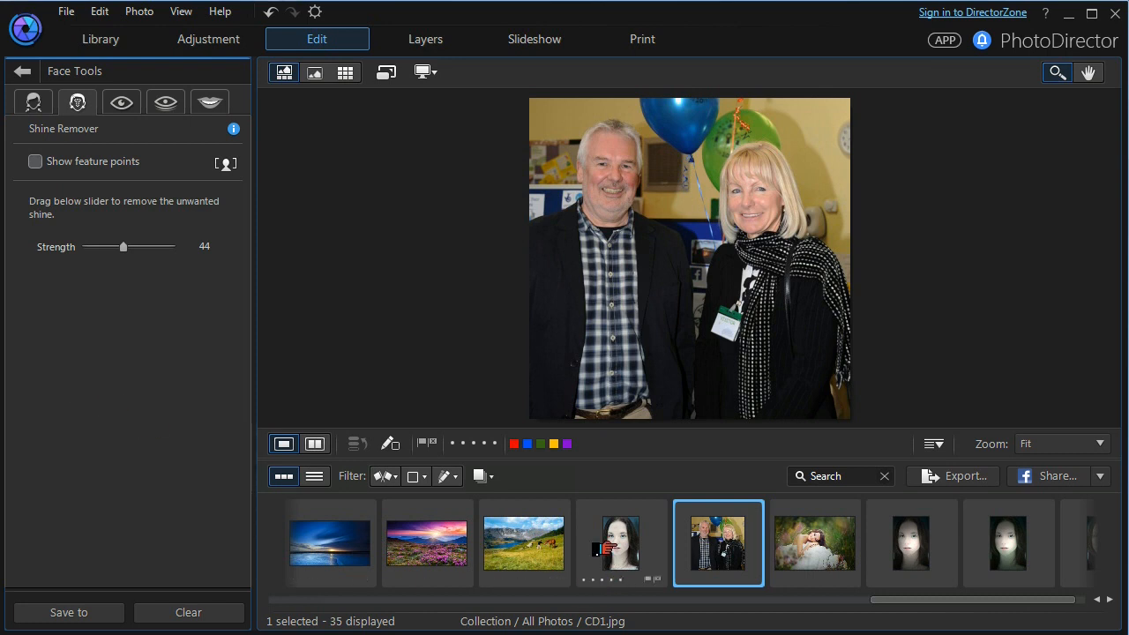
# Open SkinTone.jpg from the filmstrip and answer the prompt about saving CD1.jpg's changes.
pyautogui.click(620, 542)
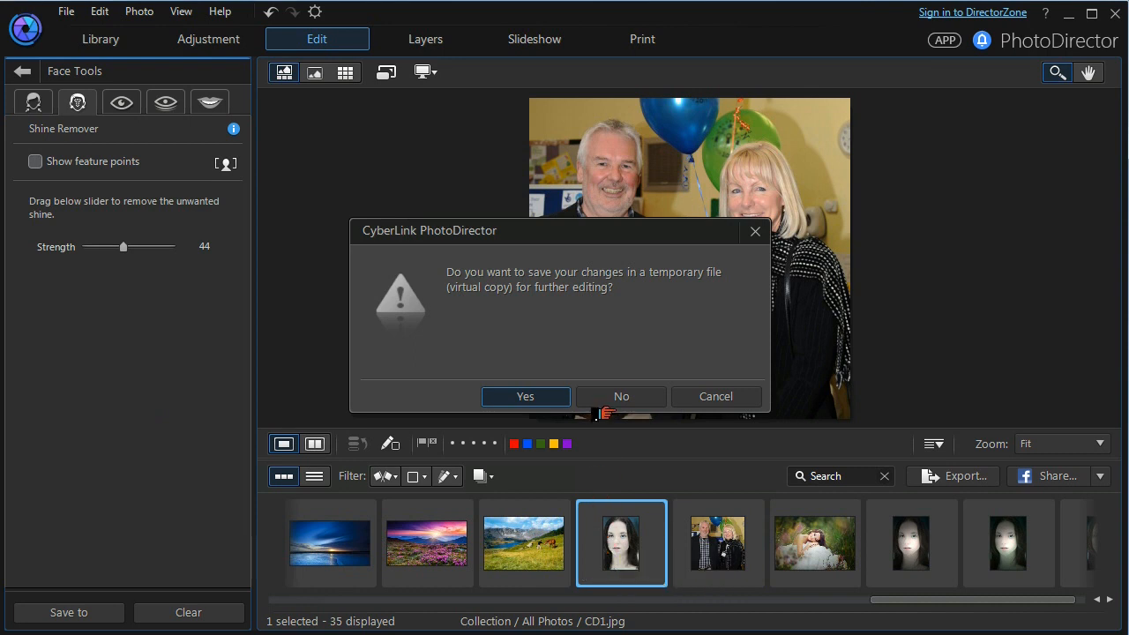
pyautogui.click(620, 396)
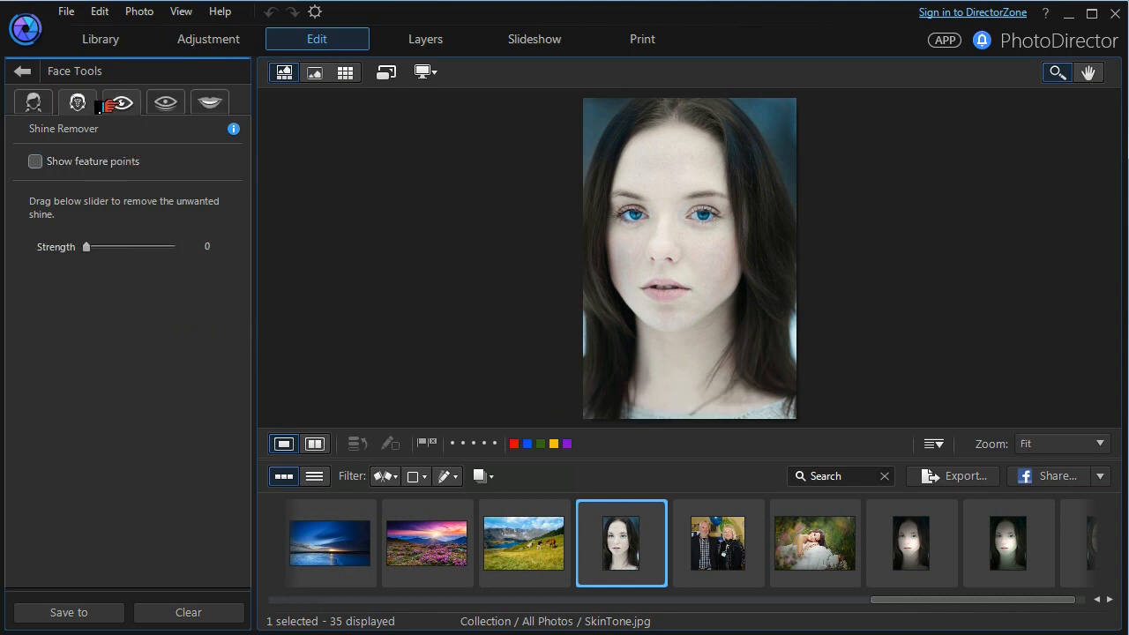
# Open Eye Tools, toggle feature points, and set Eye Enlarger Size to 40 after trial sizes.
pyautogui.click(165, 101)
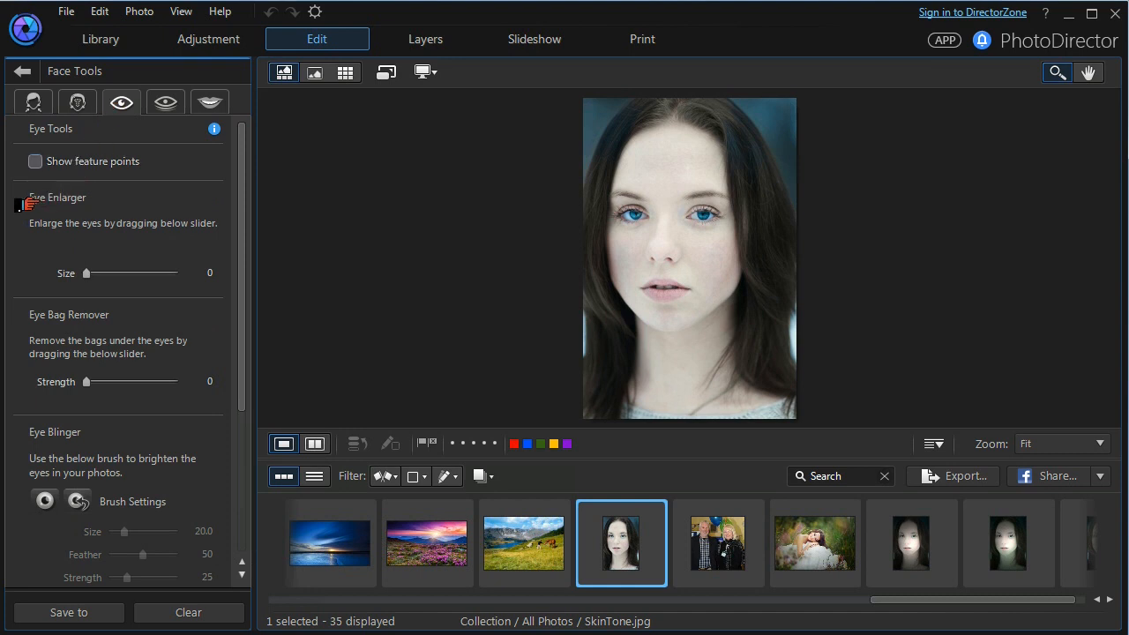
pyautogui.click(36, 161)
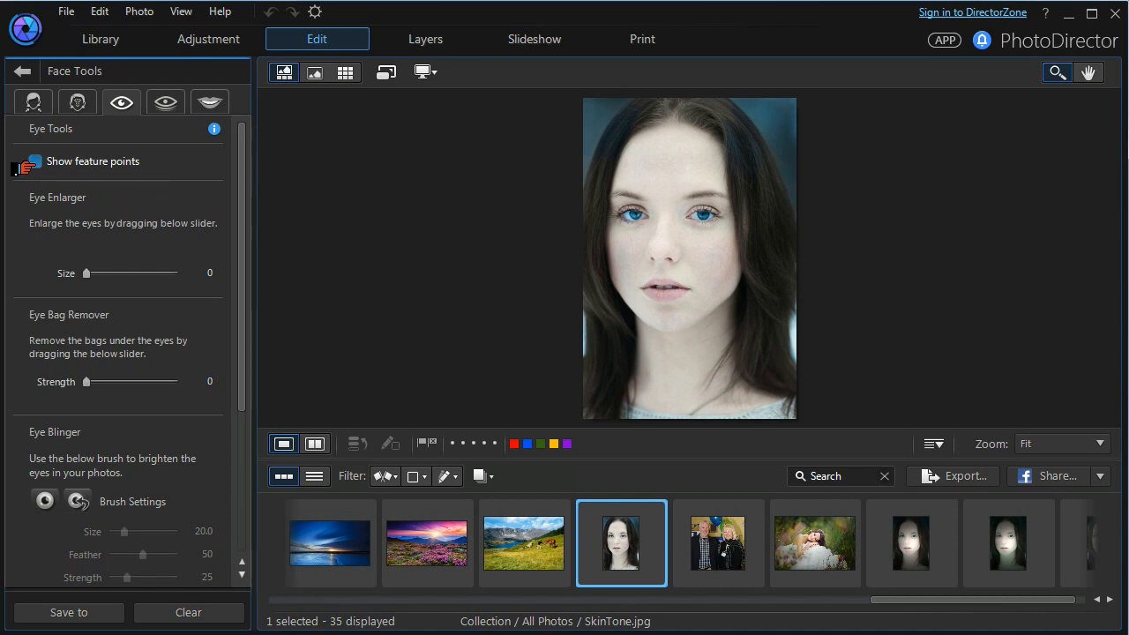
pyautogui.click(34, 161)
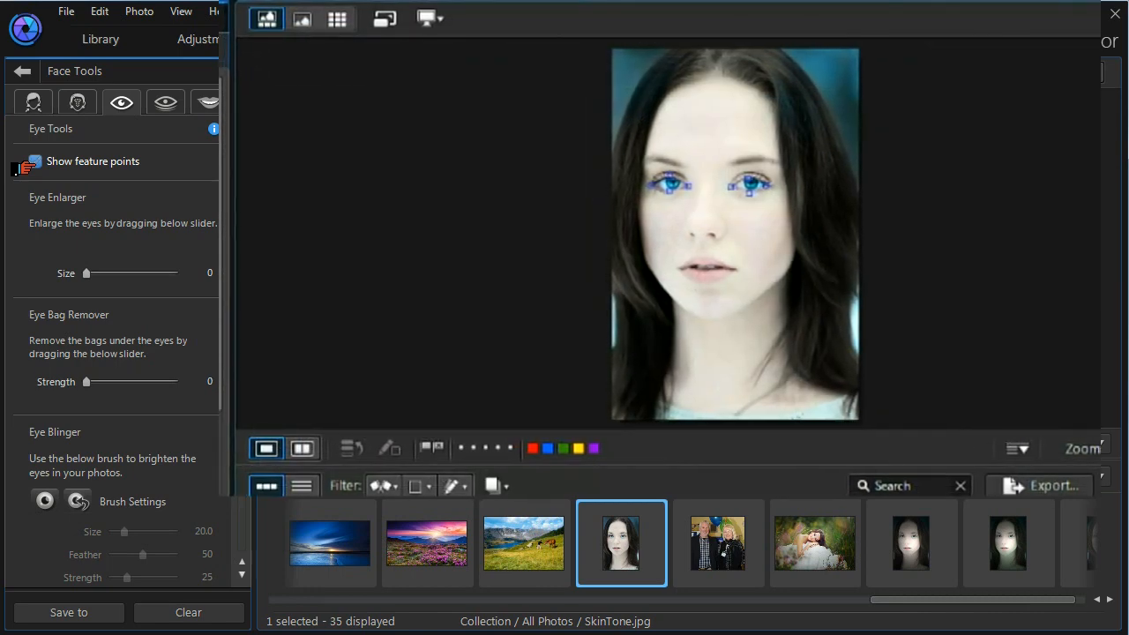
pyautogui.click(34, 161)
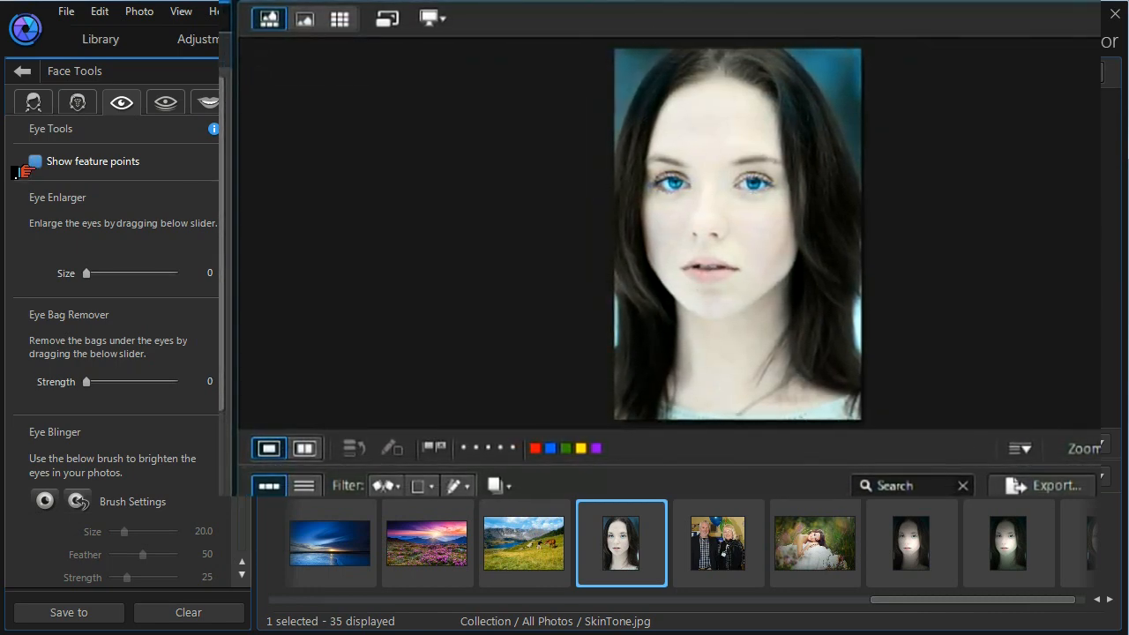
pyautogui.click(34, 160)
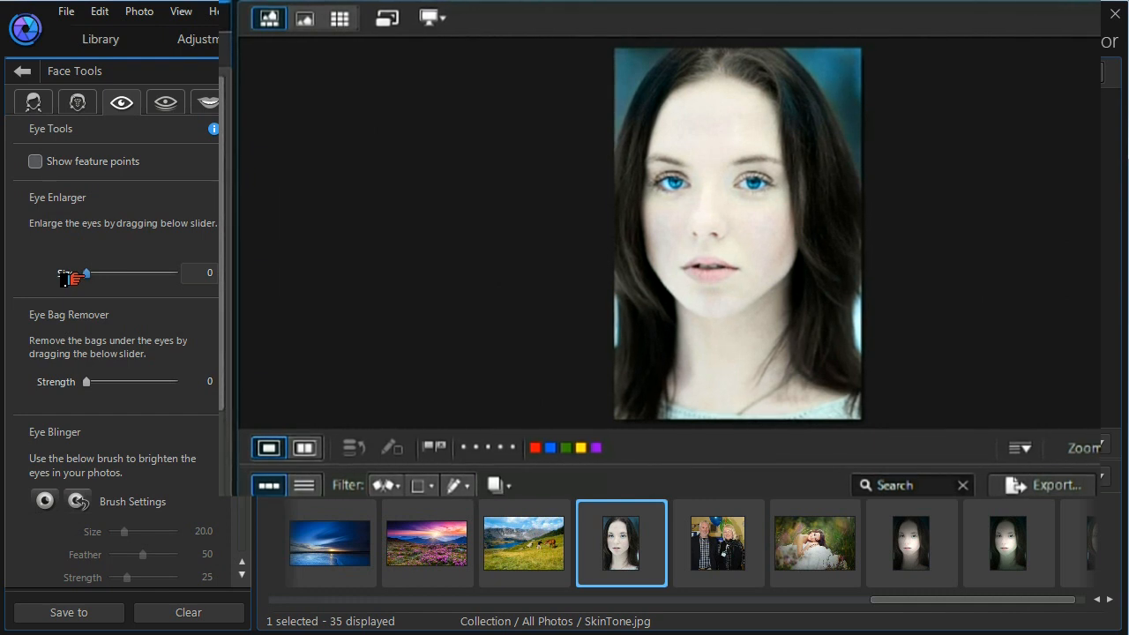
pyautogui.moveTo(86, 274); pyautogui.dragTo(117, 274)
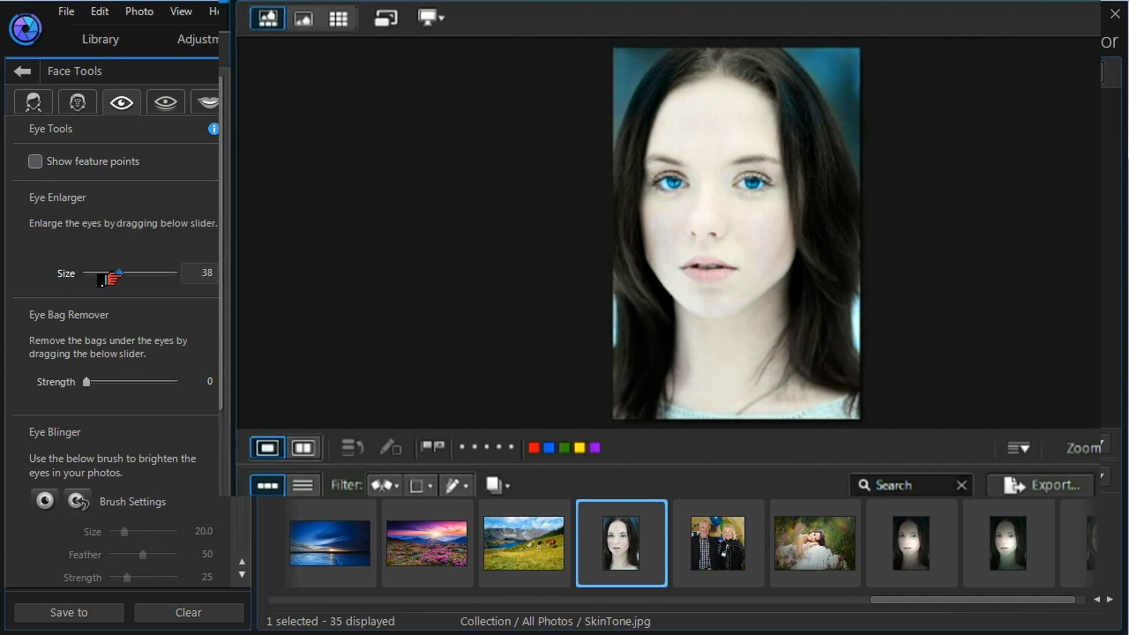
pyautogui.moveTo(118, 273); pyautogui.dragTo(147, 273)
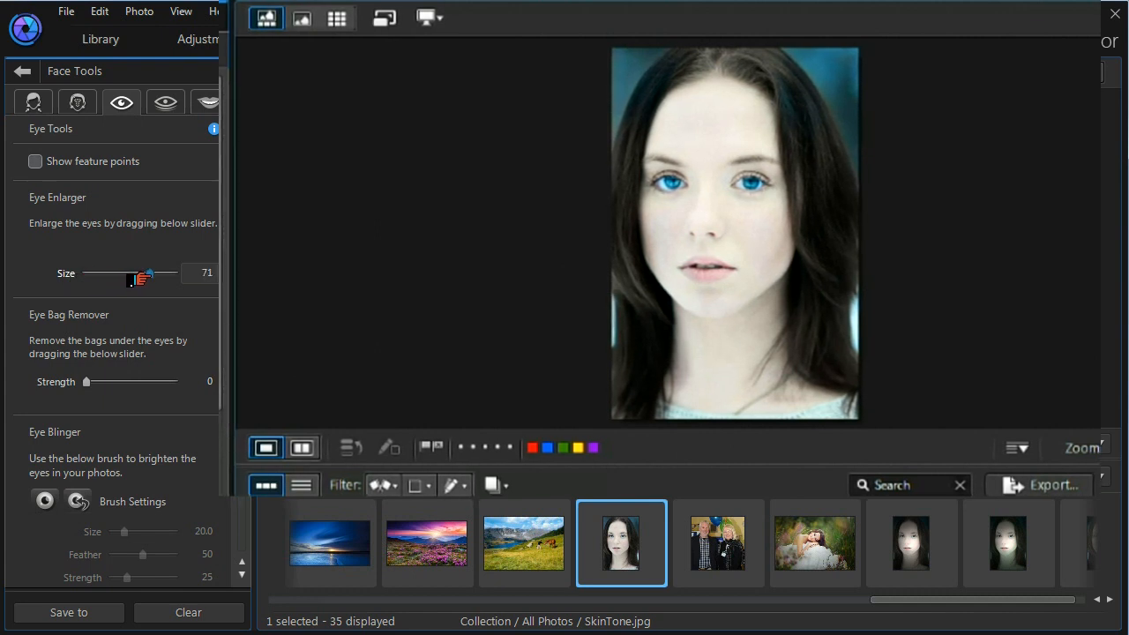
pyautogui.moveTo(141, 274); pyautogui.dragTo(122, 274)
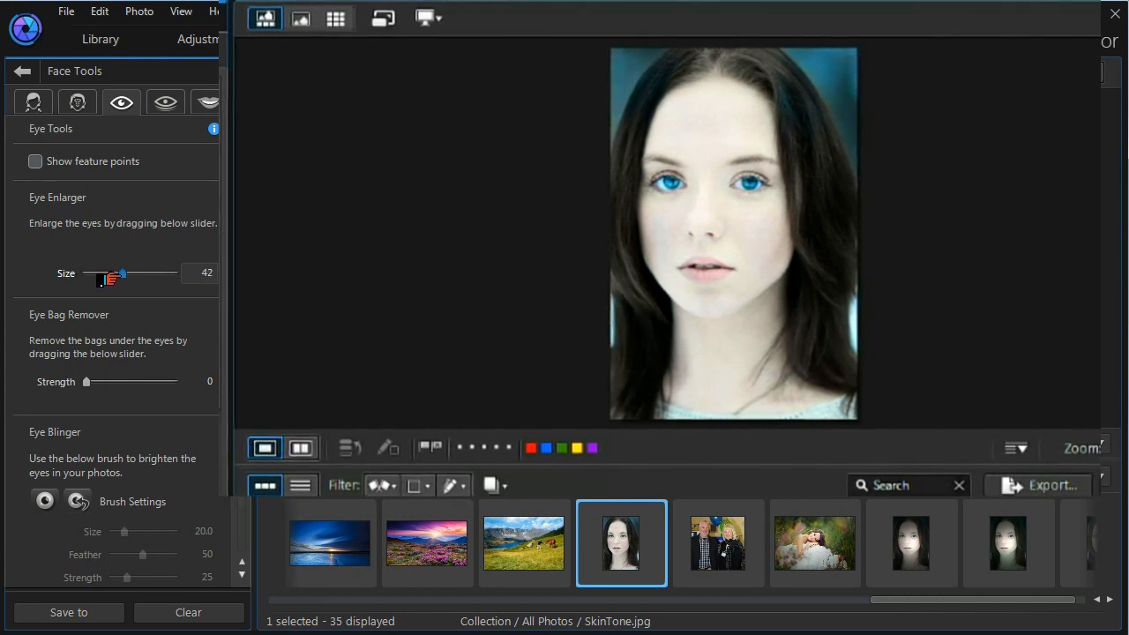
pyautogui.moveTo(123, 274); pyautogui.dragTo(120, 273)
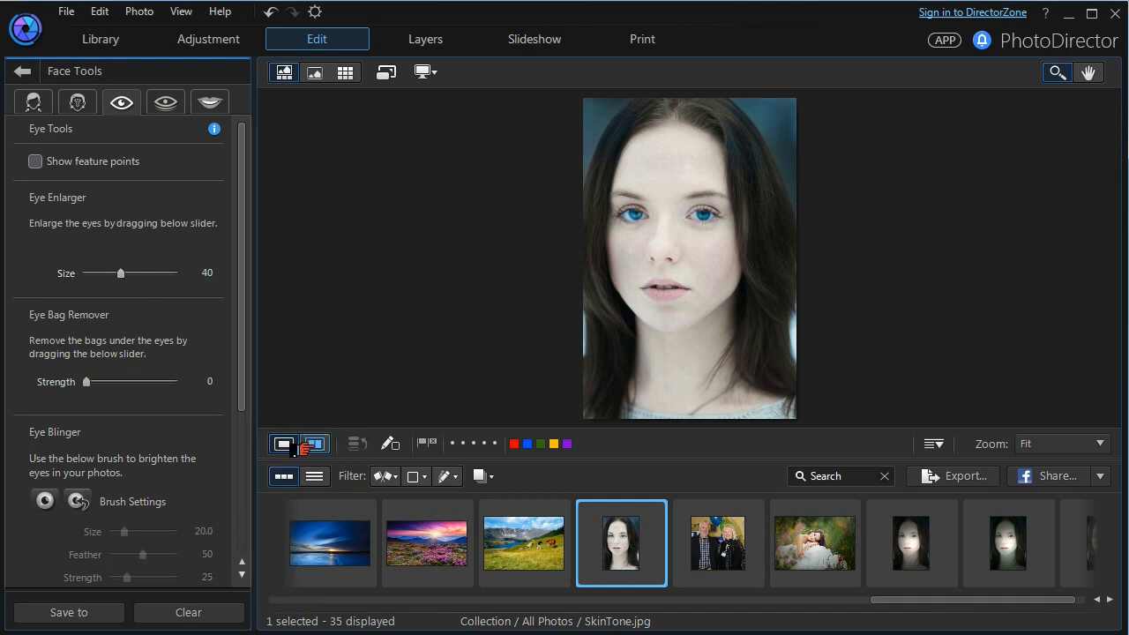
pyautogui.moveTo(314, 444)
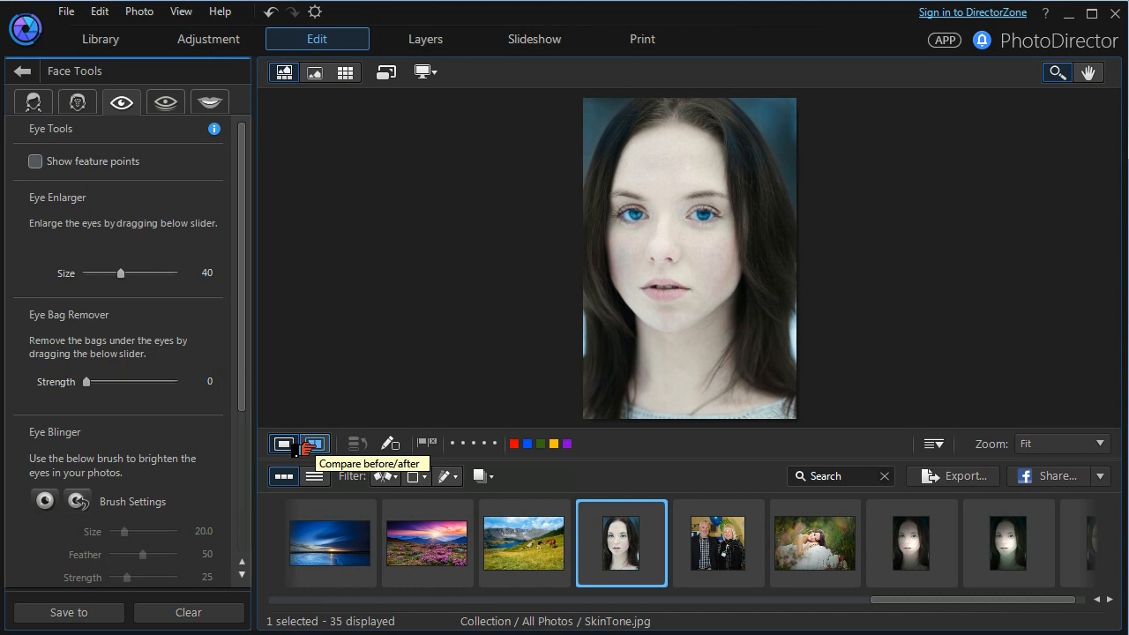
# Turn on before/after comparison and adjust Eye Enlarger Size to 36 through trial values.
pyautogui.click(313, 442)
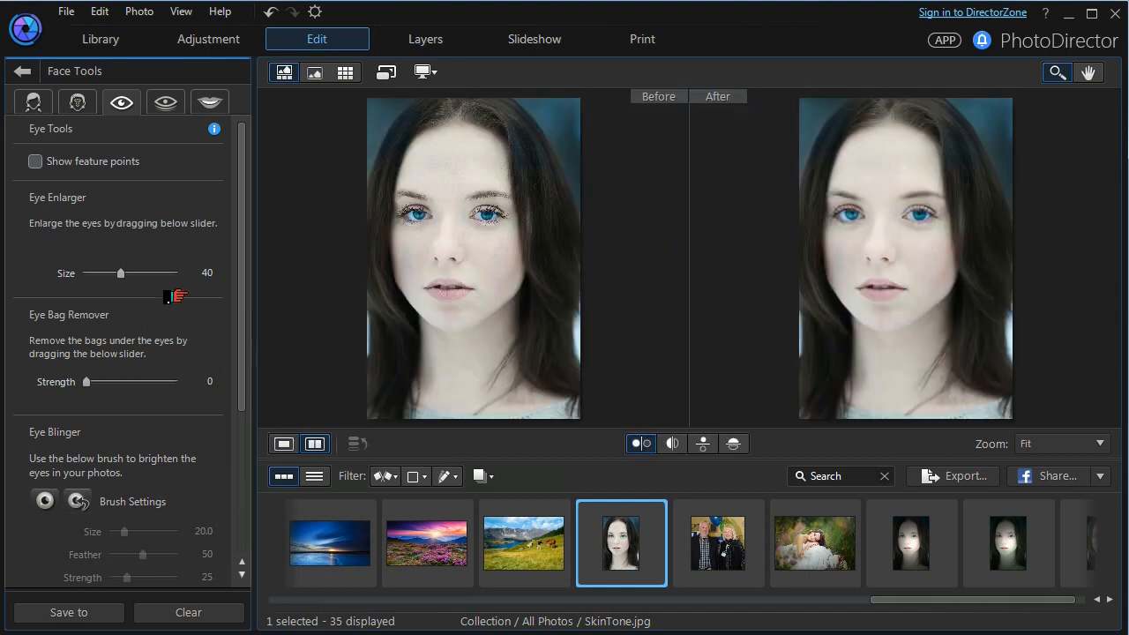
pyautogui.moveTo(121, 273); pyautogui.dragTo(95, 273)
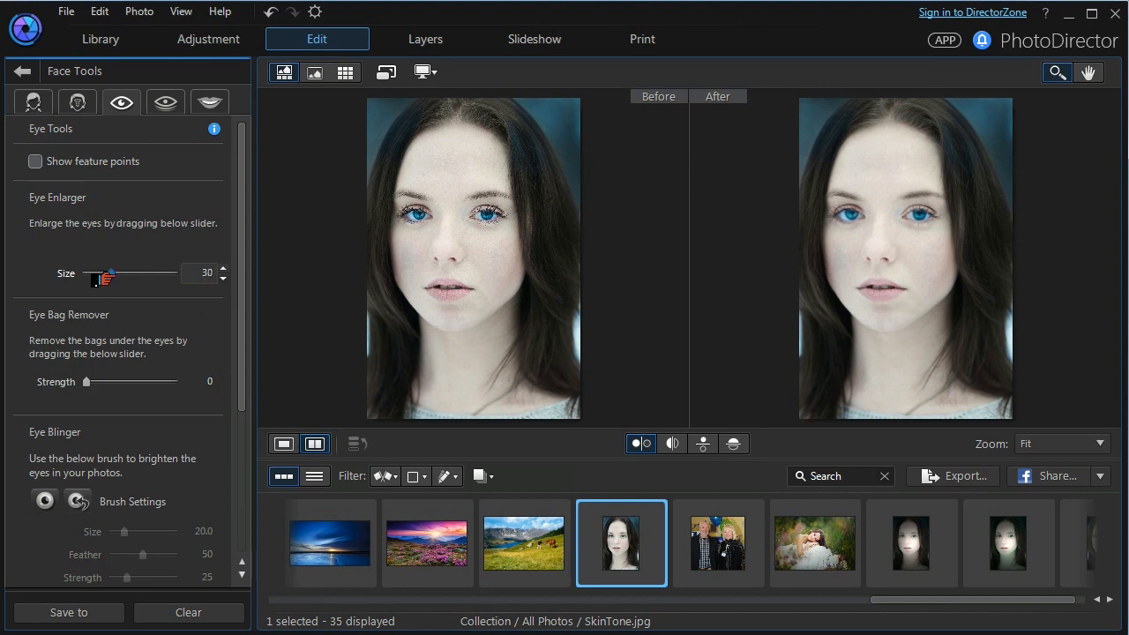
pyautogui.moveTo(100, 274); pyautogui.dragTo(146, 274)
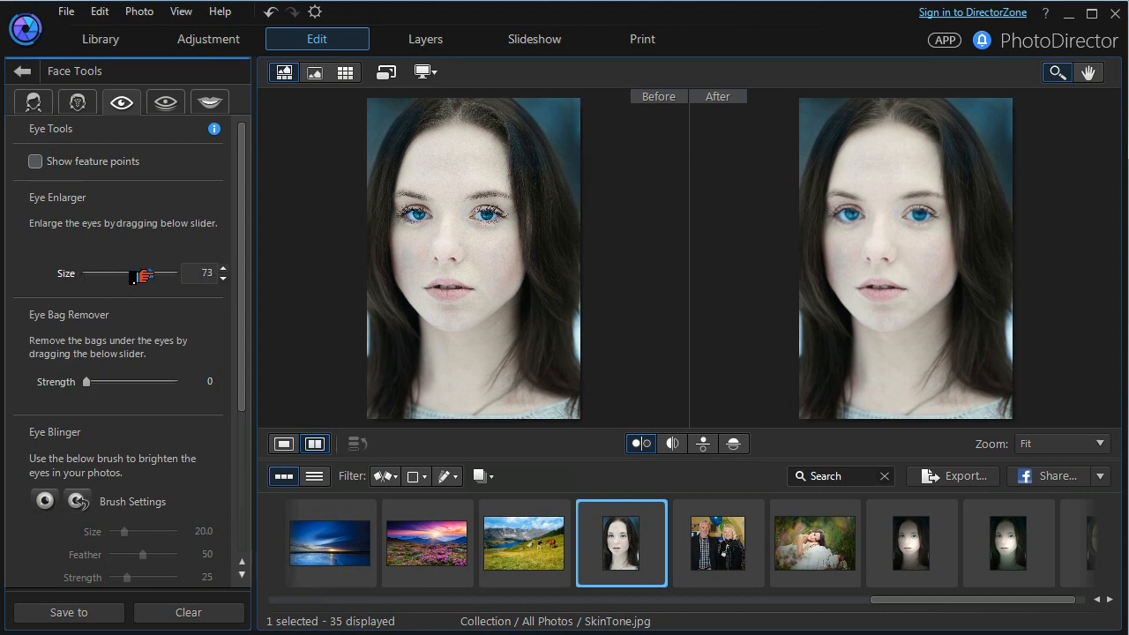
pyautogui.moveTo(144, 274); pyautogui.dragTo(97, 274)
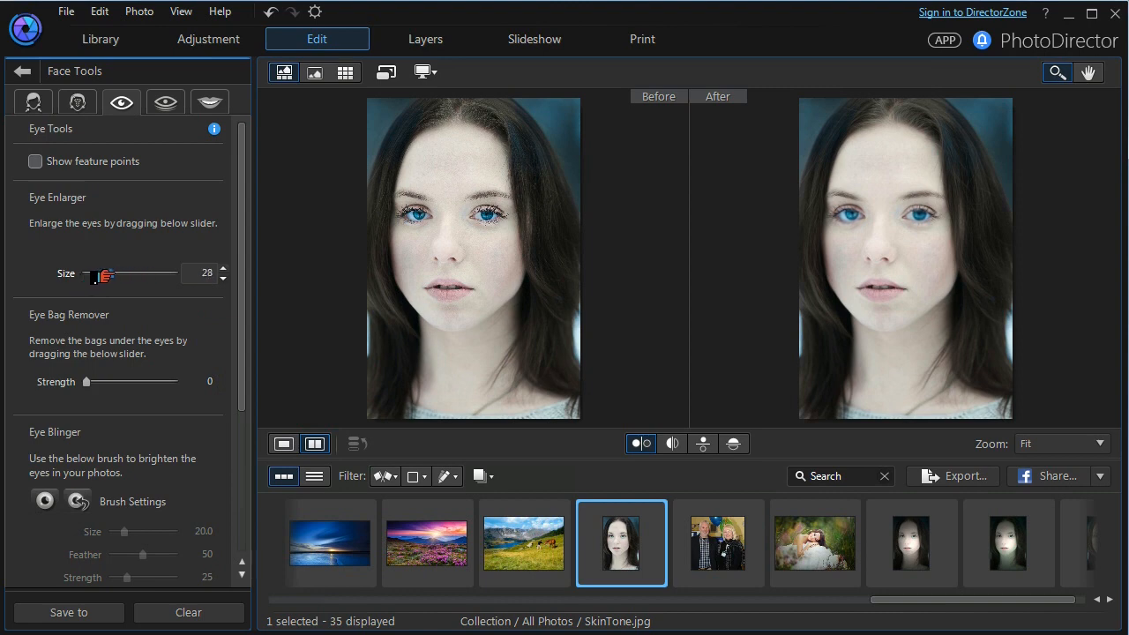
pyautogui.moveTo(97, 274); pyautogui.dragTo(110, 275)
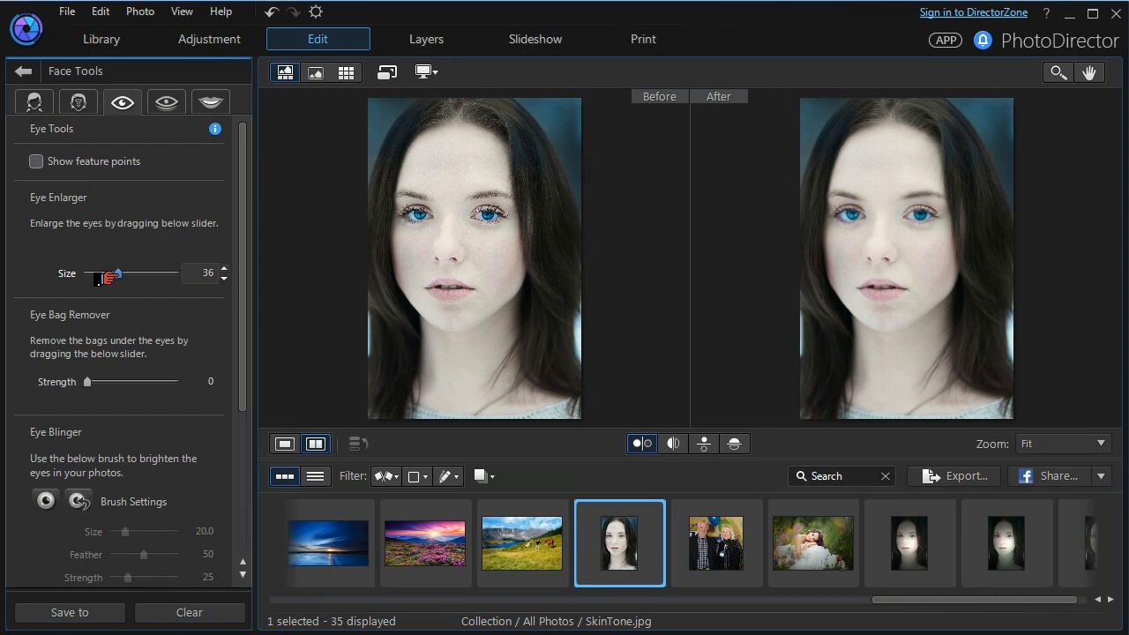
pyautogui.hscroll(-3)
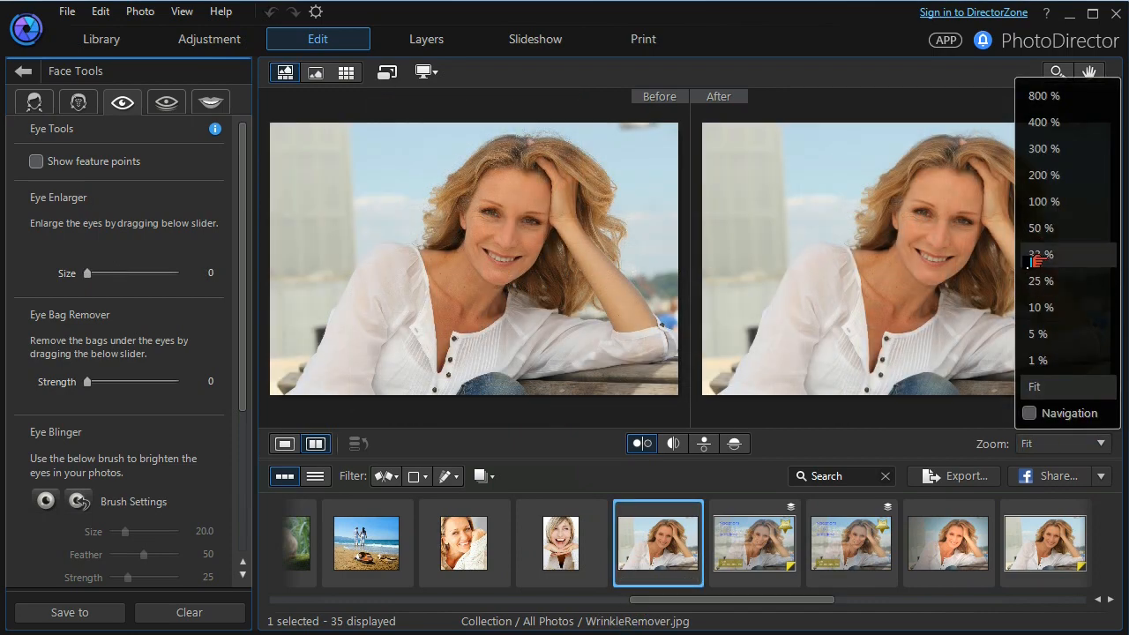
# Zoom WrinkleRemover.jpg to 33% and raise Eye Bag Remover strength to 100.
pyautogui.click(1040, 254)
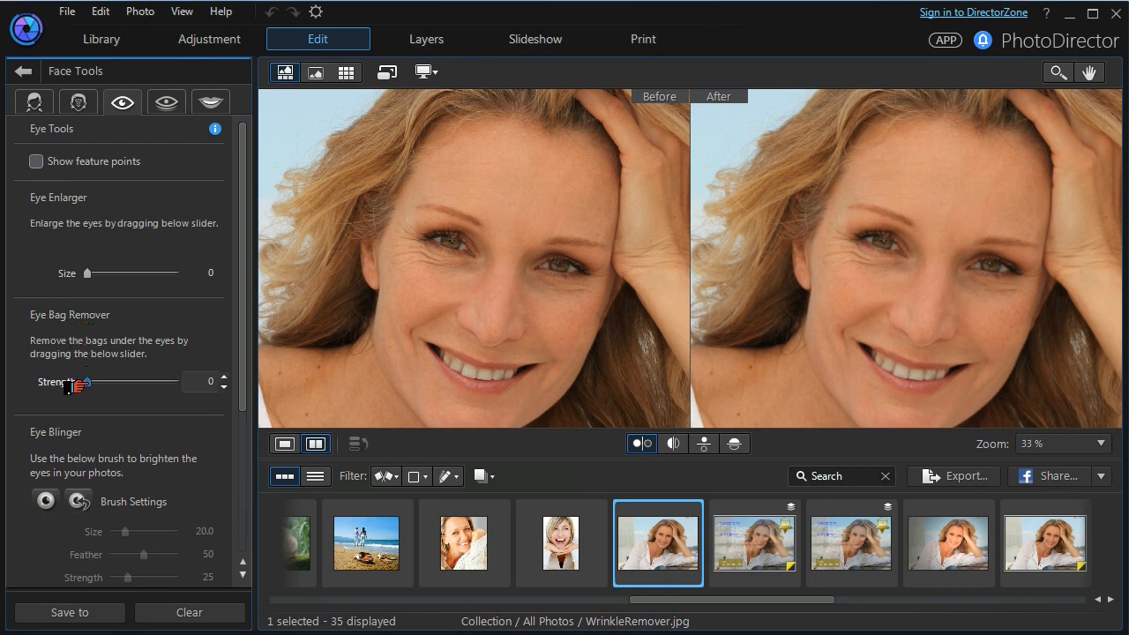
pyautogui.moveTo(84, 380); pyautogui.dragTo(104, 381)
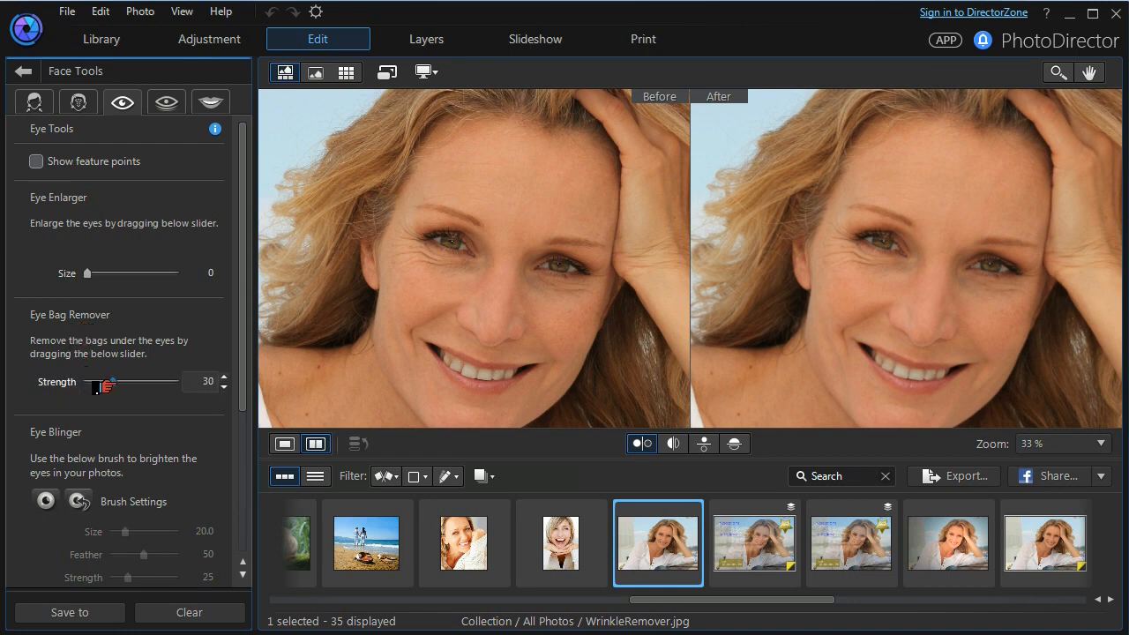
pyautogui.moveTo(102, 382); pyautogui.dragTo(148, 382)
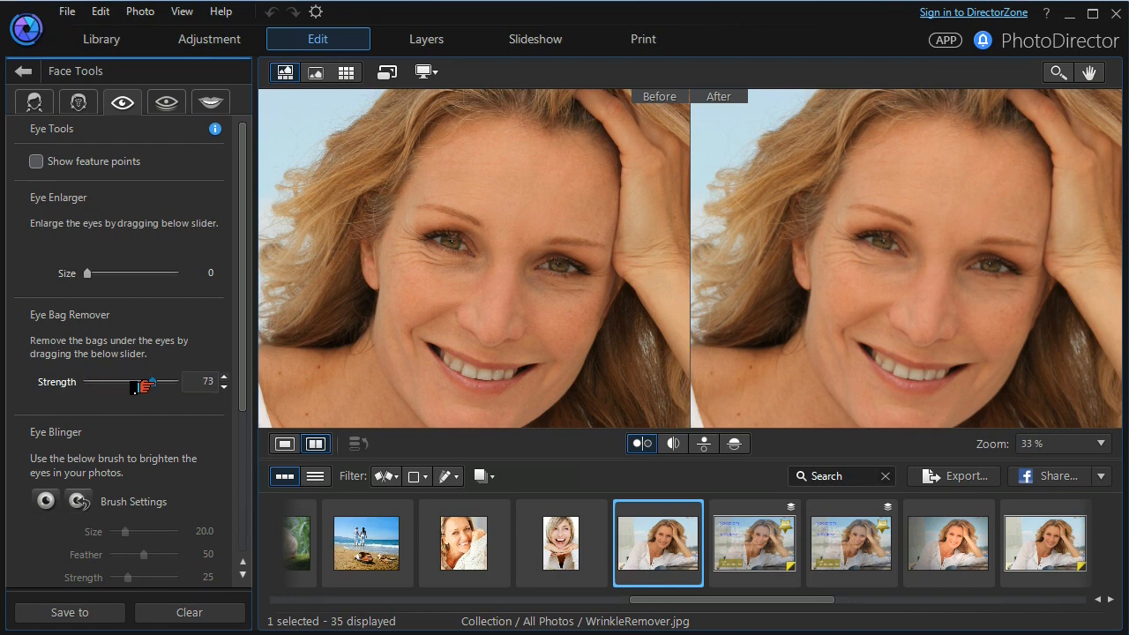
pyautogui.moveTo(145, 385); pyautogui.dragTo(172, 385)
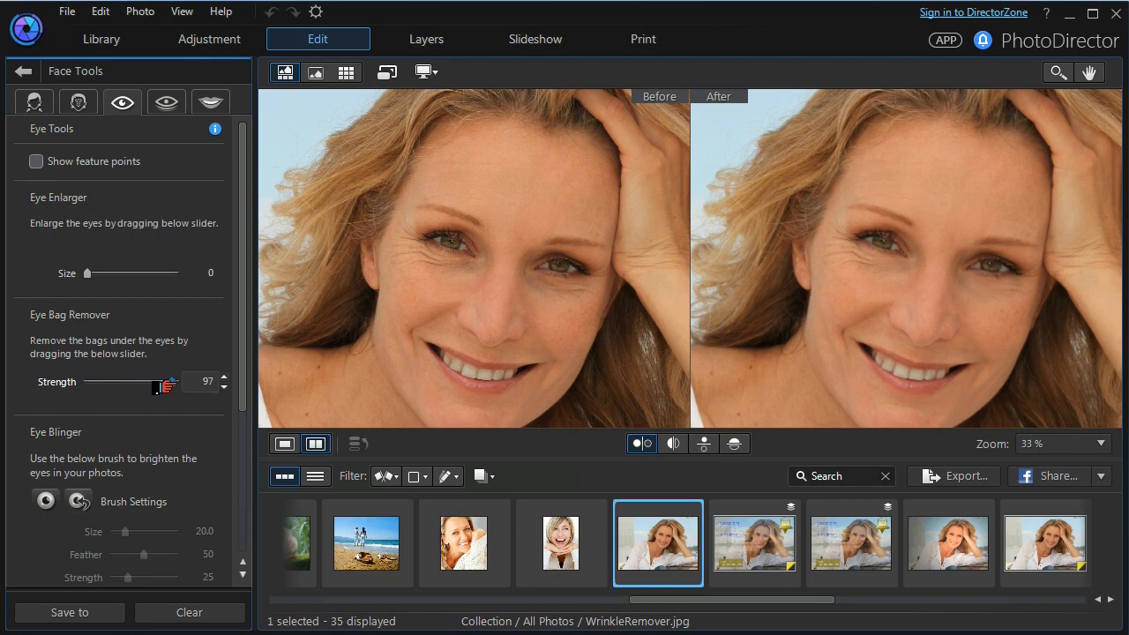
pyautogui.moveTo(159, 381); pyautogui.dragTo(181, 381)
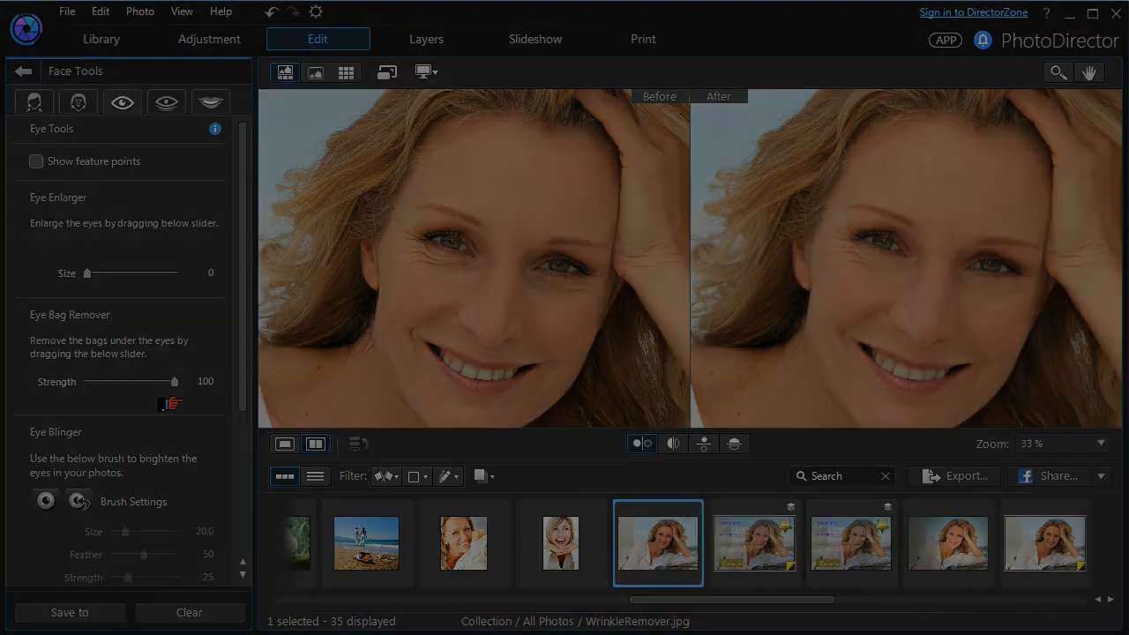
# Reopen SkinTone.jpg and switch to the top/bottom split before/after comparison.
pyautogui.click(622, 542)
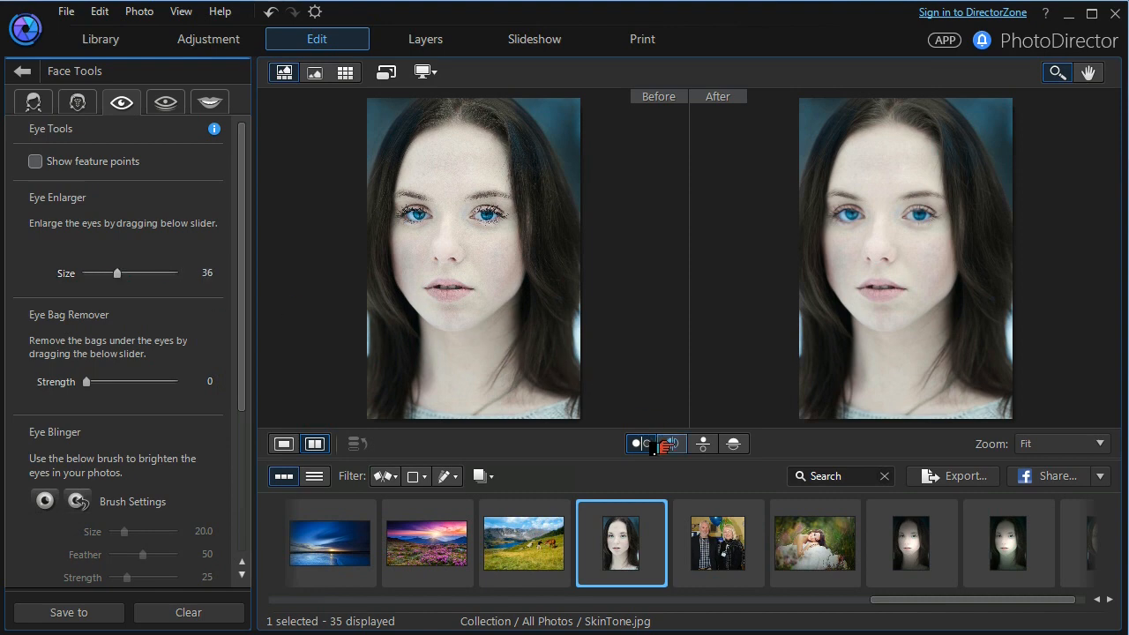
pyautogui.moveTo(668, 443)
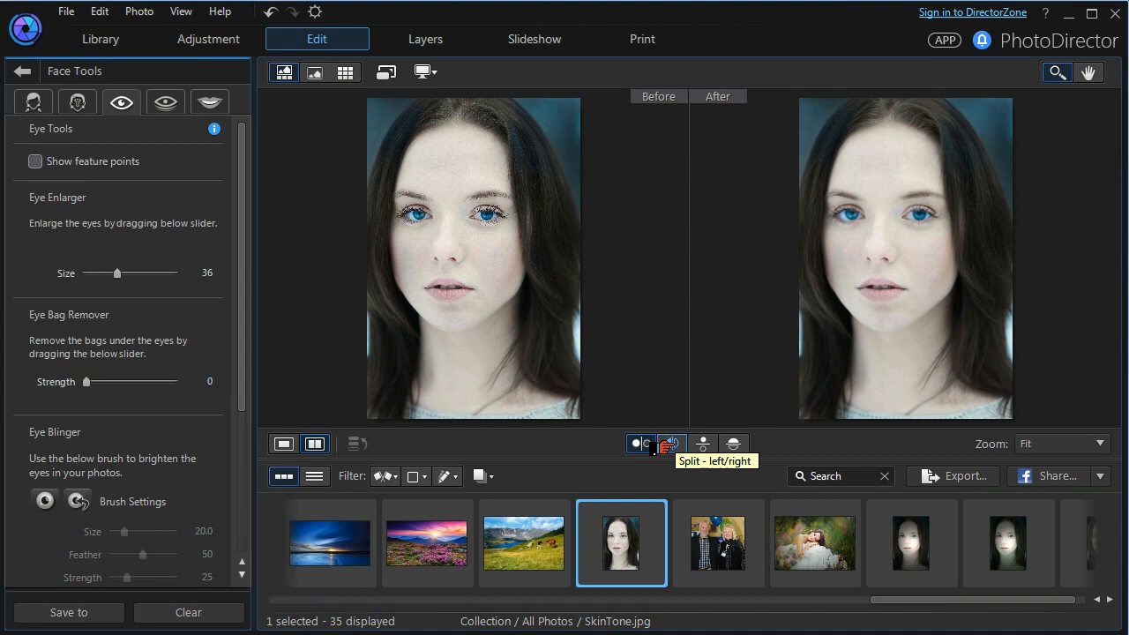
pyautogui.click(668, 443)
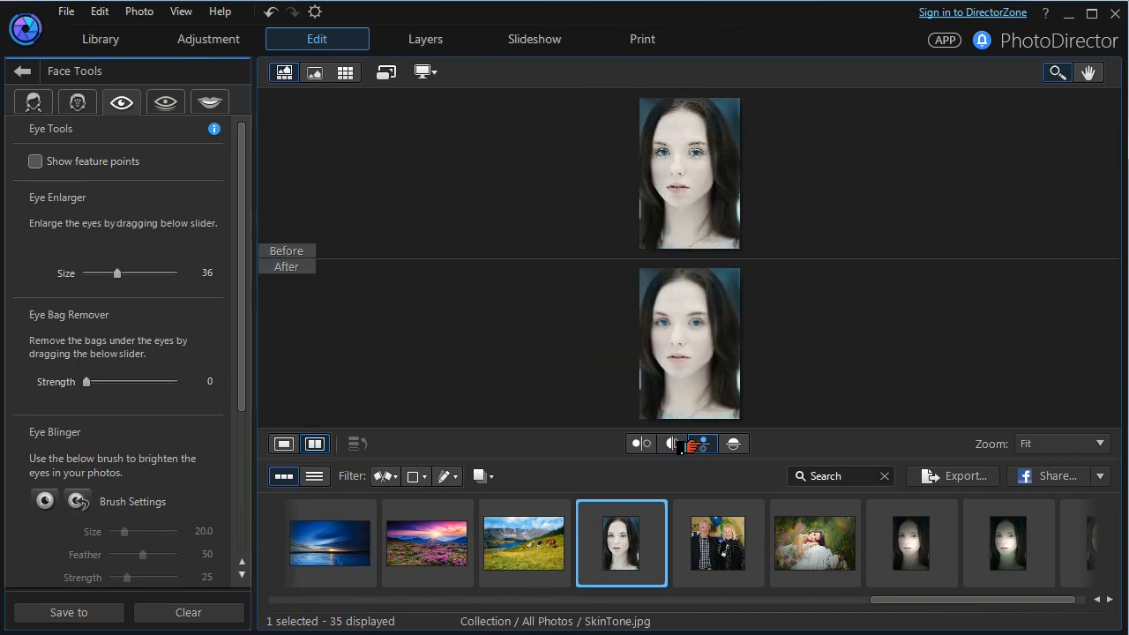
pyautogui.moveTo(732, 444)
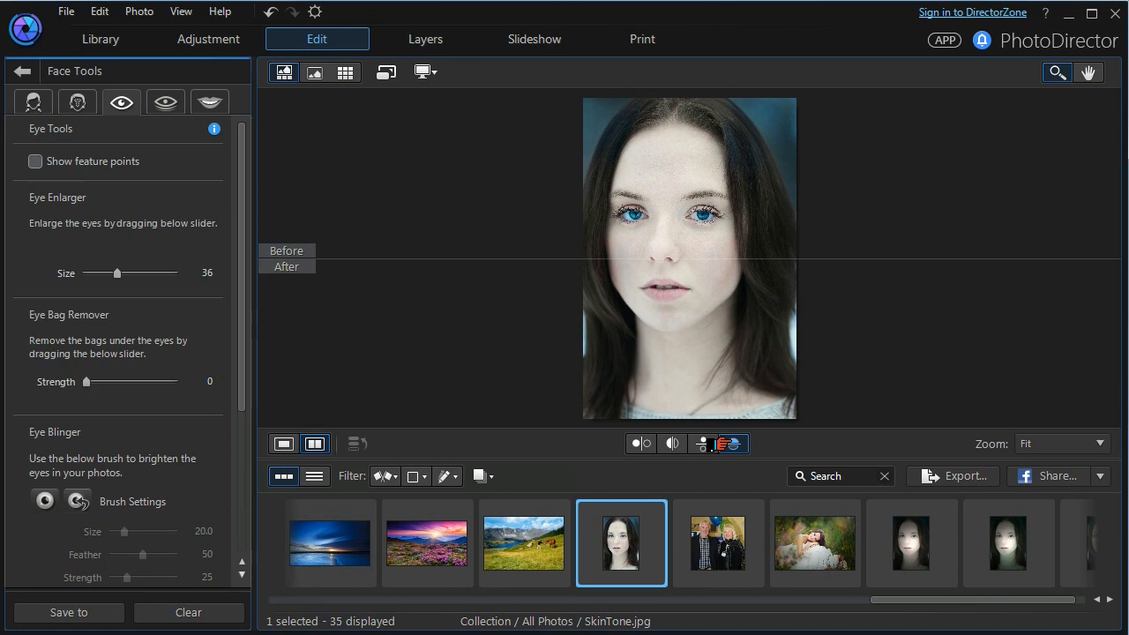
pyautogui.moveTo(716, 443)
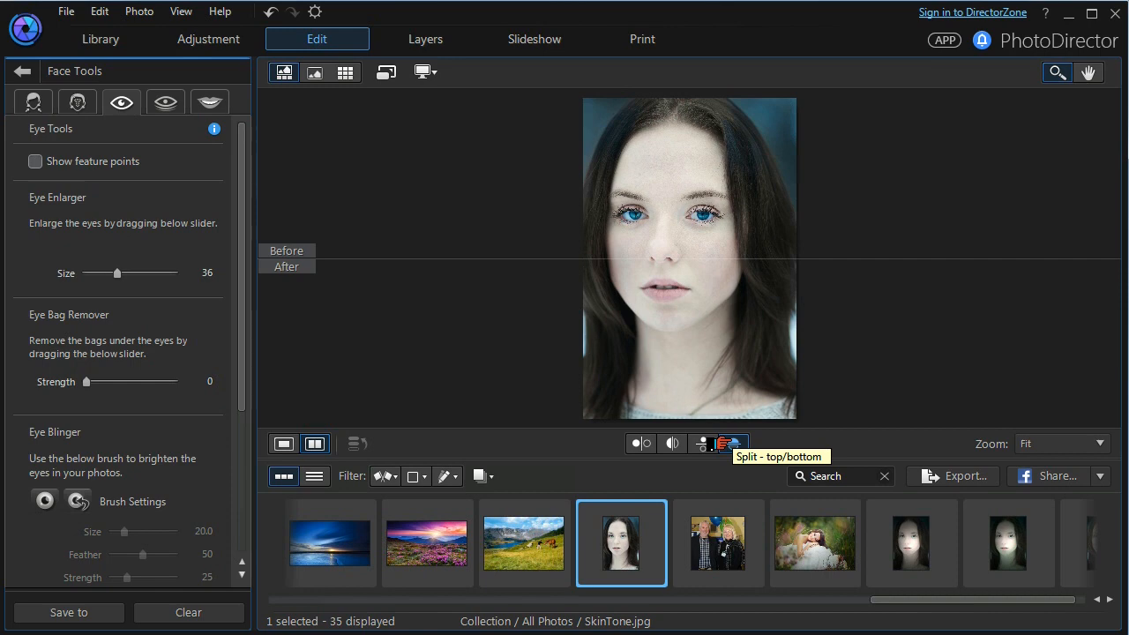
# Open Skin Tools > Skin Tone and switch the viewer to single view.
pyautogui.click(733, 443)
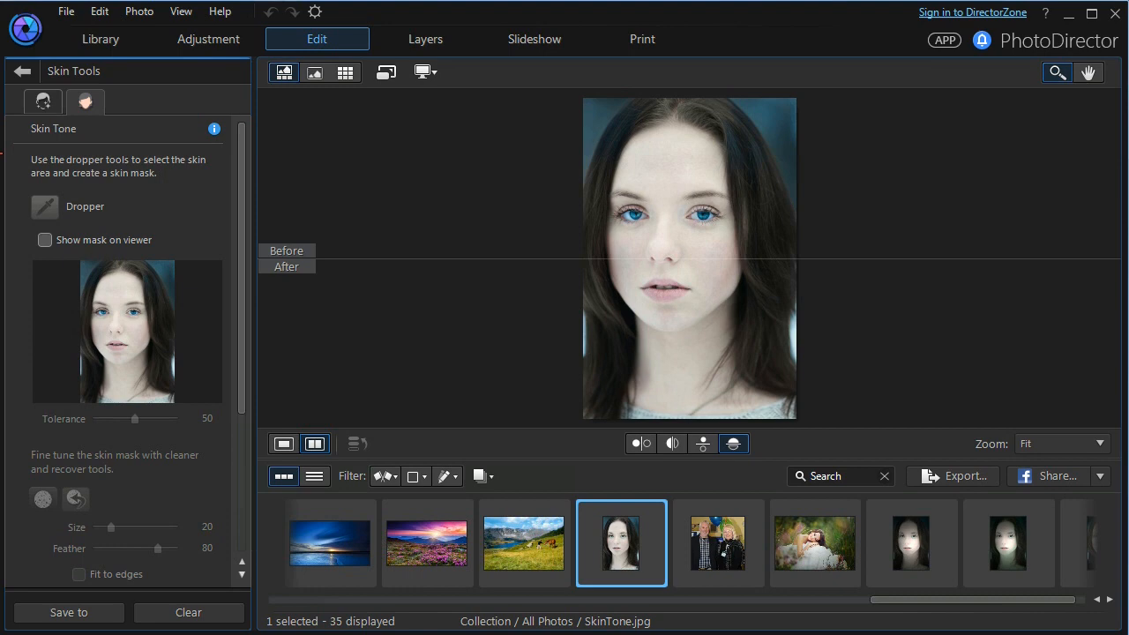
pyautogui.moveTo(293, 411)
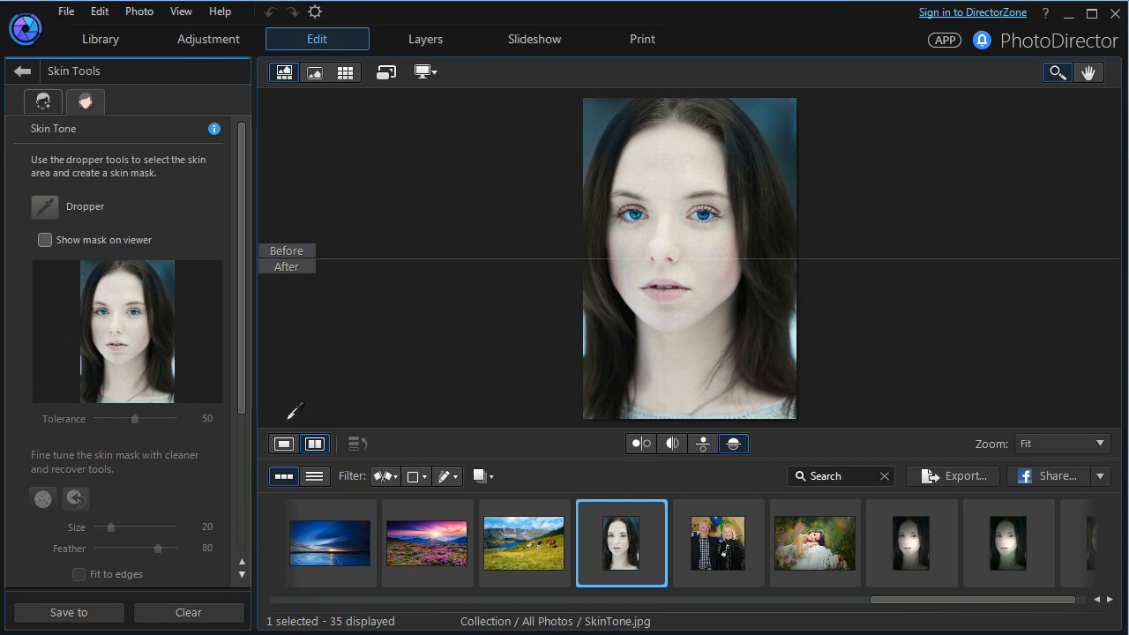
pyautogui.click(283, 443)
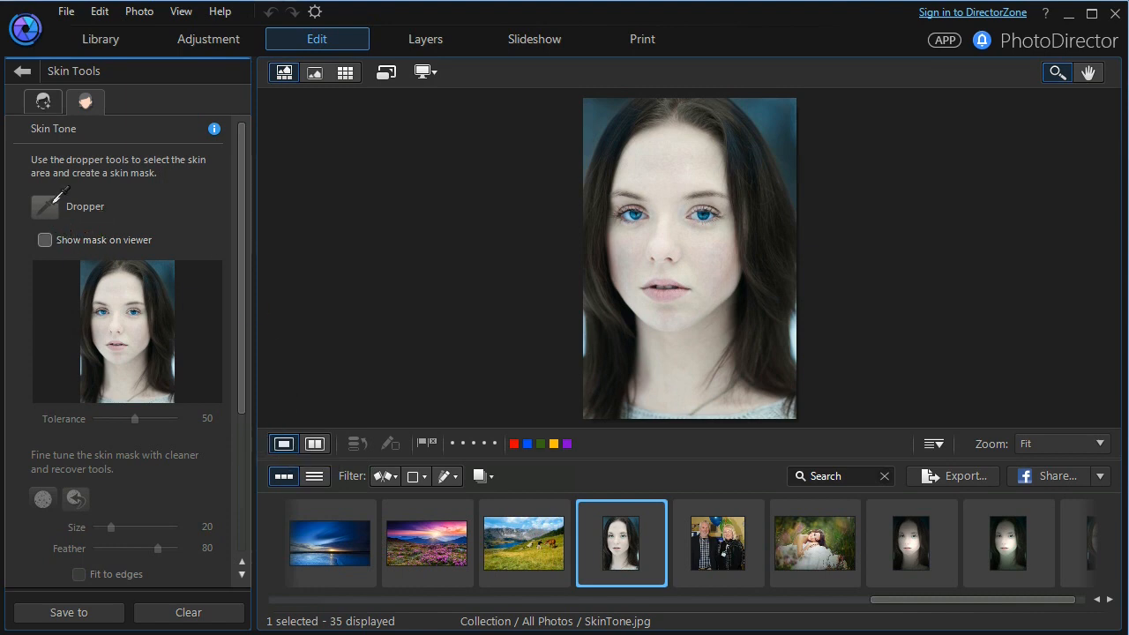
# Sample the skin with the Dropper and set mask cleaner size 7 with Fit to edges.
pyautogui.click(44, 239)
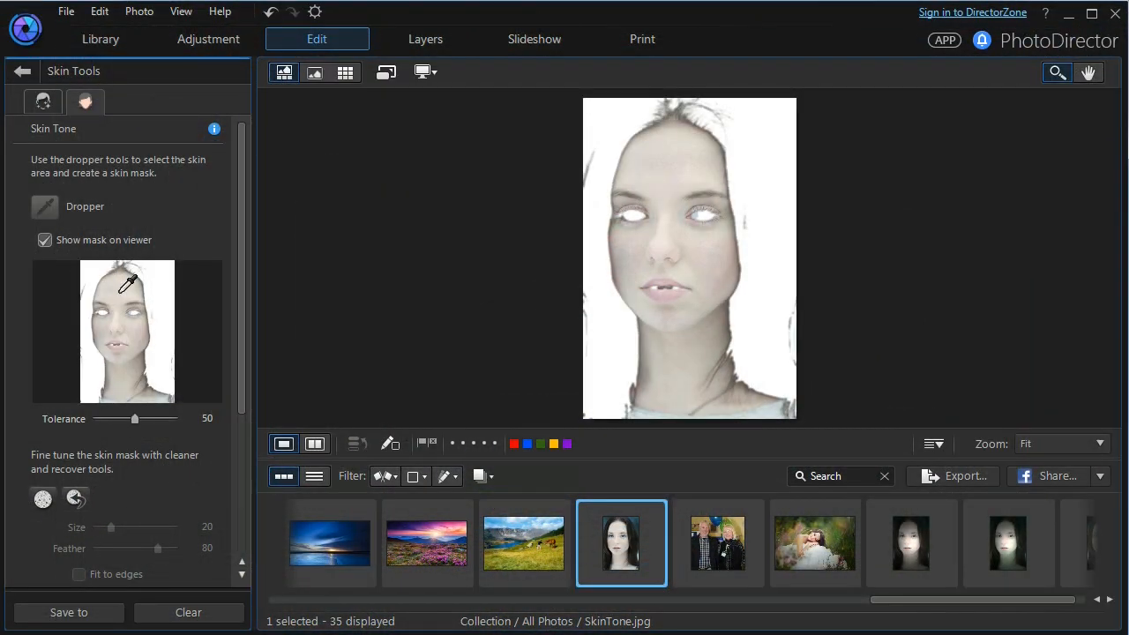
pyautogui.moveTo(220, 318)
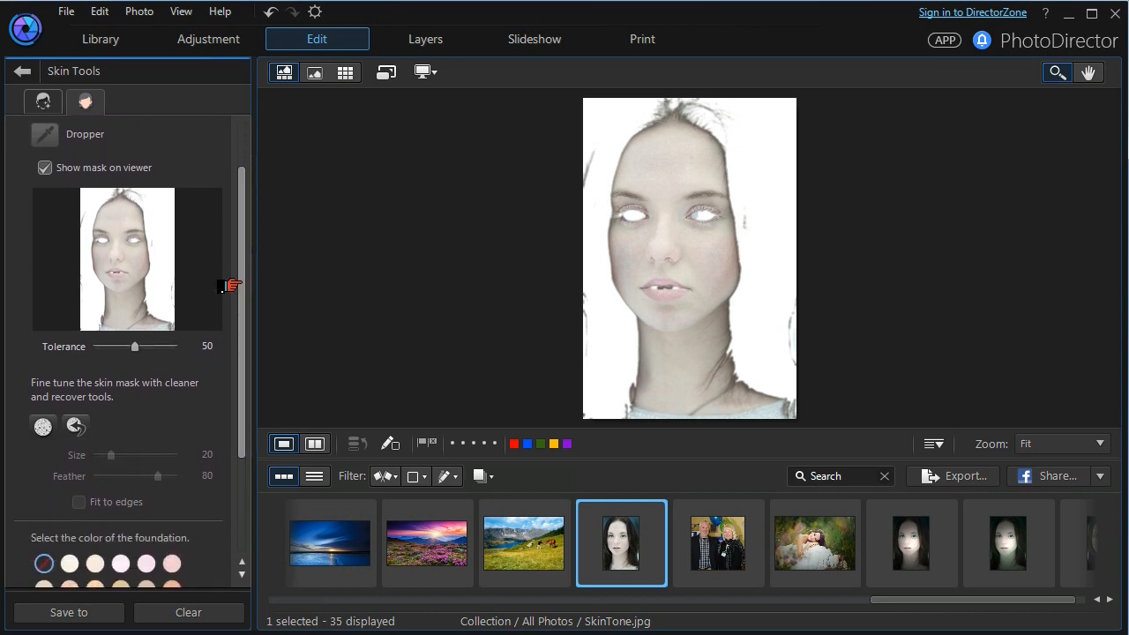
pyautogui.scroll(-3)
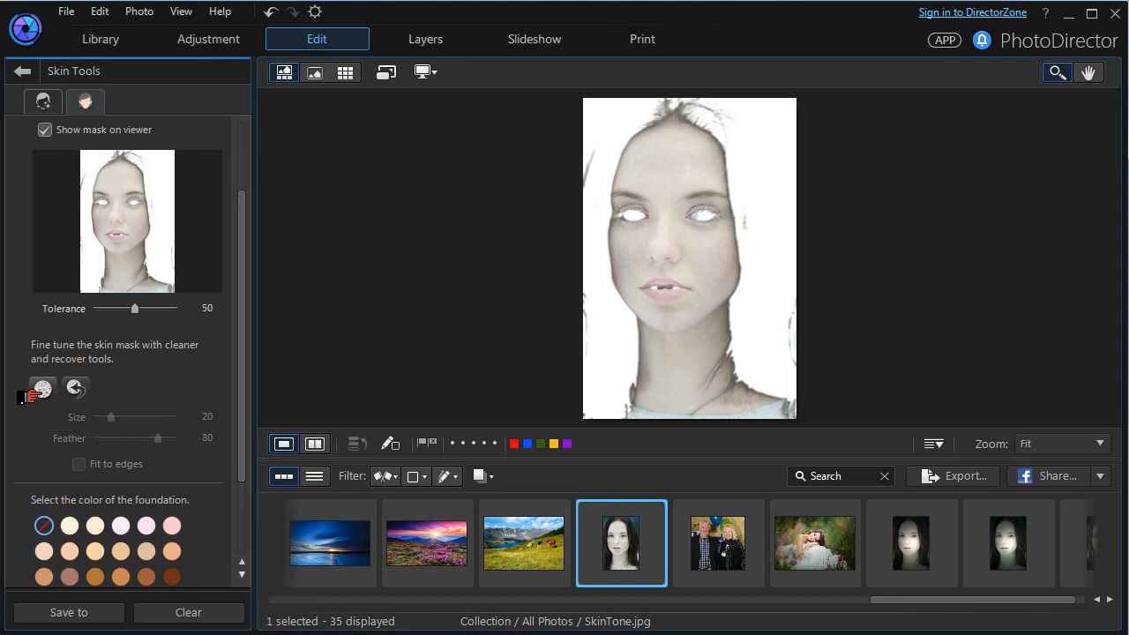
pyautogui.moveTo(42, 388)
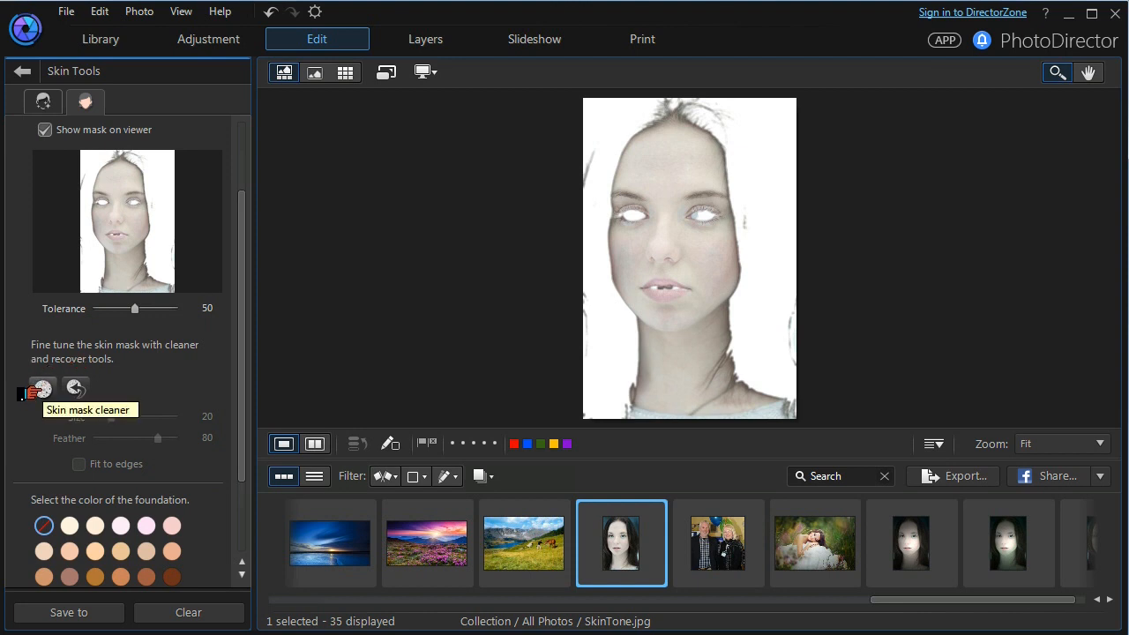
pyautogui.scroll(3)
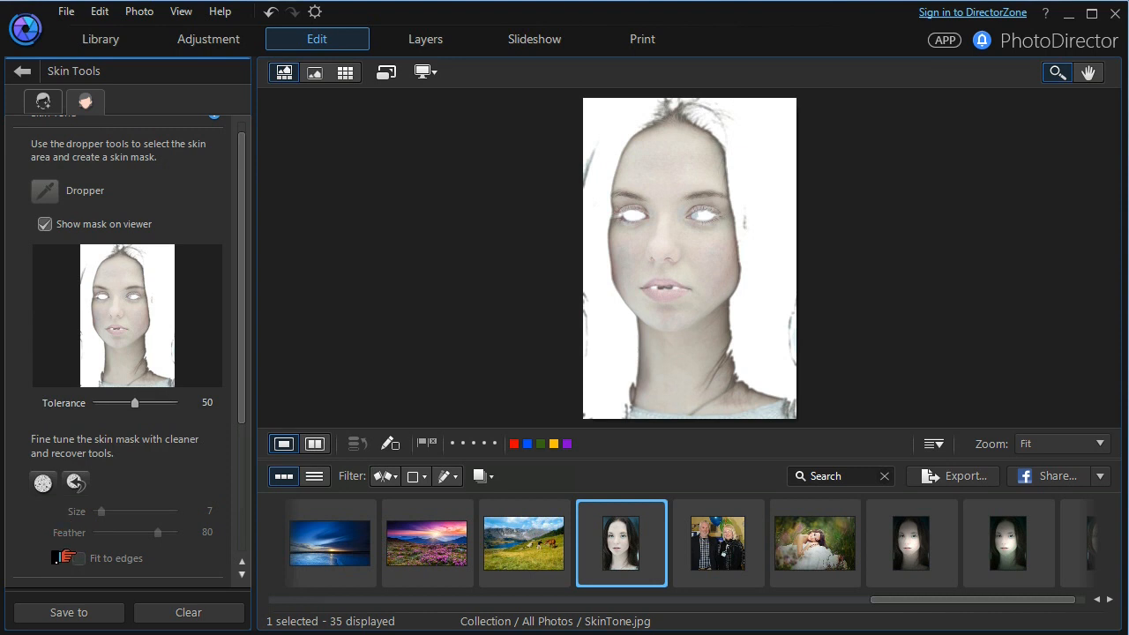
pyautogui.moveTo(42, 482)
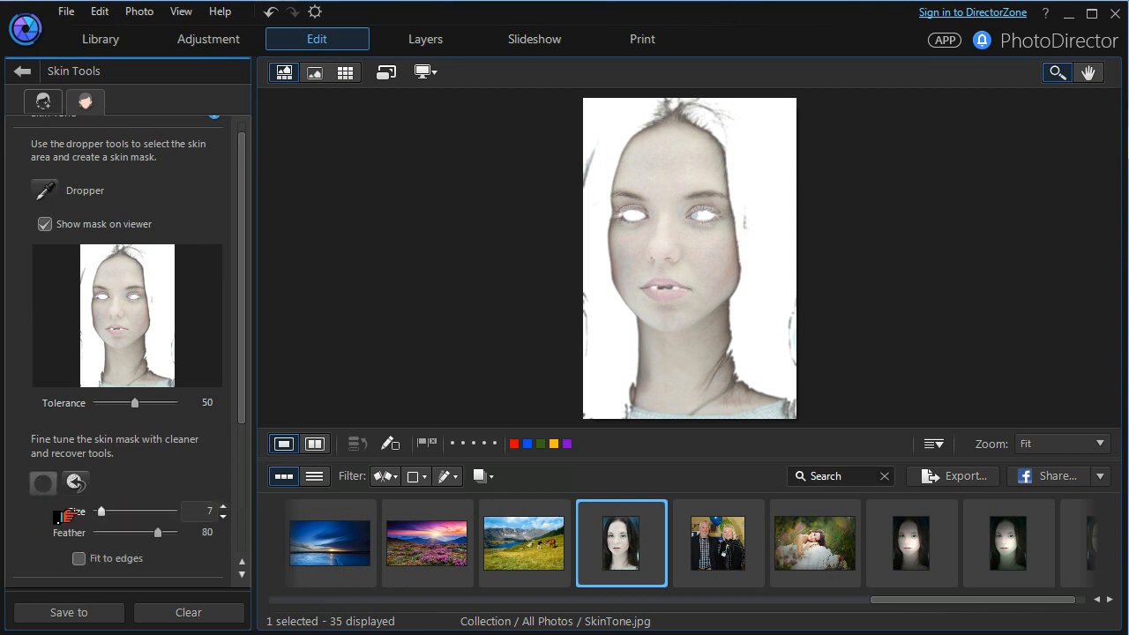
pyautogui.click(78, 558)
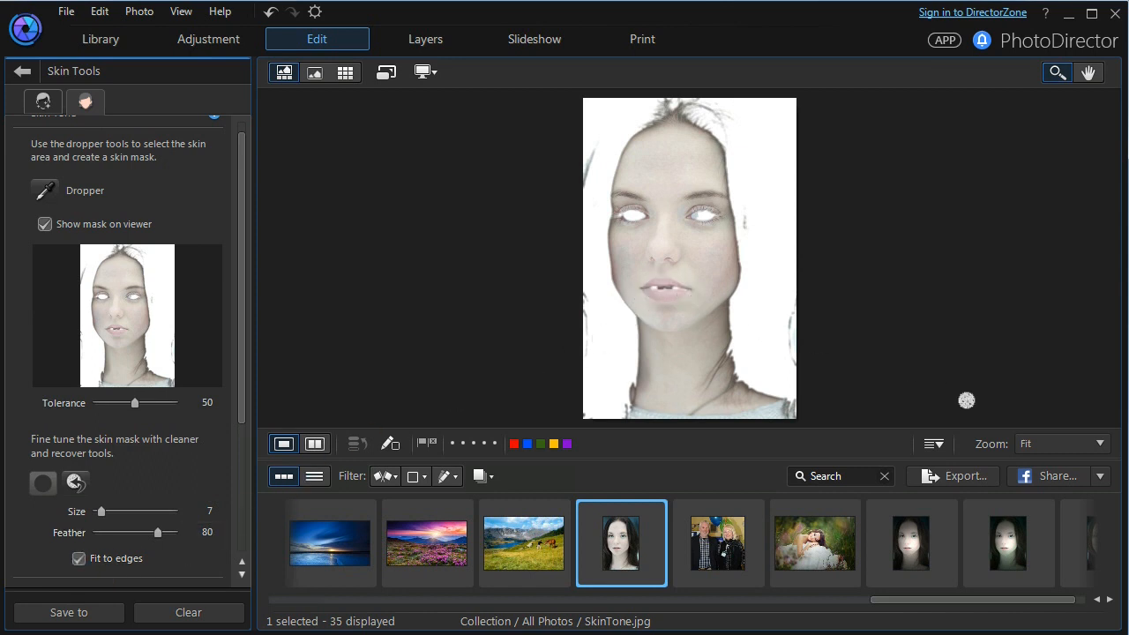
# Zoom into the masked face, then set the viewer zoom to Fit.
pyautogui.click(1094, 443)
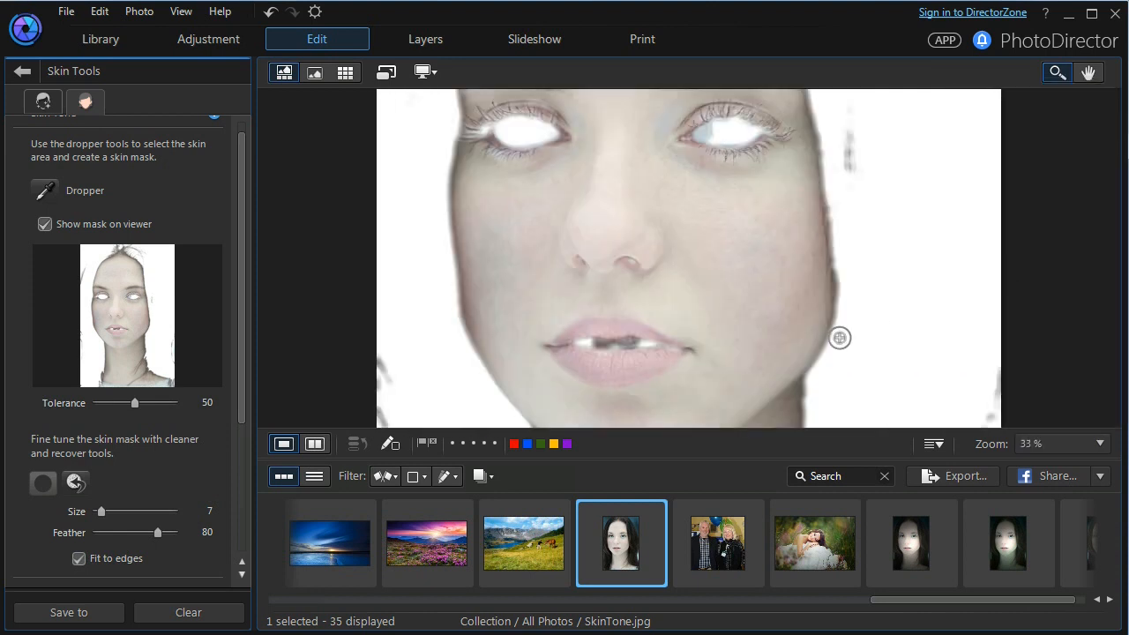
pyautogui.moveTo(634, 344)
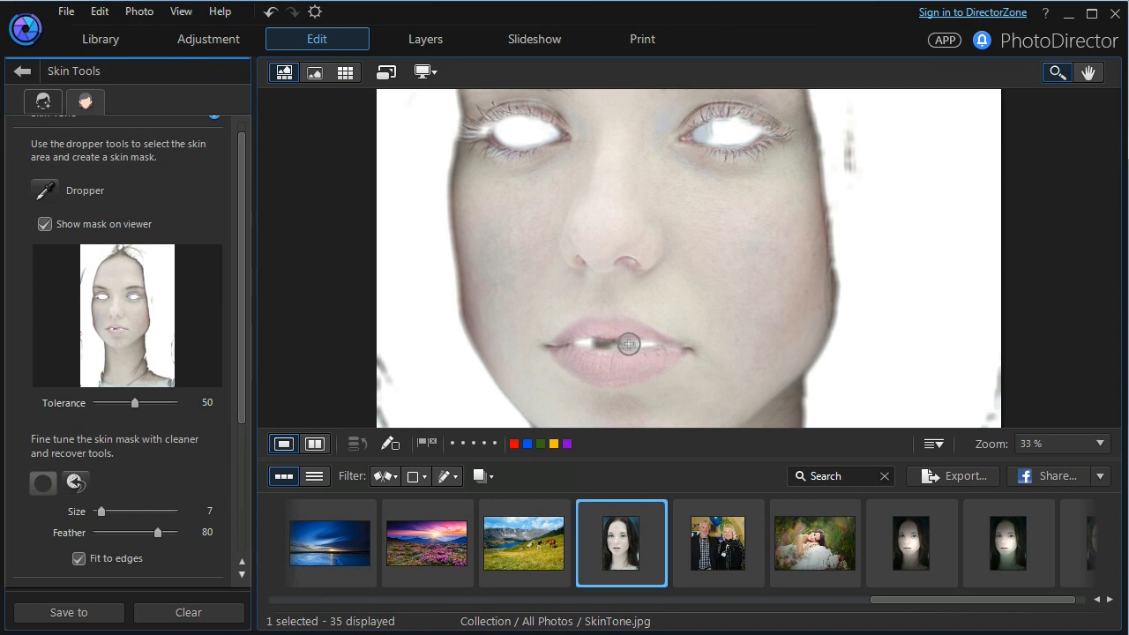
pyautogui.moveTo(609, 345)
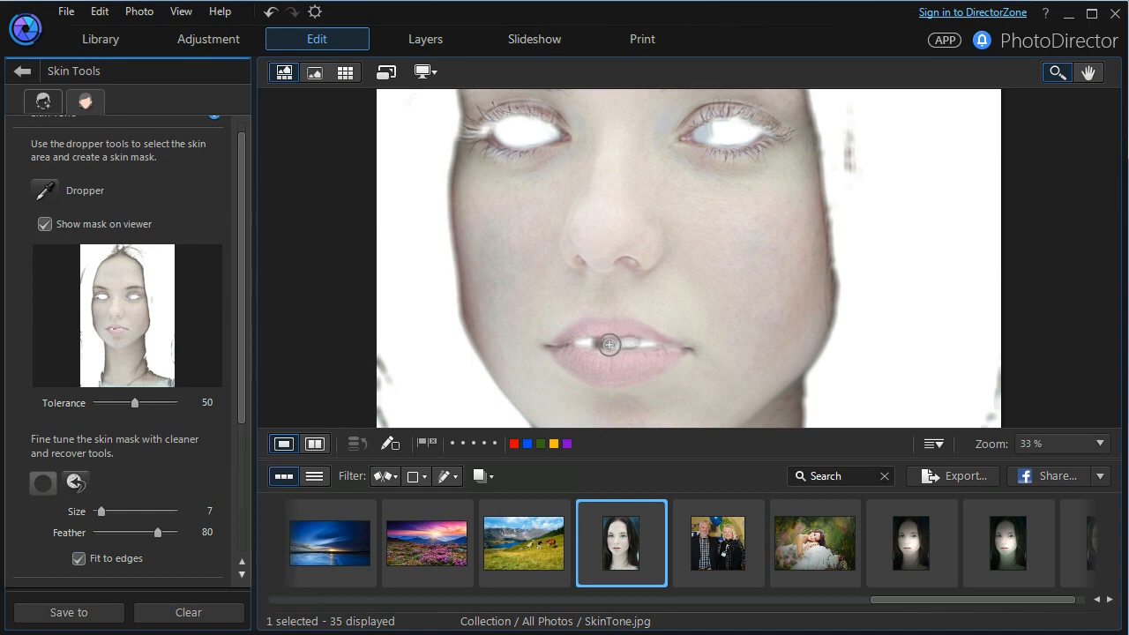
pyautogui.moveTo(594, 342)
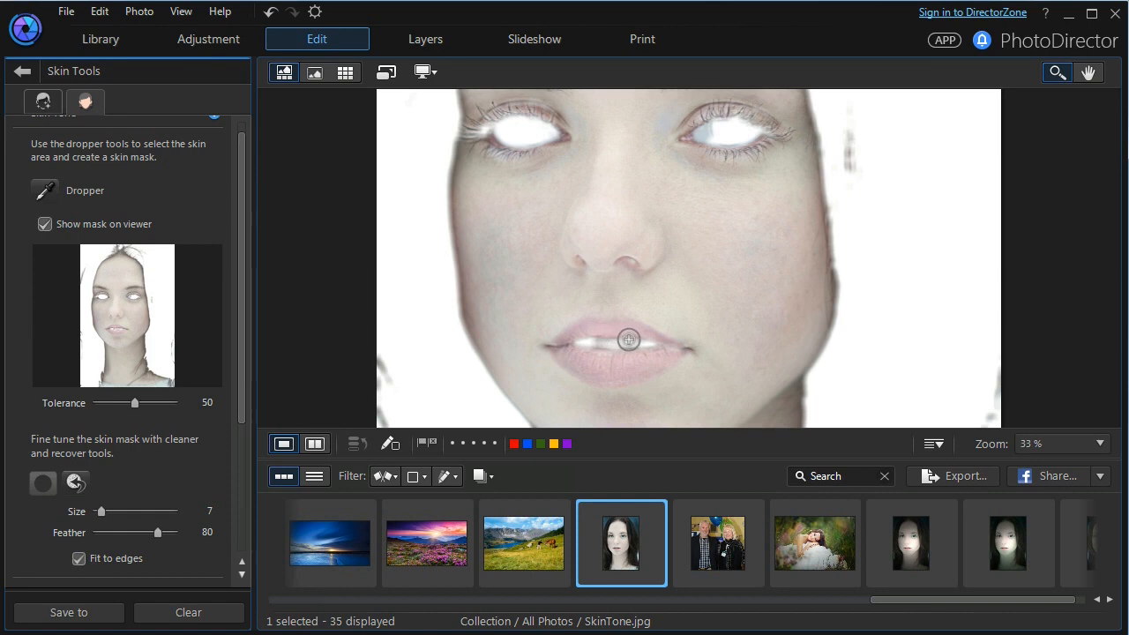
pyautogui.moveTo(633, 344)
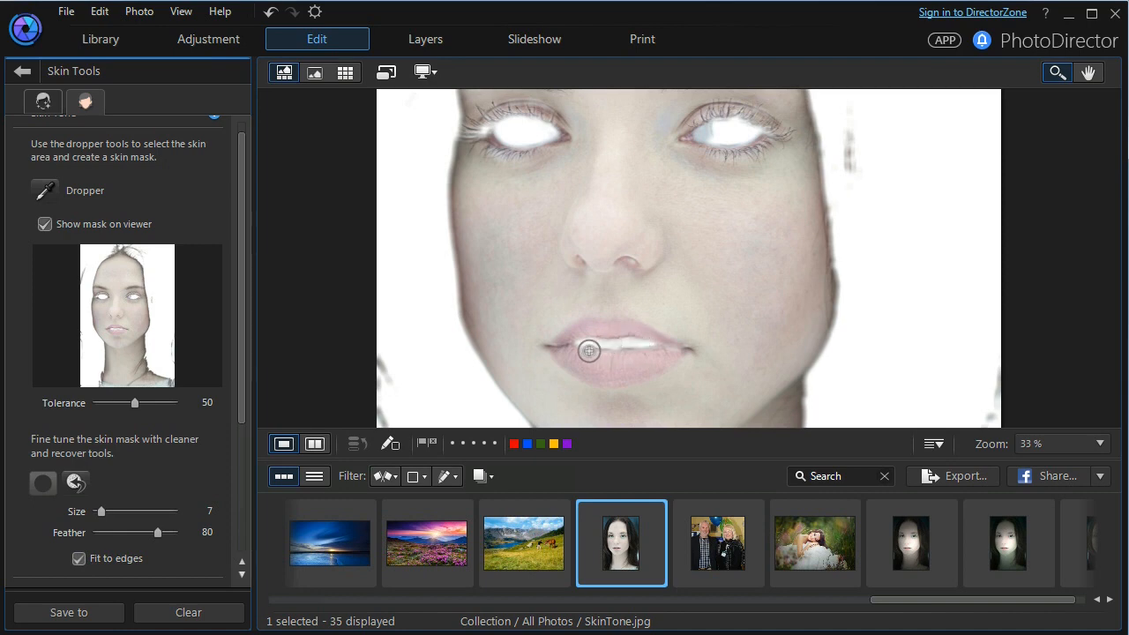
pyautogui.click(1099, 443)
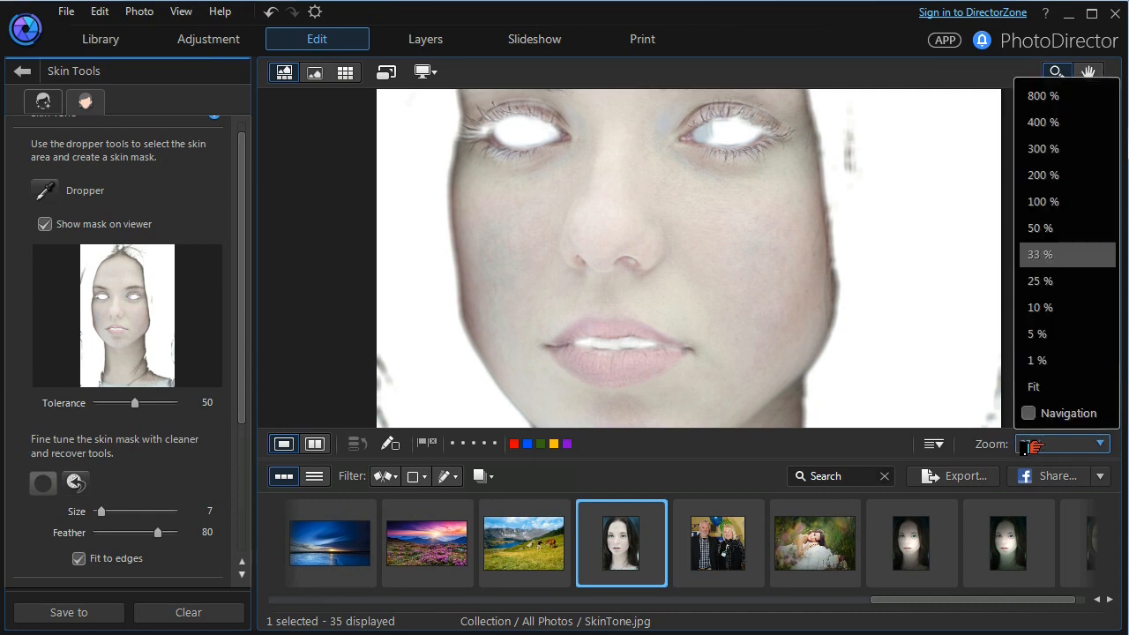
pyautogui.click(1033, 386)
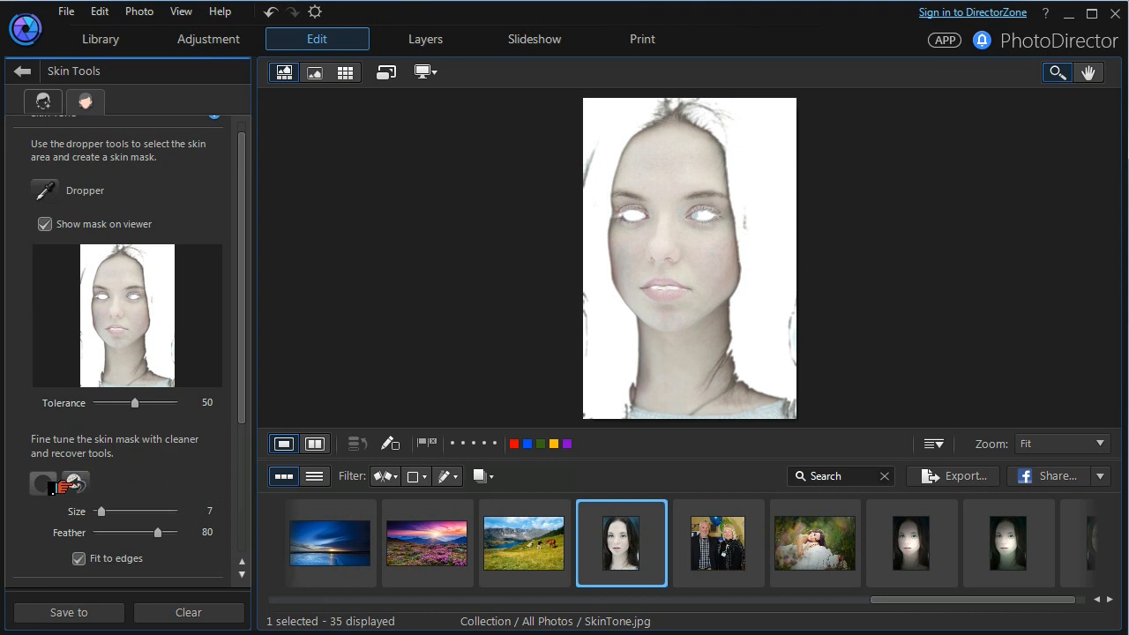
pyautogui.moveTo(75, 483)
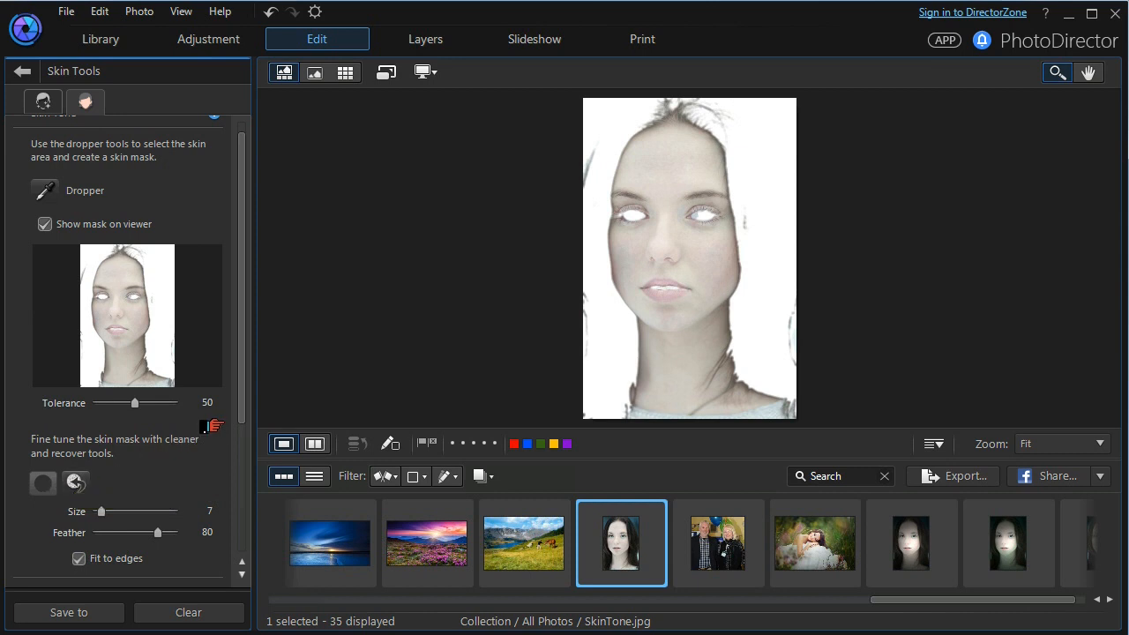
# Scroll the Skin Tools panel down to the foundation colour section.
pyautogui.scroll(-3)
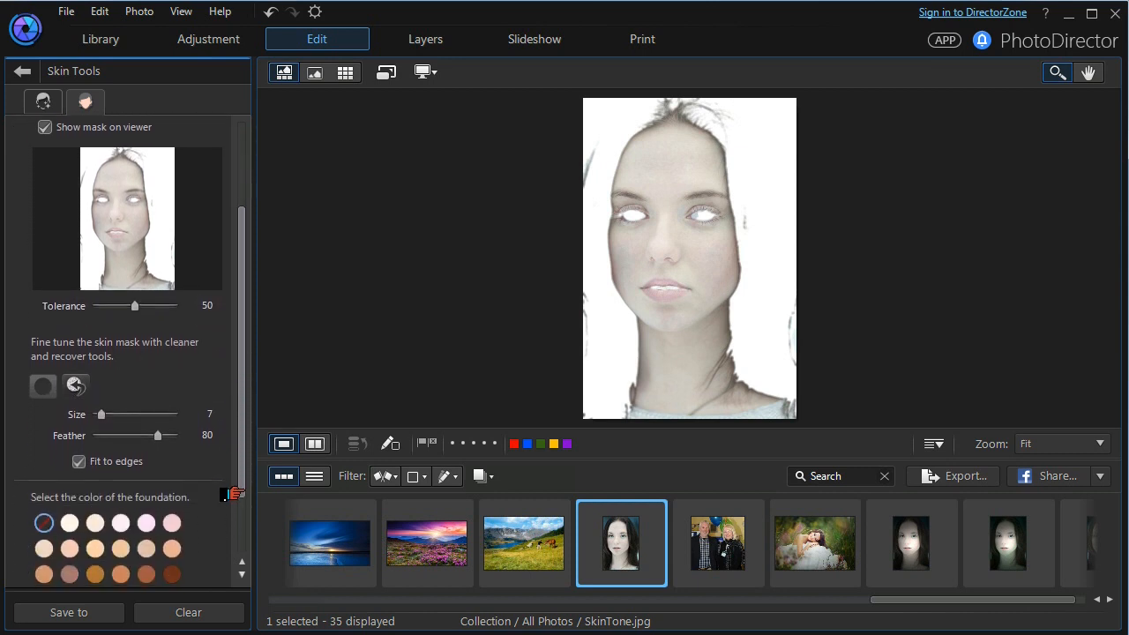
pyautogui.scroll(-3)
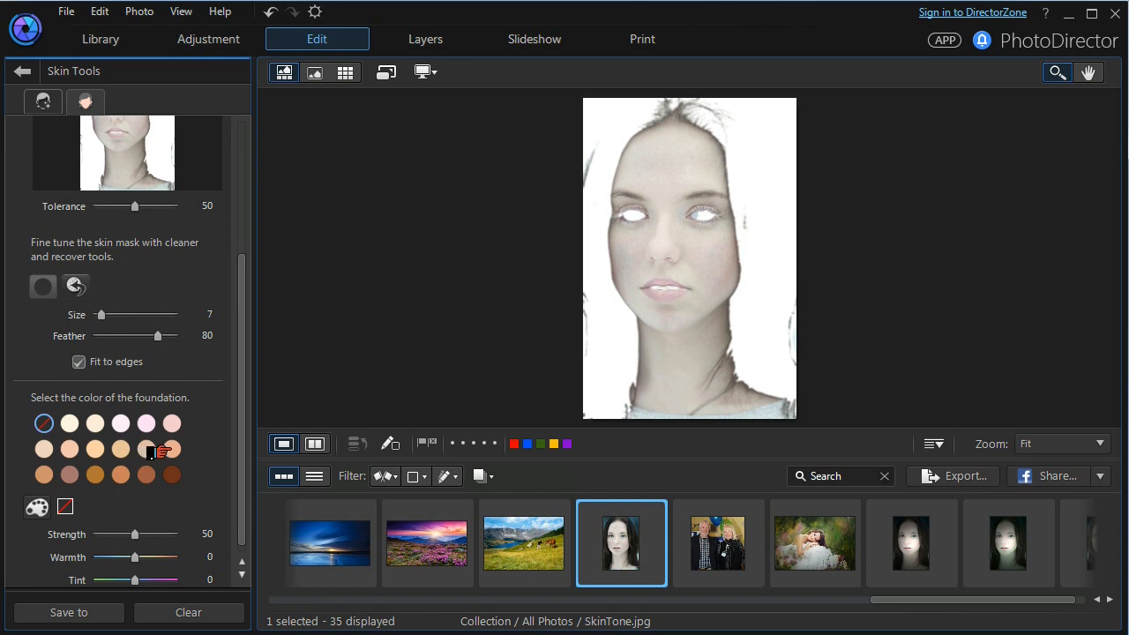
# Apply the peach foundation swatch, show Before/After split, and set strength to 53.
pyautogui.click(43, 423)
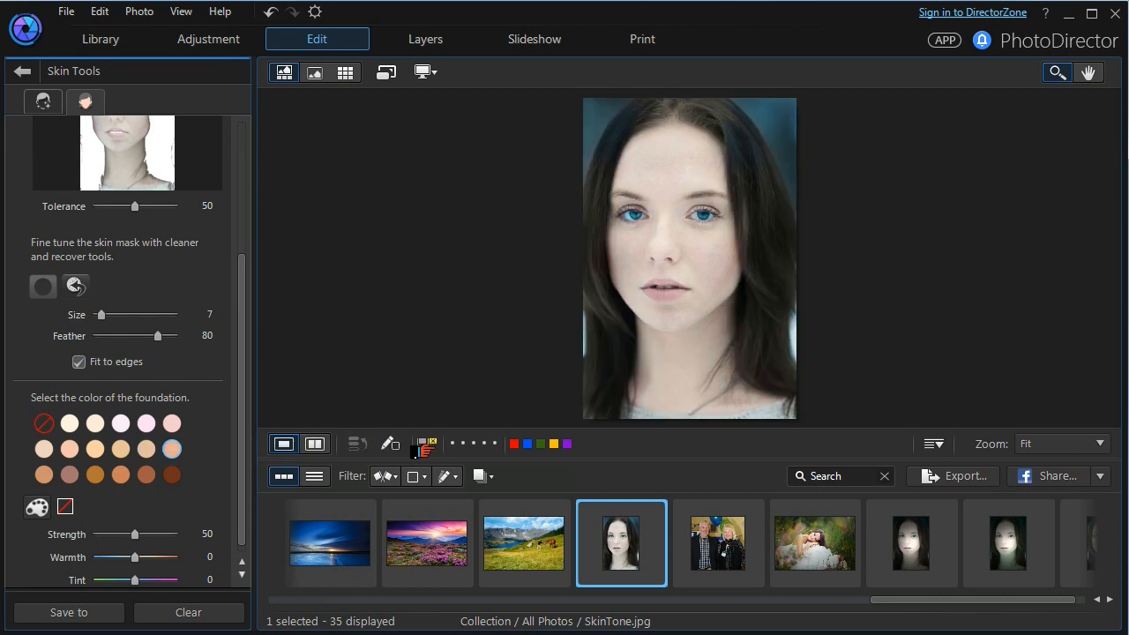
pyautogui.click(314, 444)
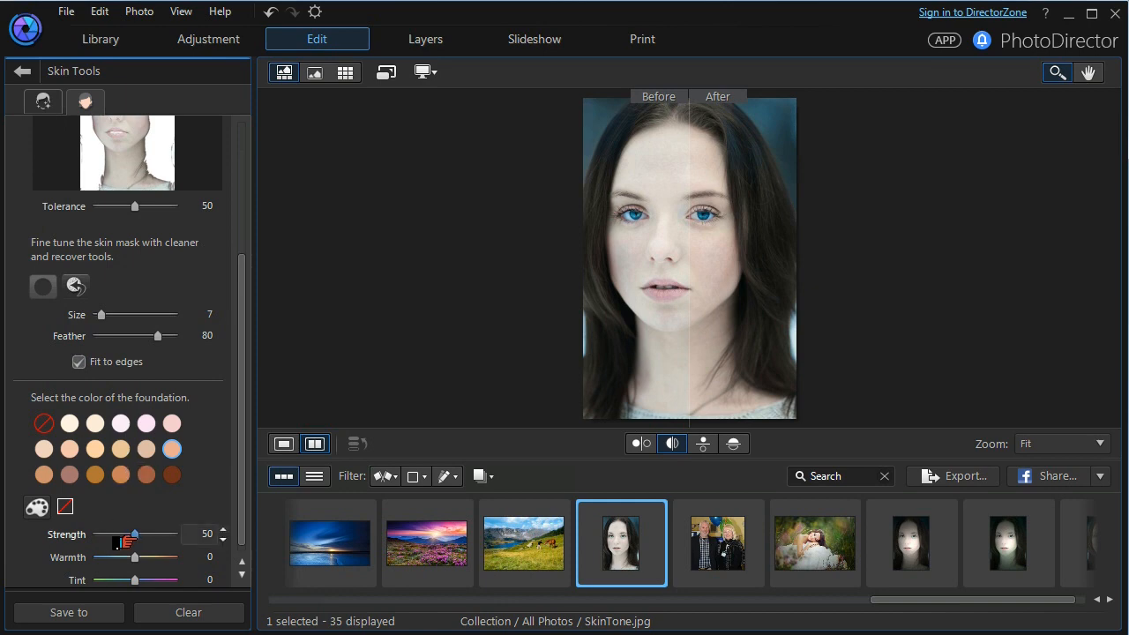
pyautogui.moveTo(134, 535); pyautogui.dragTo(141, 534)
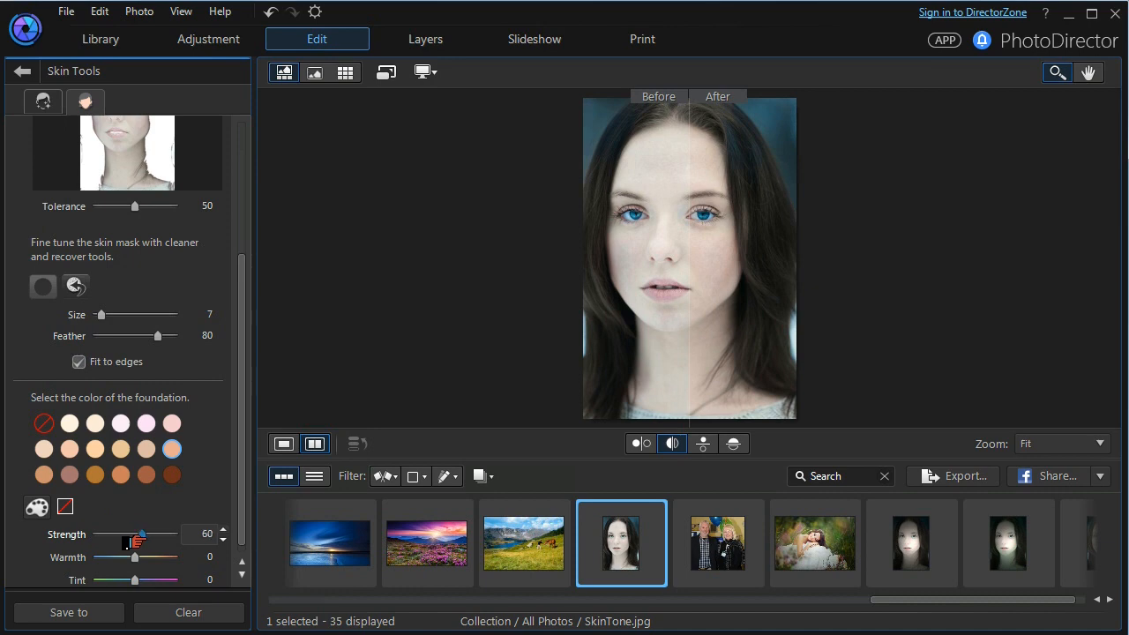
pyautogui.moveTo(134, 533); pyautogui.dragTo(159, 534)
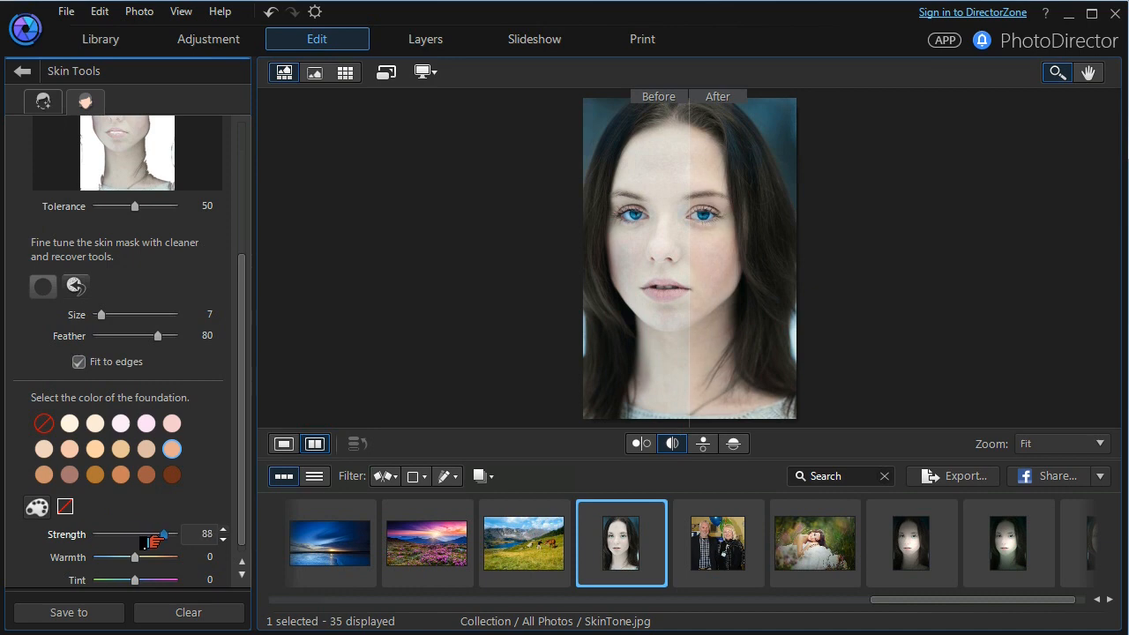
pyautogui.moveTo(165, 535); pyautogui.dragTo(158, 534)
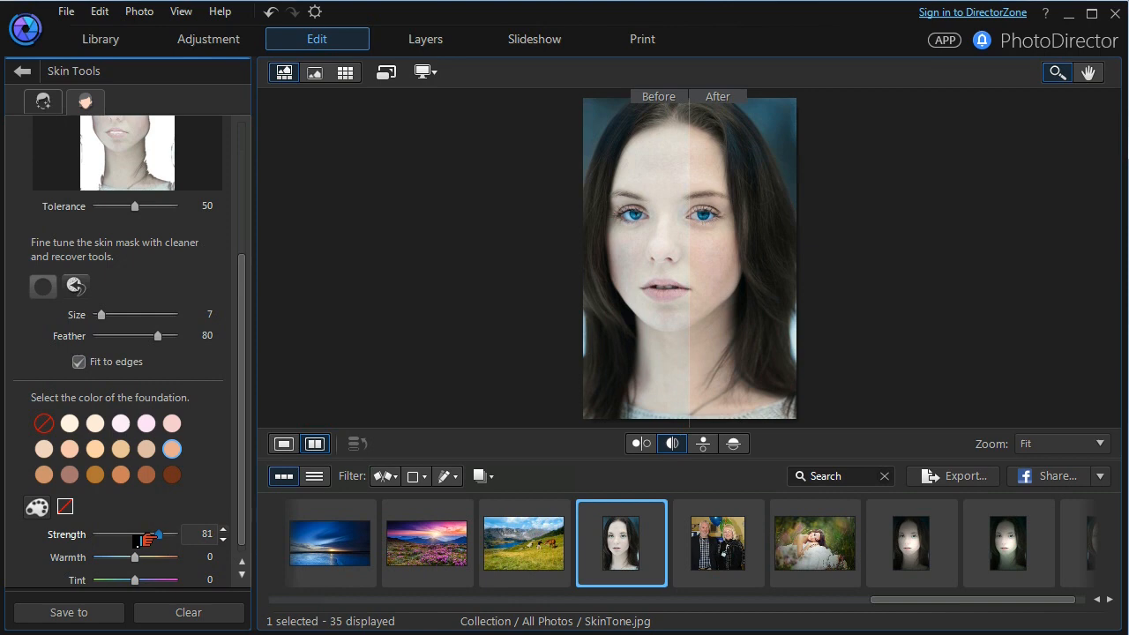
pyautogui.moveTo(159, 534); pyautogui.dragTo(136, 534)
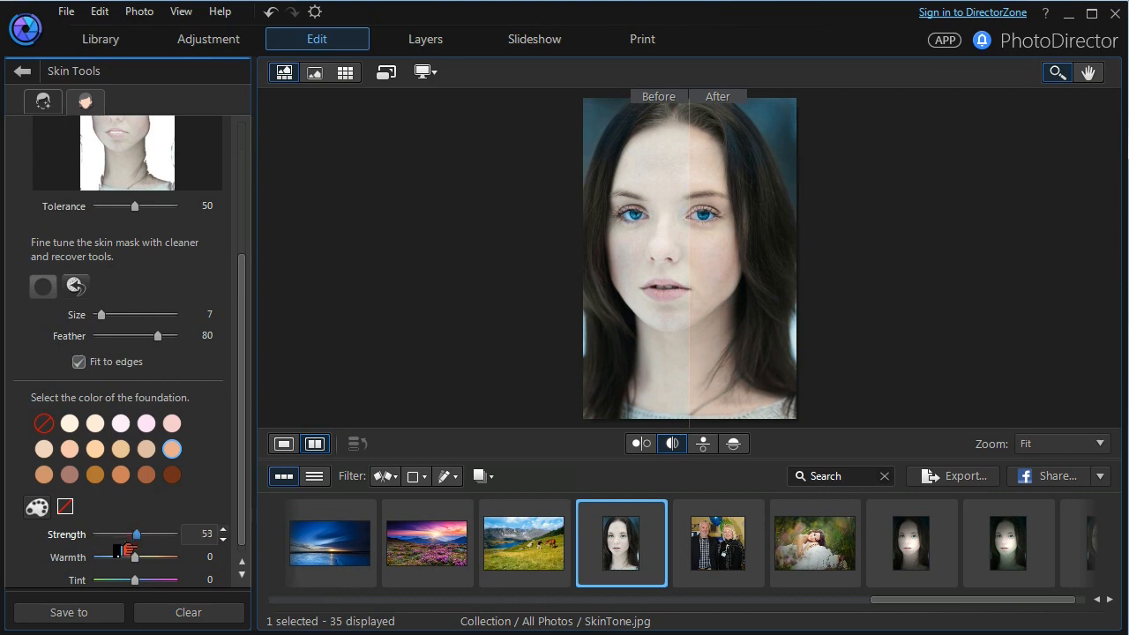
# Set the foundation warmth to -5 and tint to -5.
pyautogui.moveTo(110, 556); pyautogui.dragTo(147, 556)
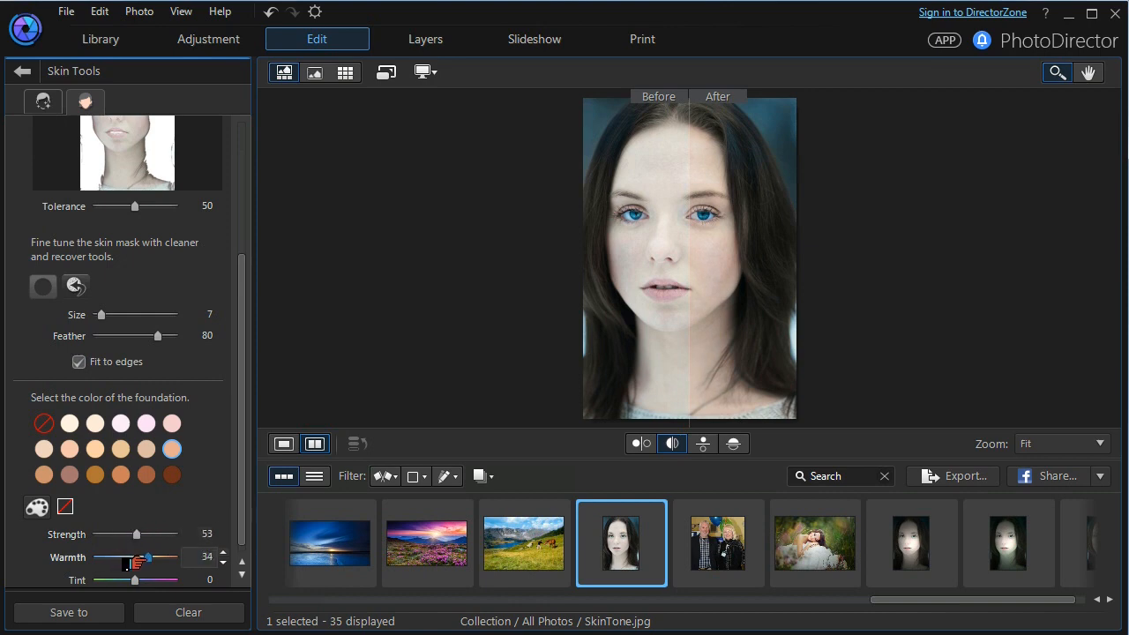
pyautogui.moveTo(147, 556); pyautogui.dragTo(159, 556)
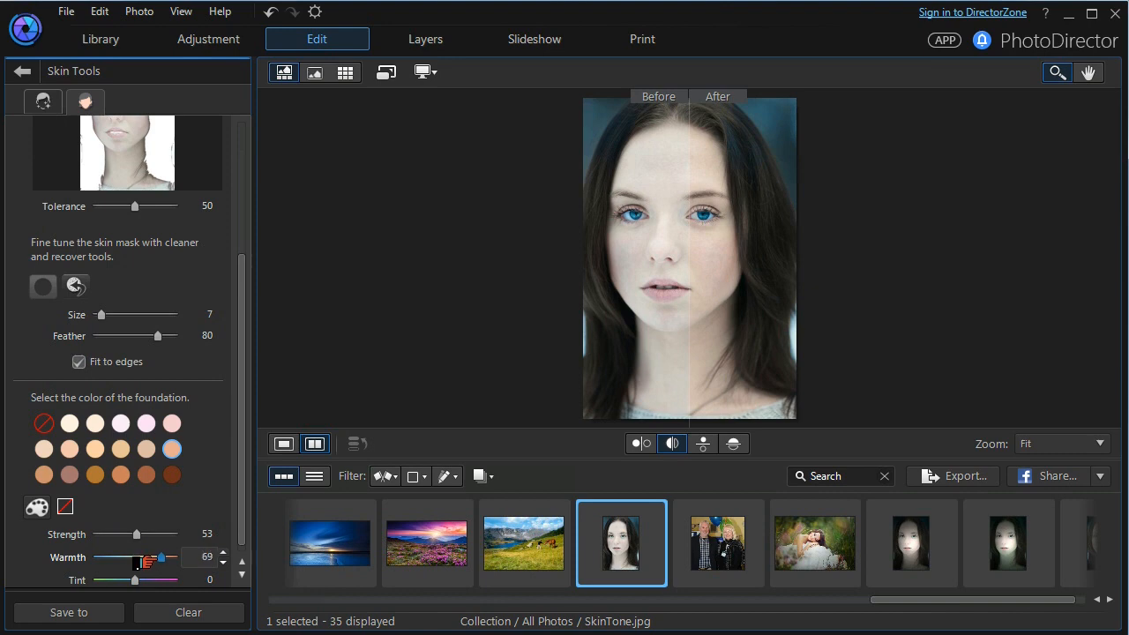
pyautogui.moveTo(164, 556); pyautogui.dragTo(132, 557)
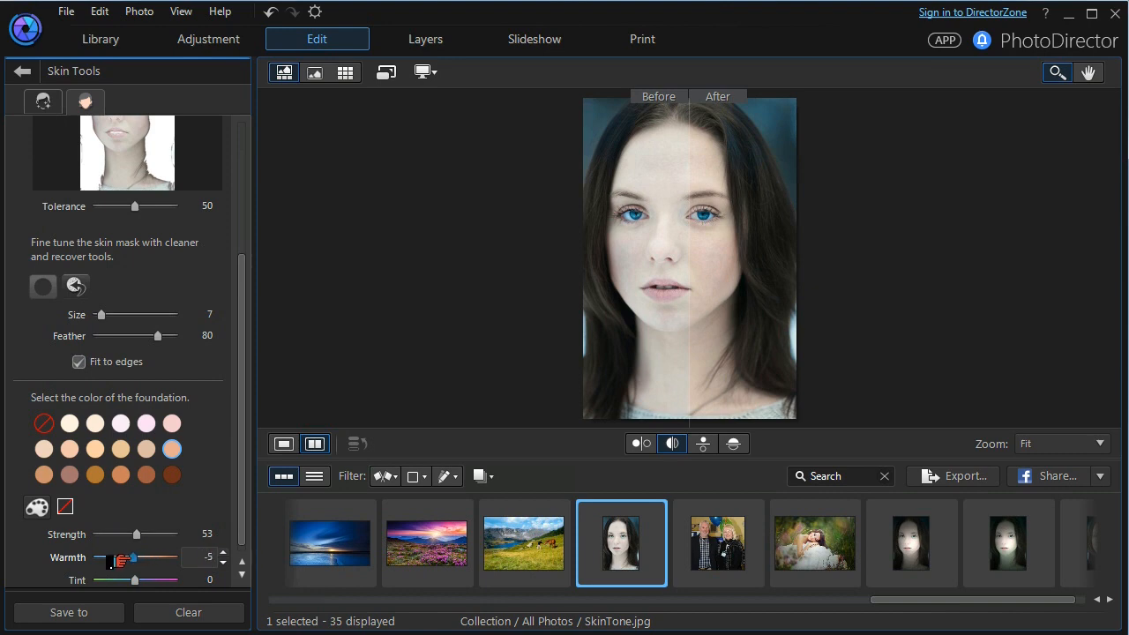
pyautogui.moveTo(108, 579); pyautogui.dragTo(124, 579)
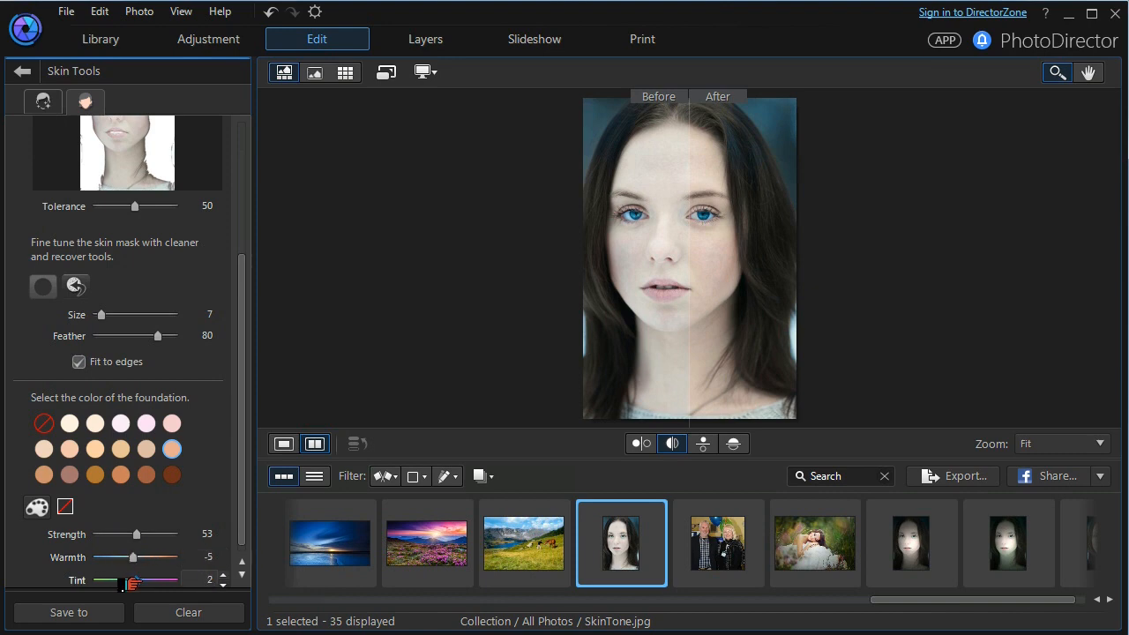
pyautogui.moveTo(120, 580); pyautogui.dragTo(168, 580)
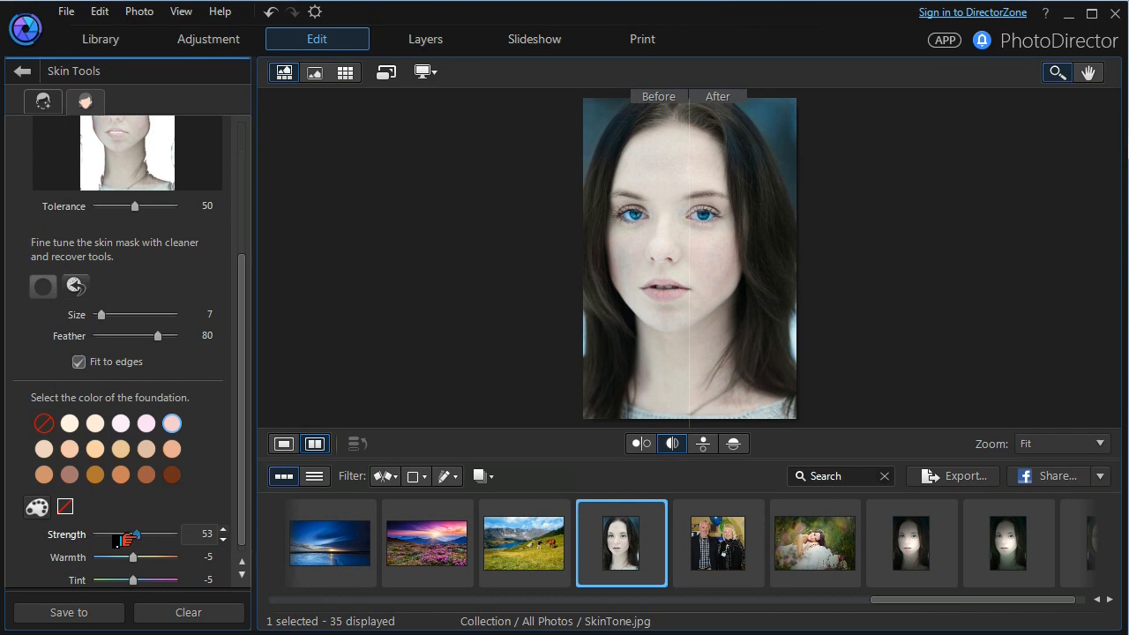
# Raise the foundation strength to 81 and warmth to 36.
pyautogui.moveTo(123, 534); pyautogui.dragTo(165, 534)
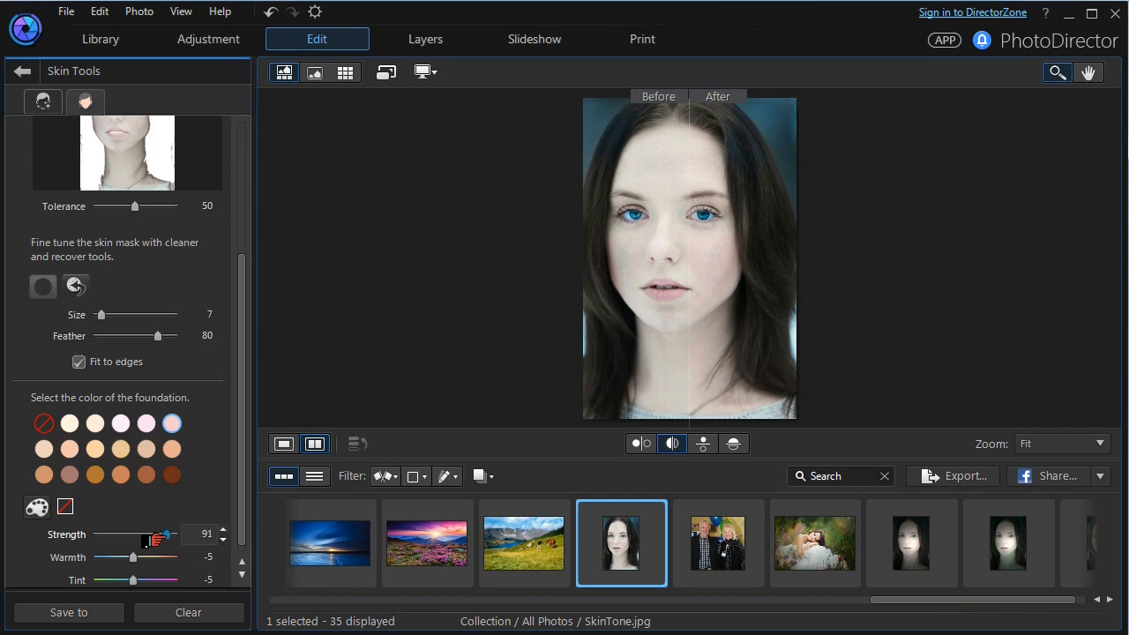
pyautogui.moveTo(164, 534); pyautogui.dragTo(134, 534)
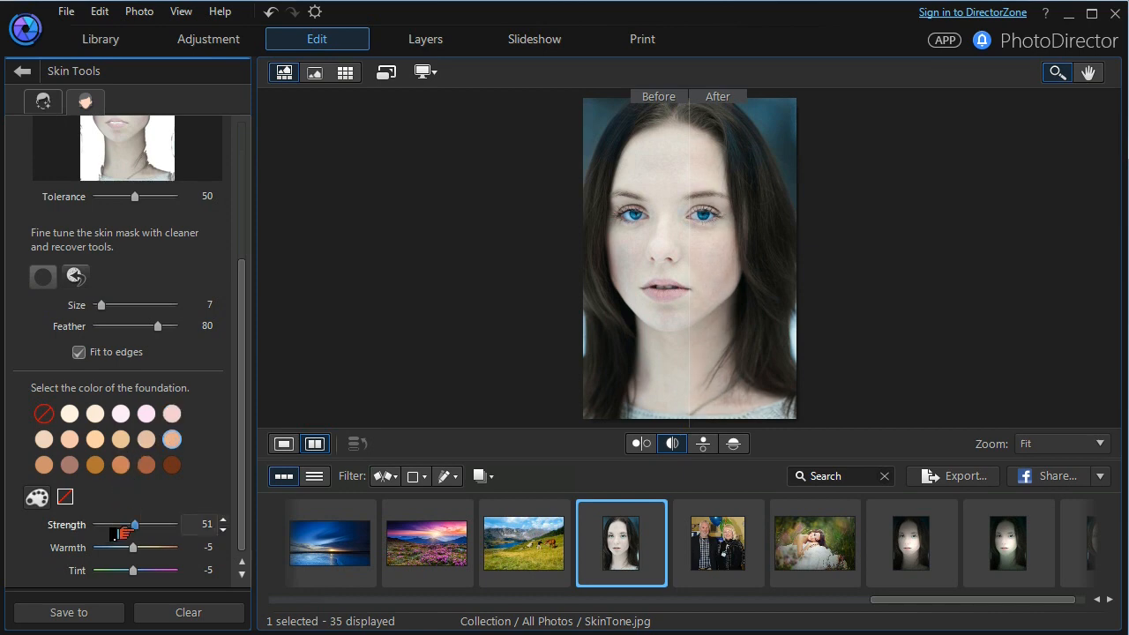
pyautogui.moveTo(133, 524); pyautogui.dragTo(159, 524)
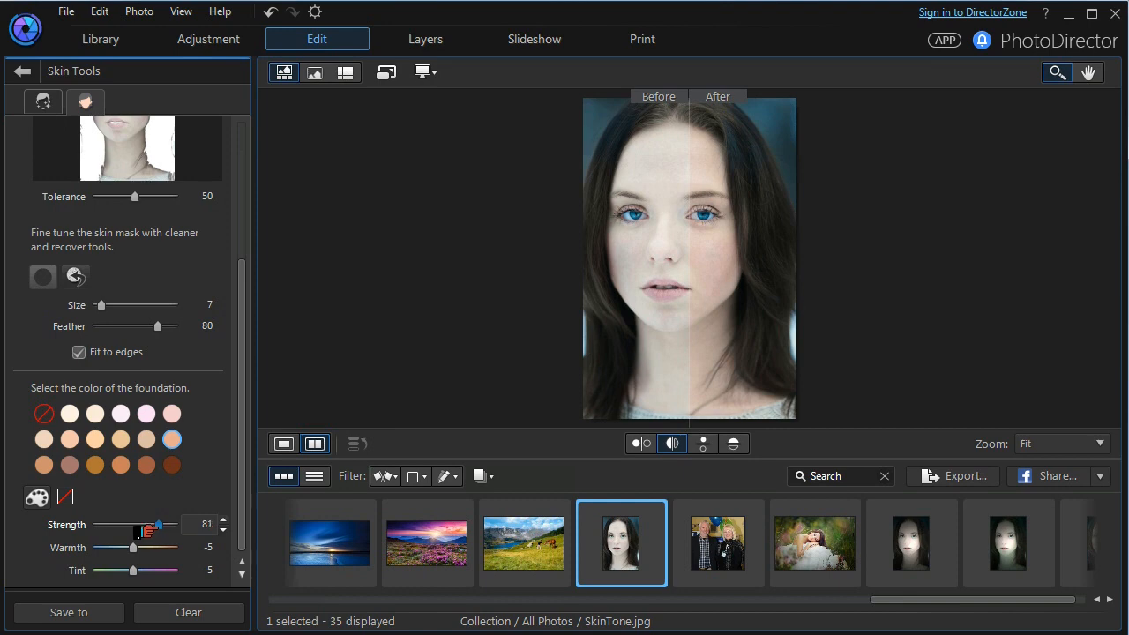
pyautogui.moveTo(132, 547); pyautogui.dragTo(146, 547)
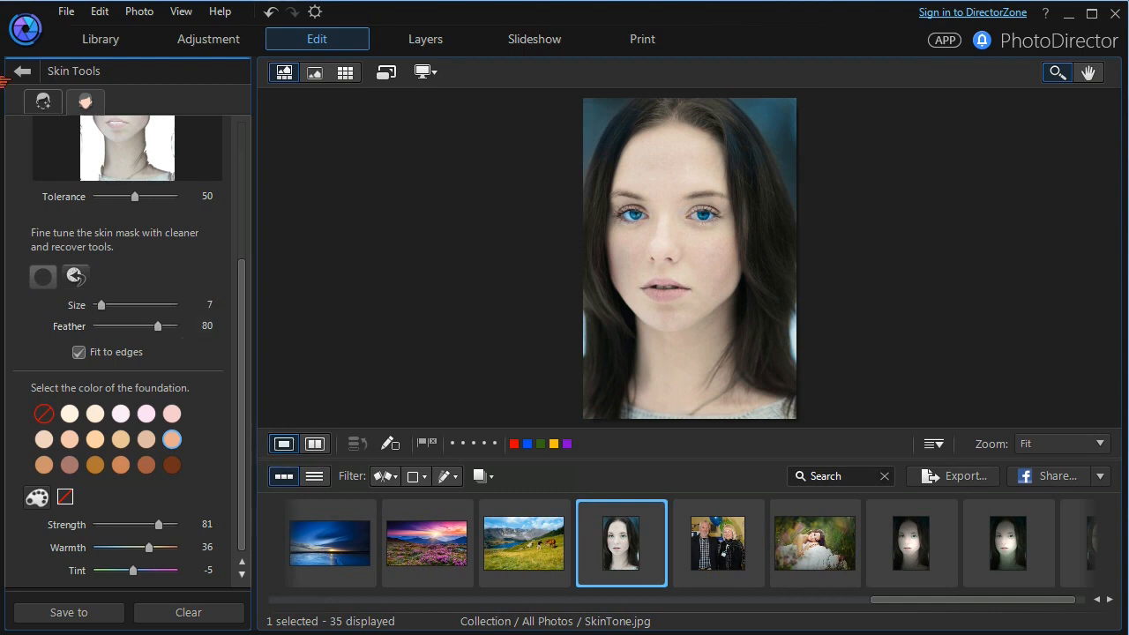
# Return from Skin Tools to the Edit tools list.
pyautogui.click(22, 72)
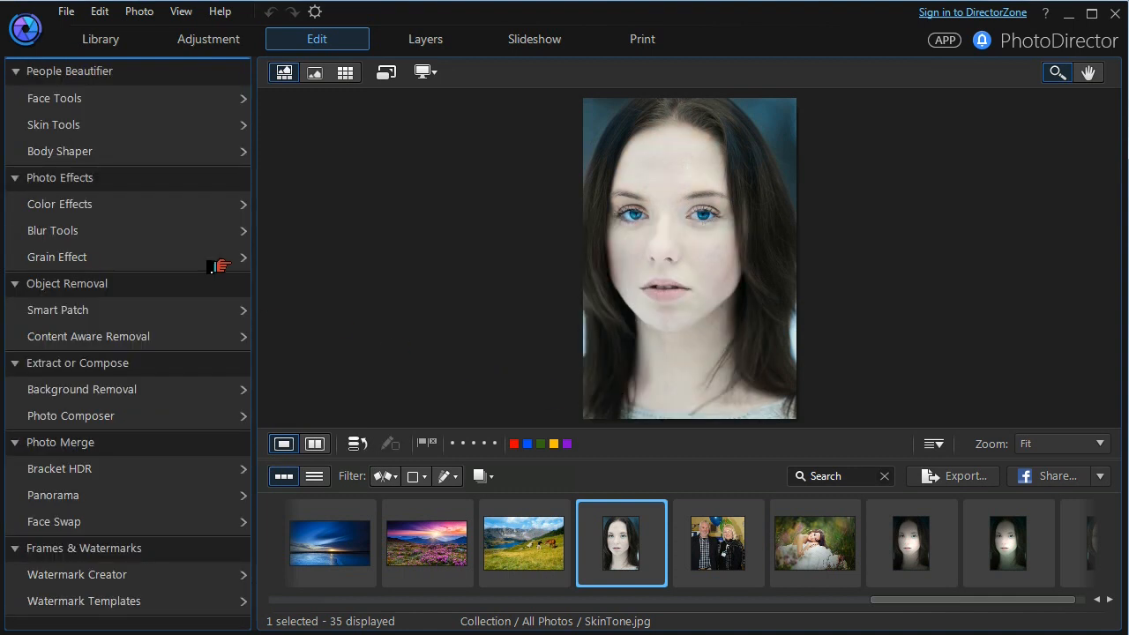
pyautogui.moveTo(54, 124)
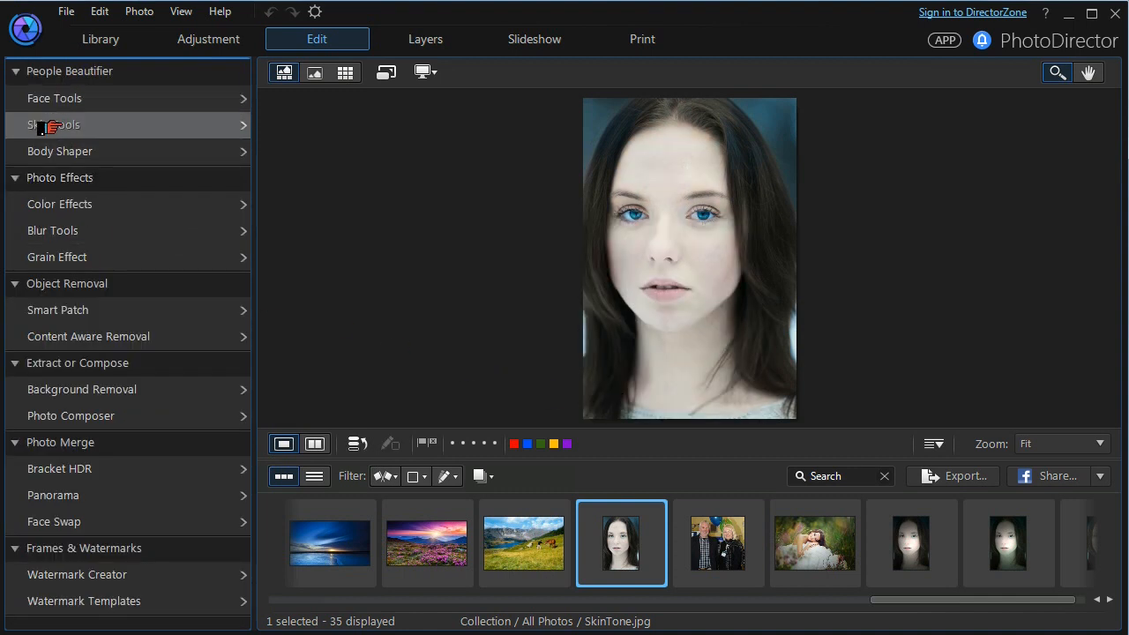
pyautogui.moveTo(60, 150)
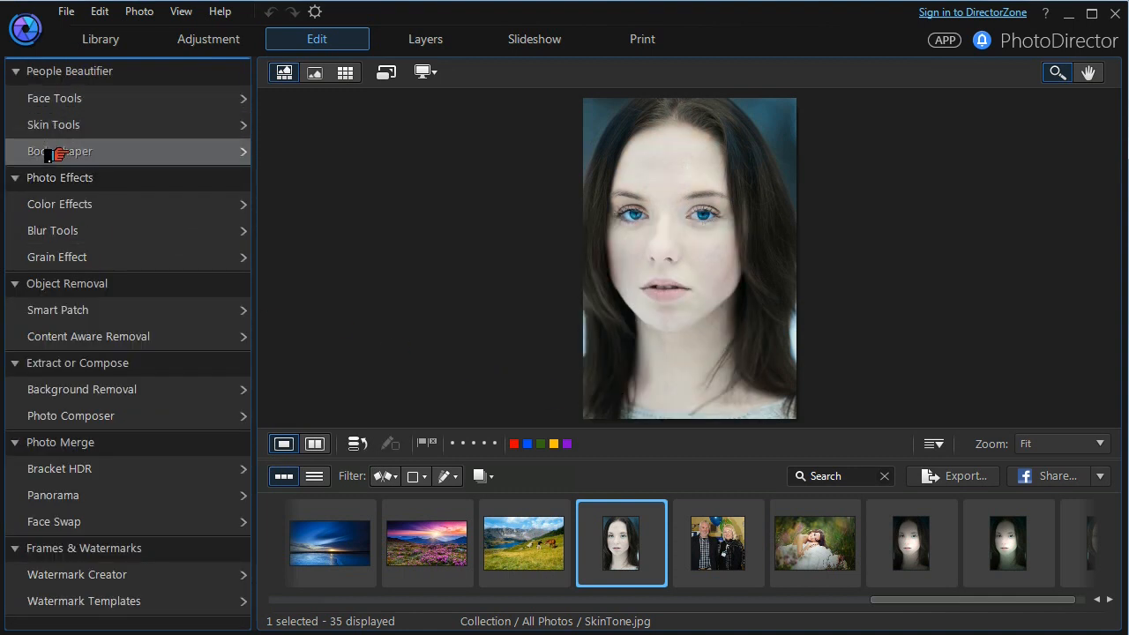